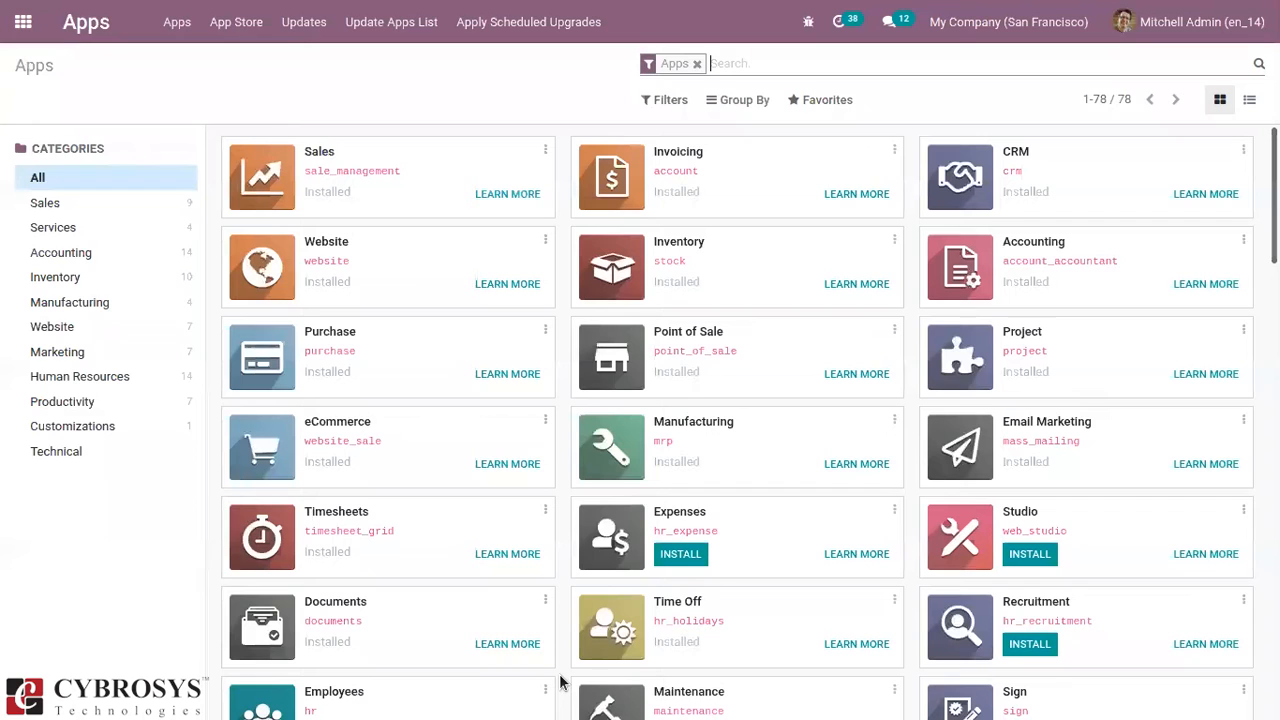
- Search Apps for 'time' to confirm Timesheets and Time Off are installed, then reach the app menu
text(time)
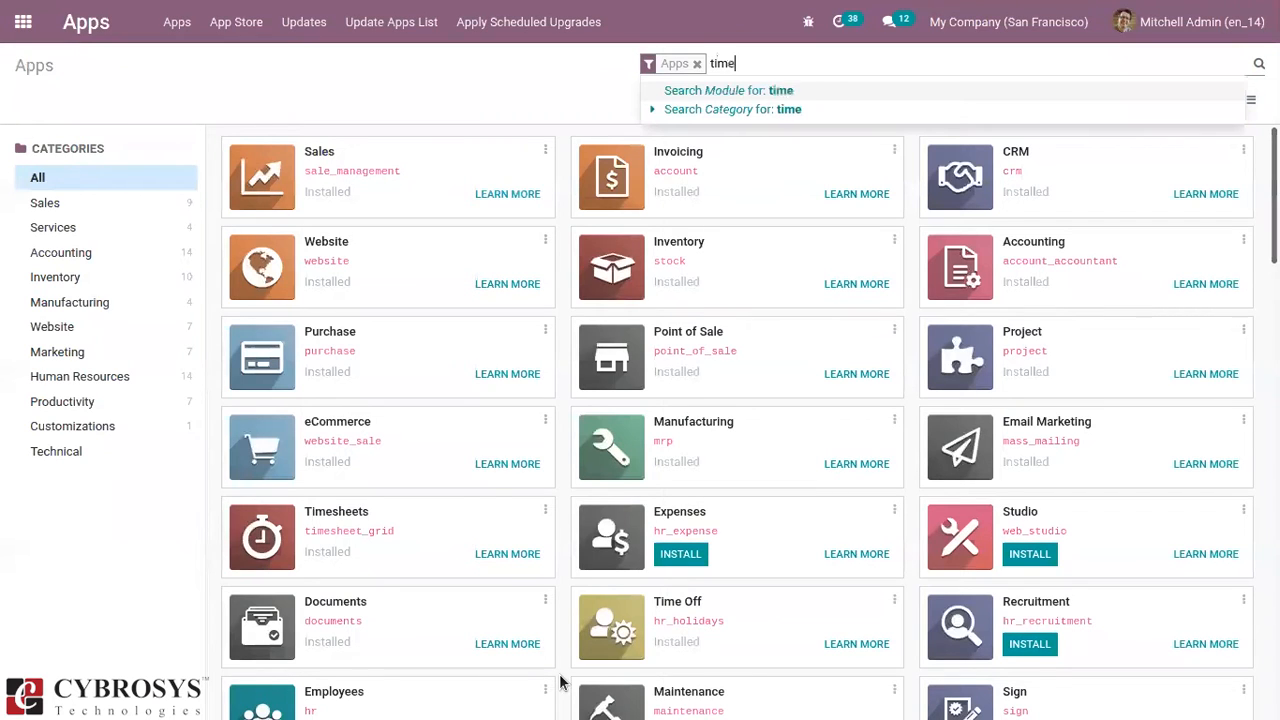
click(730, 90)
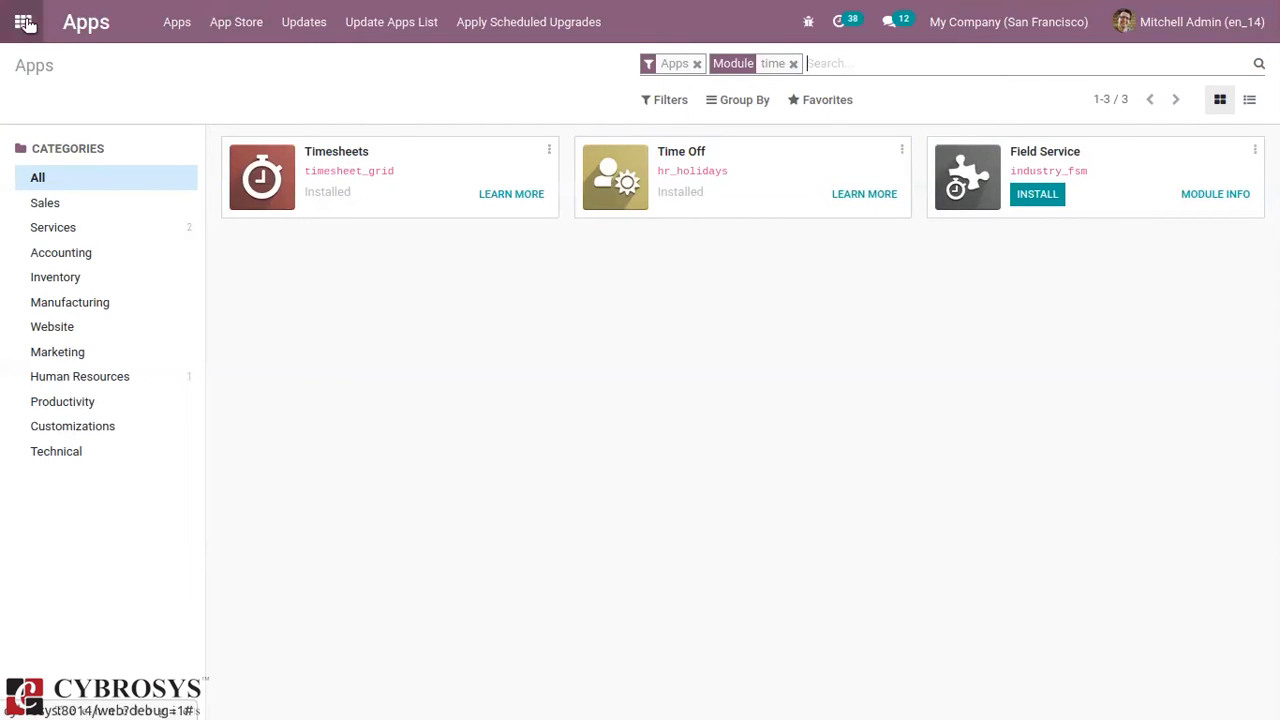
click(24, 22)
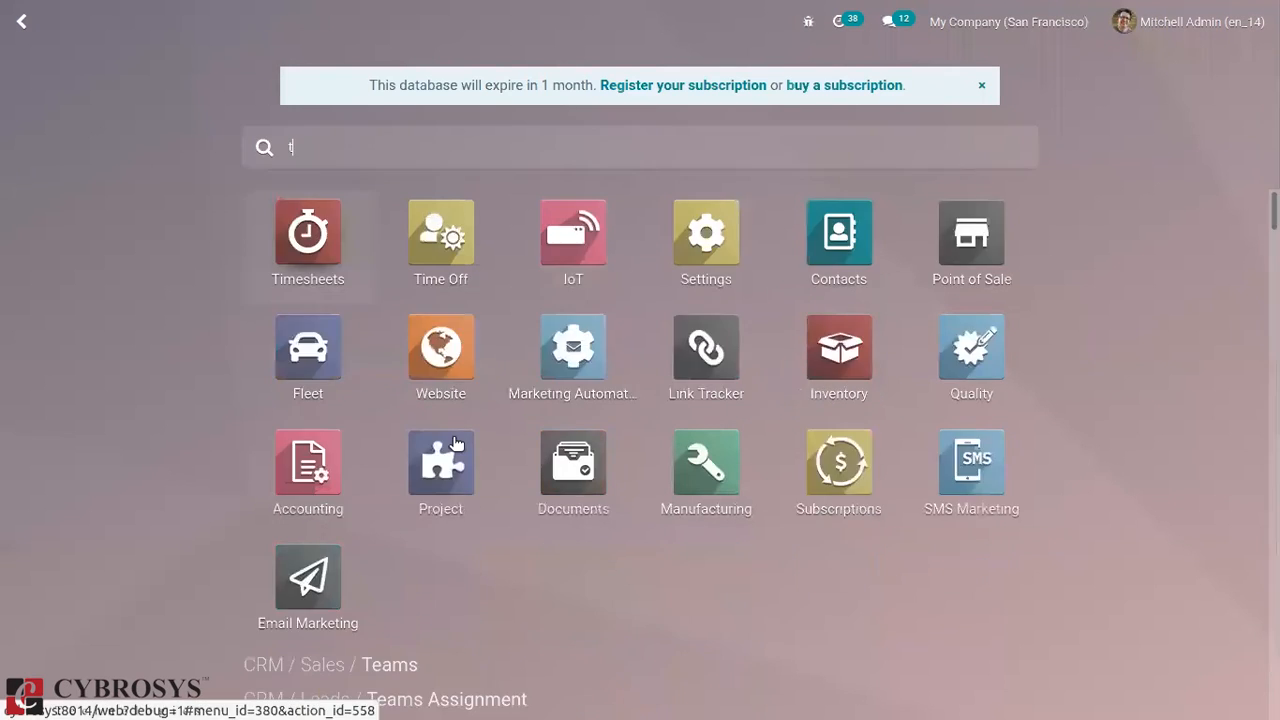
- Launch Timesheets showing the weekly My Timesheets grid and its Configuration menu
click(308, 232)
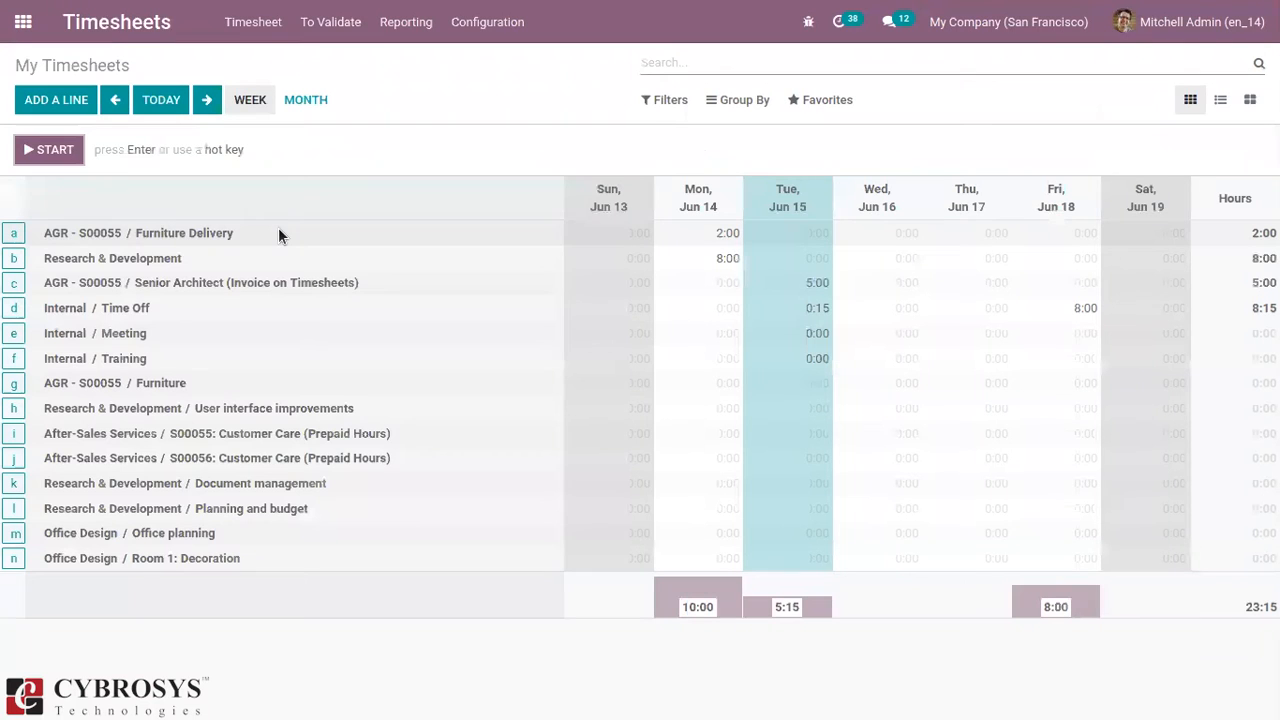
click(488, 22)
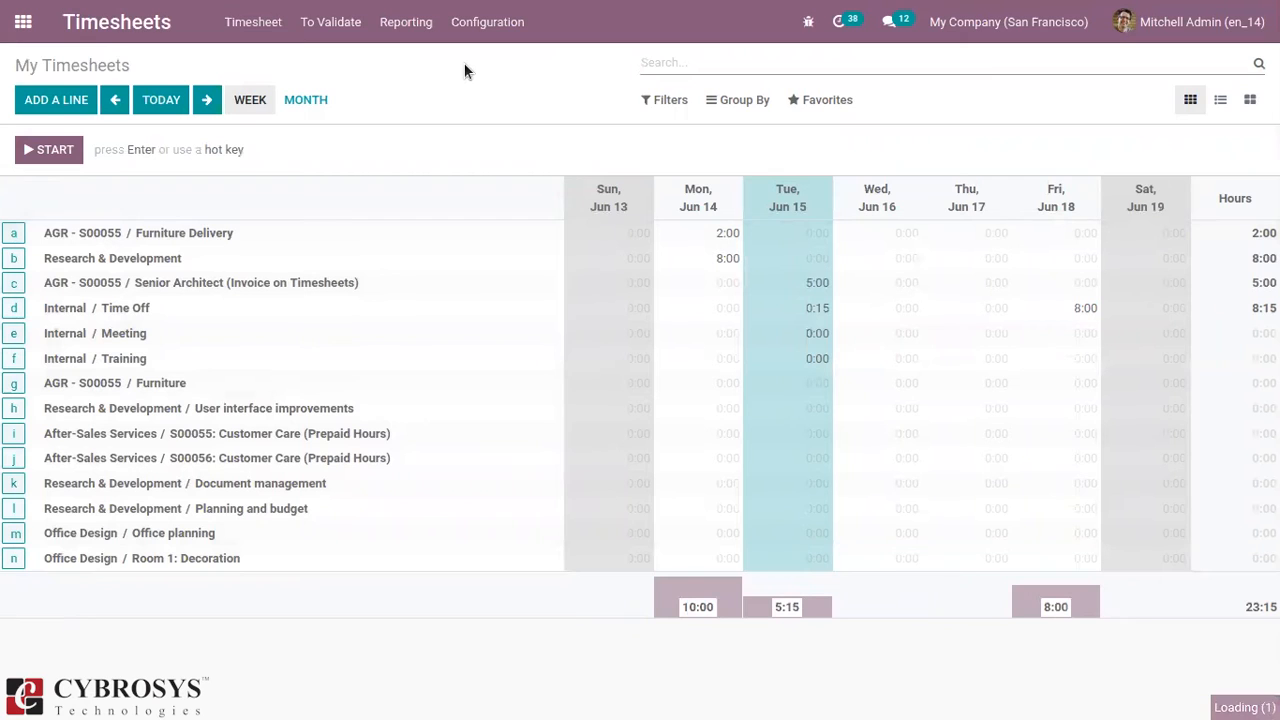
click(788, 508)
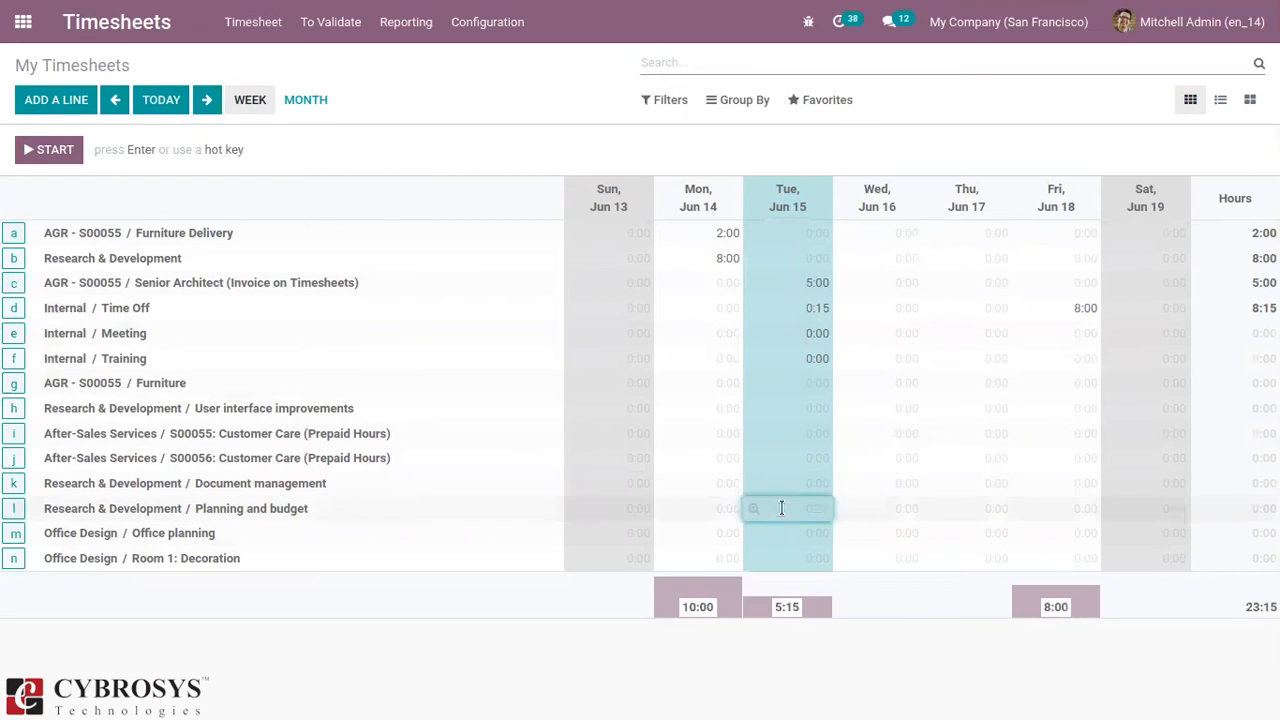
- View Timesheets Settings' Time Off section: Record Time Off under project Internal, task Time Off
click(488, 22)
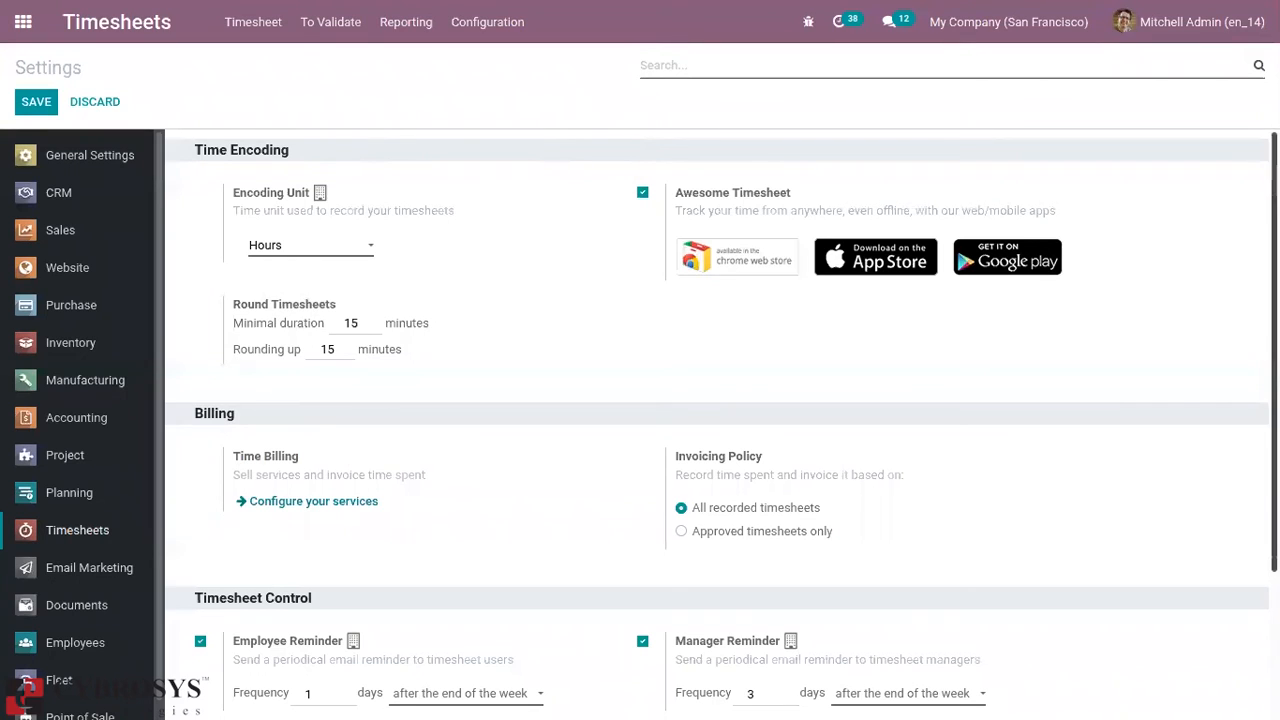
scroll(down, 3)
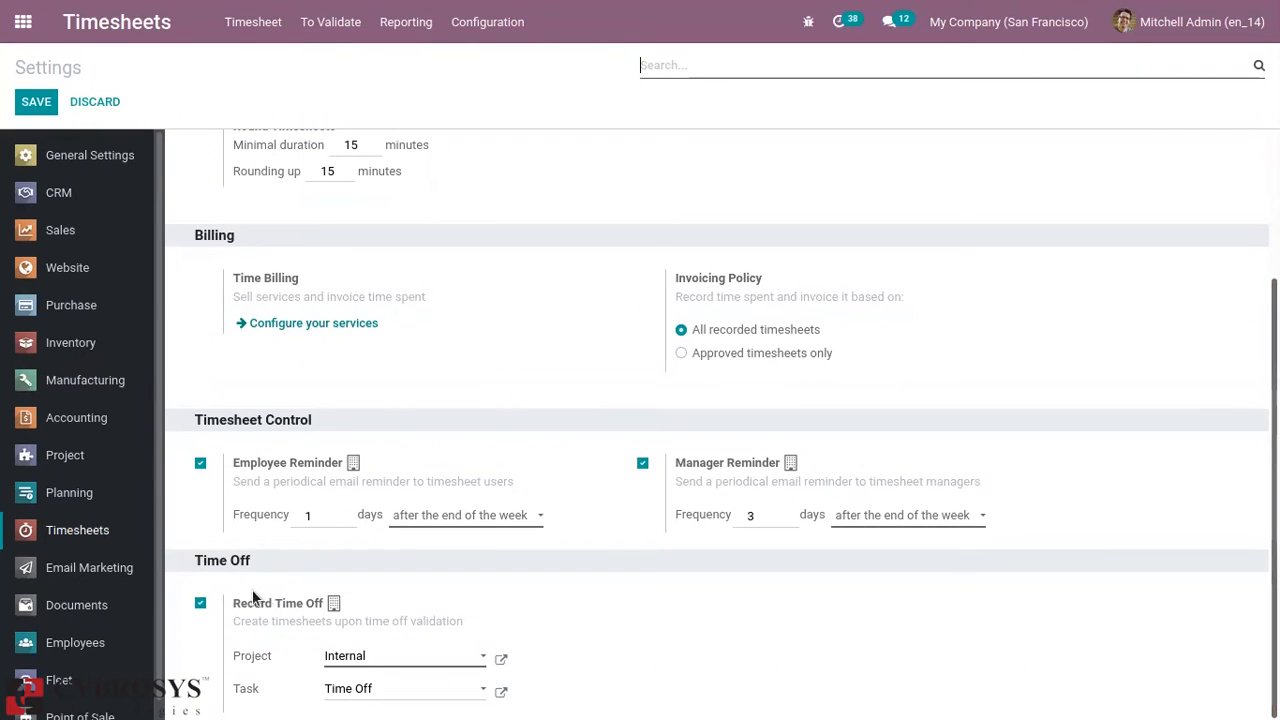
mouse_move(240, 604)
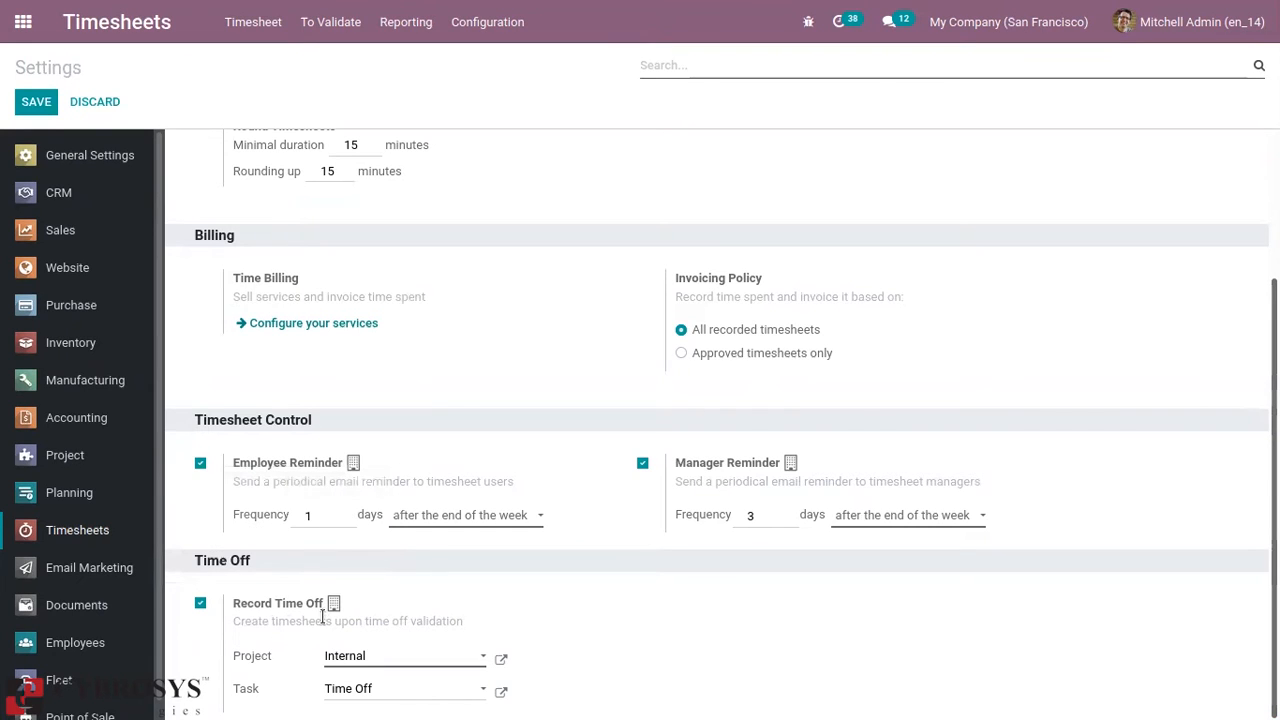
mouse_move(256, 620)
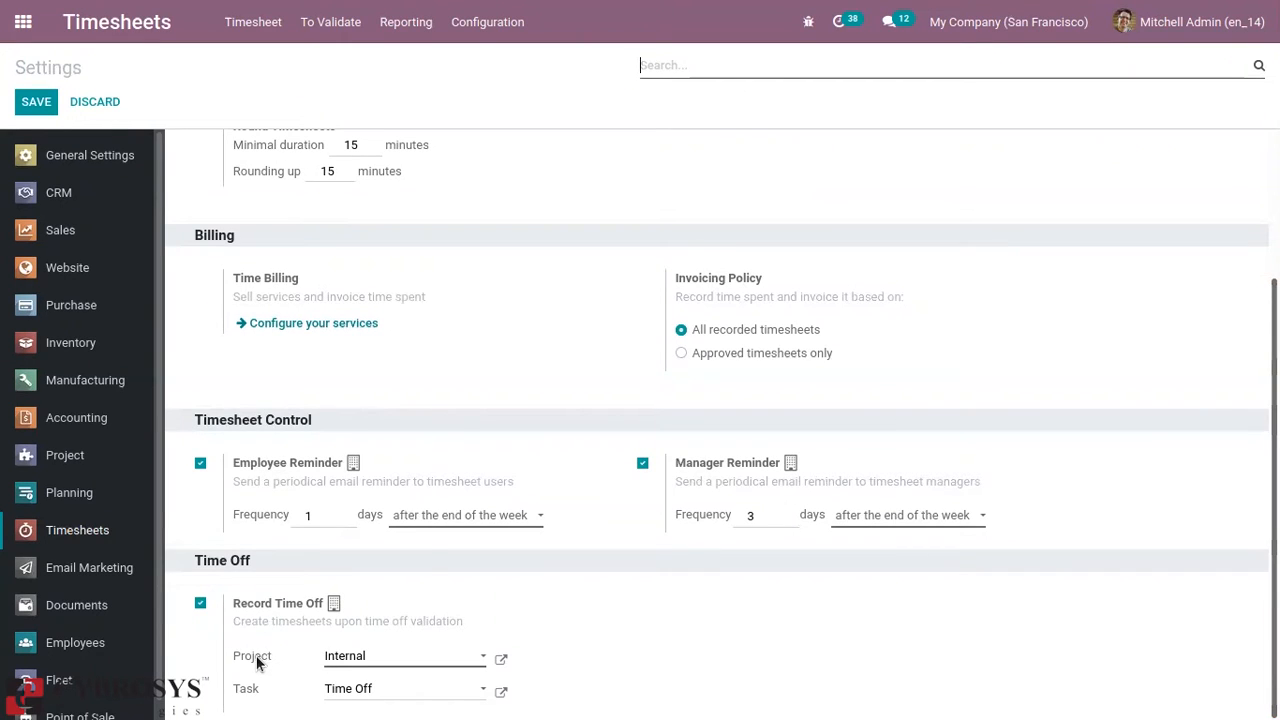
mouse_move(252, 656)
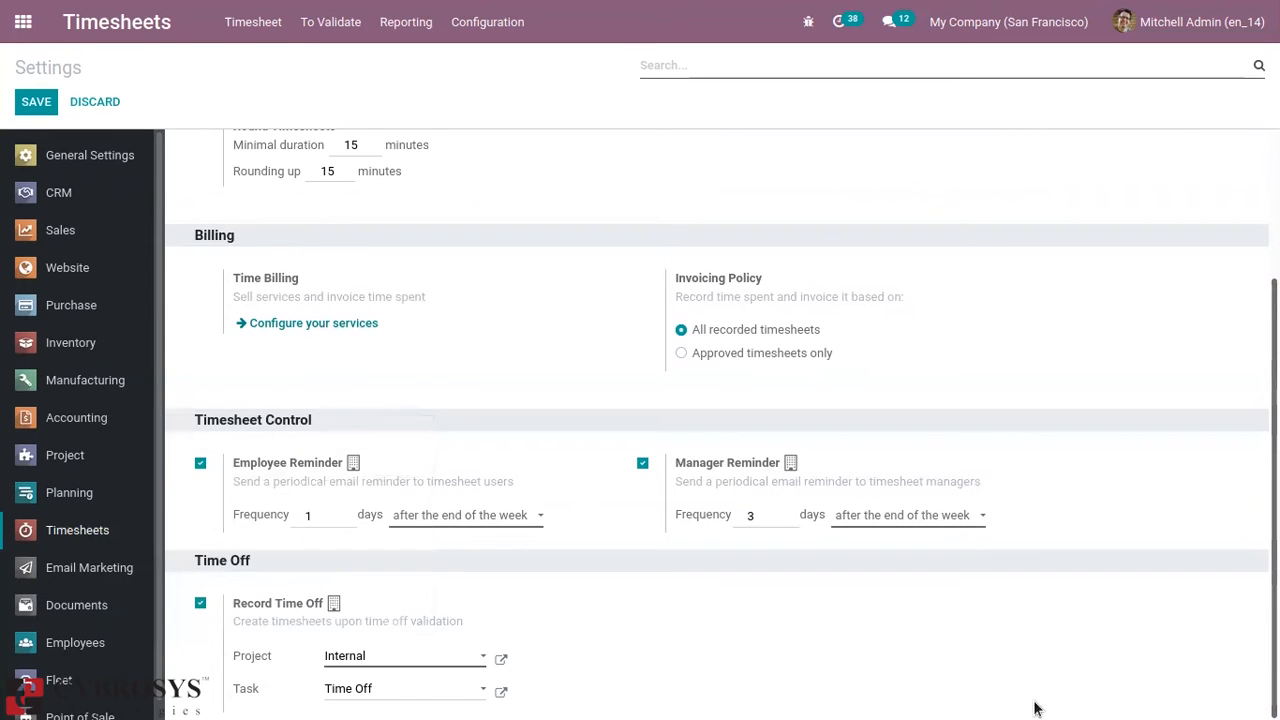
mouse_move(24, 22)
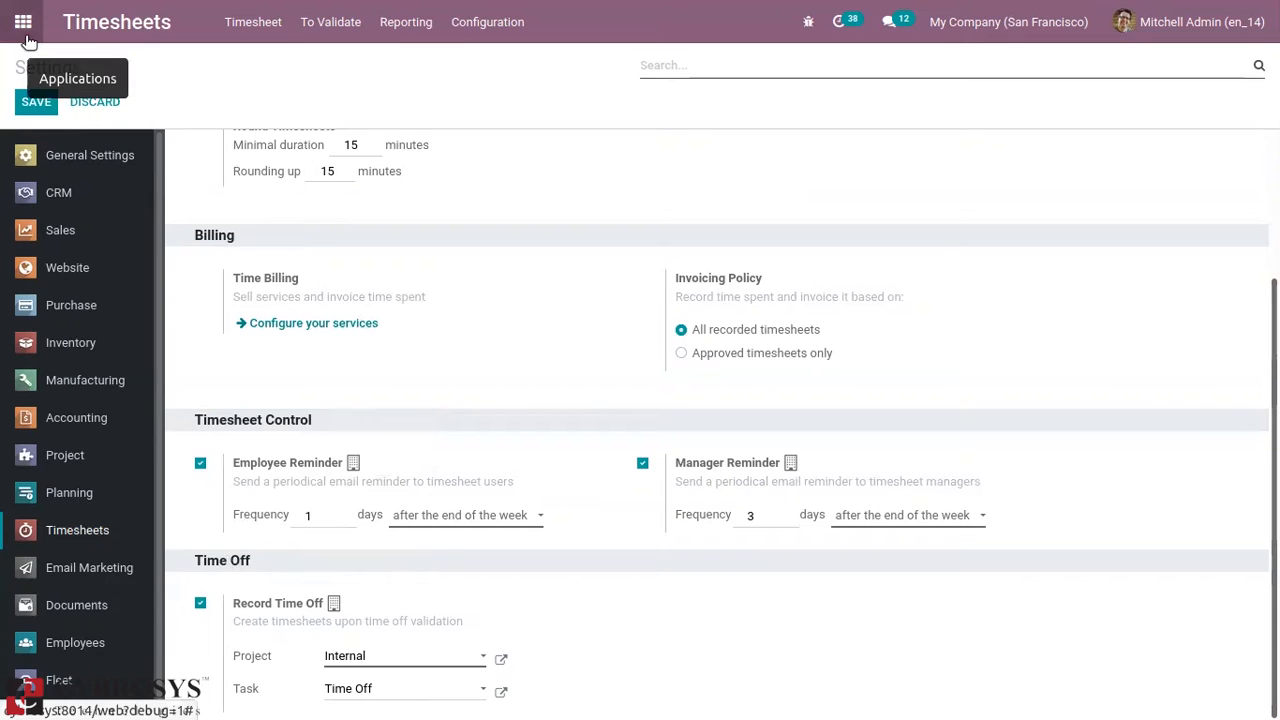
- Switch to the Time Off app via the 'tim' search and reach its Configuration menu for Time Off Types
click(28, 22)
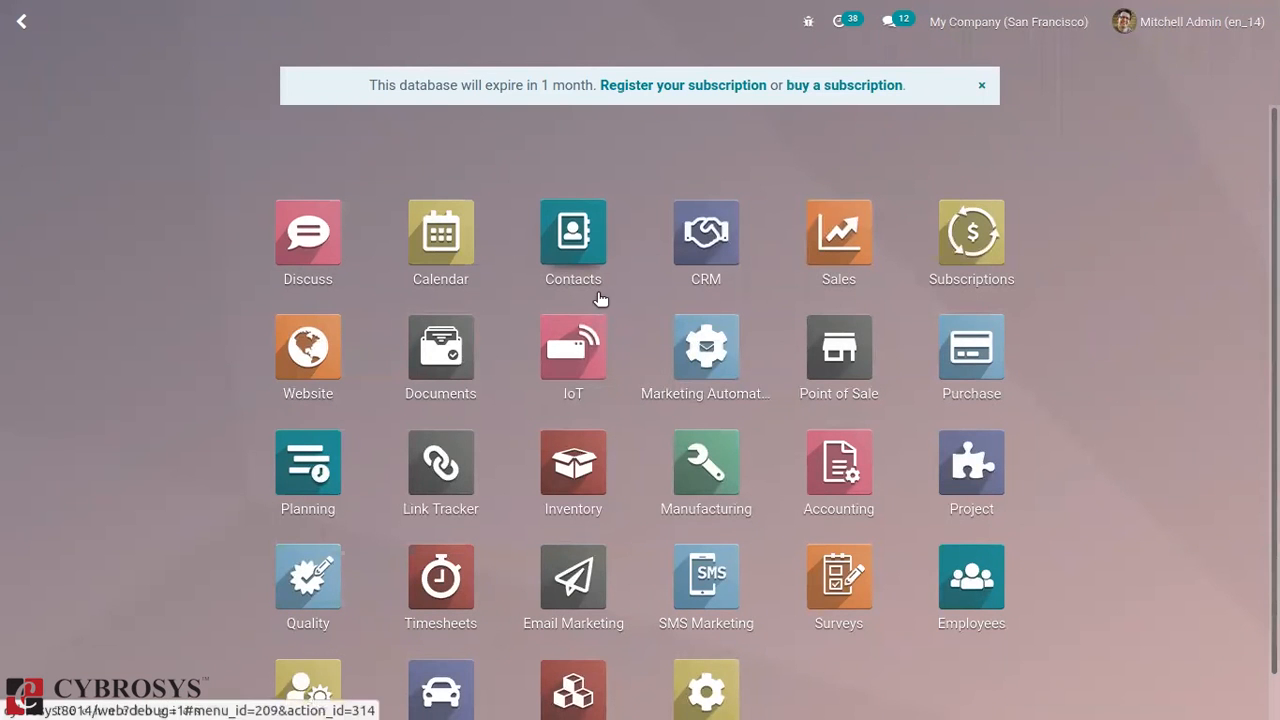
text(tim)
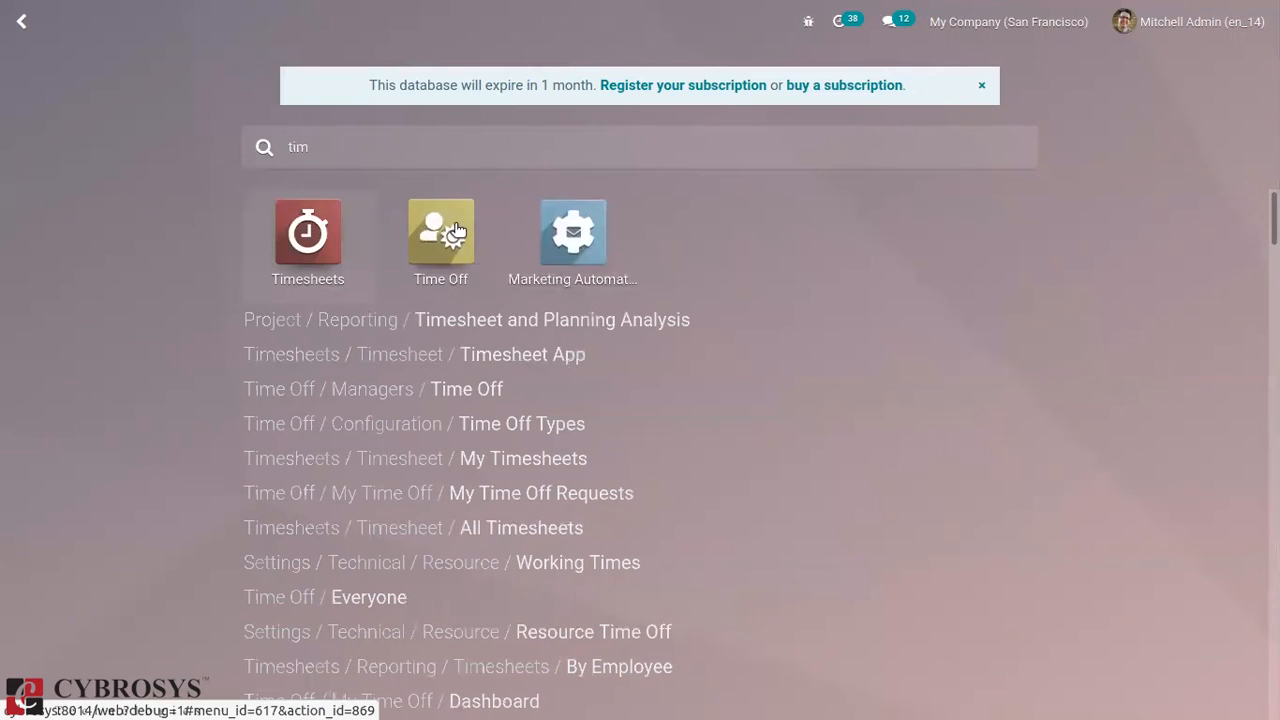
click(440, 232)
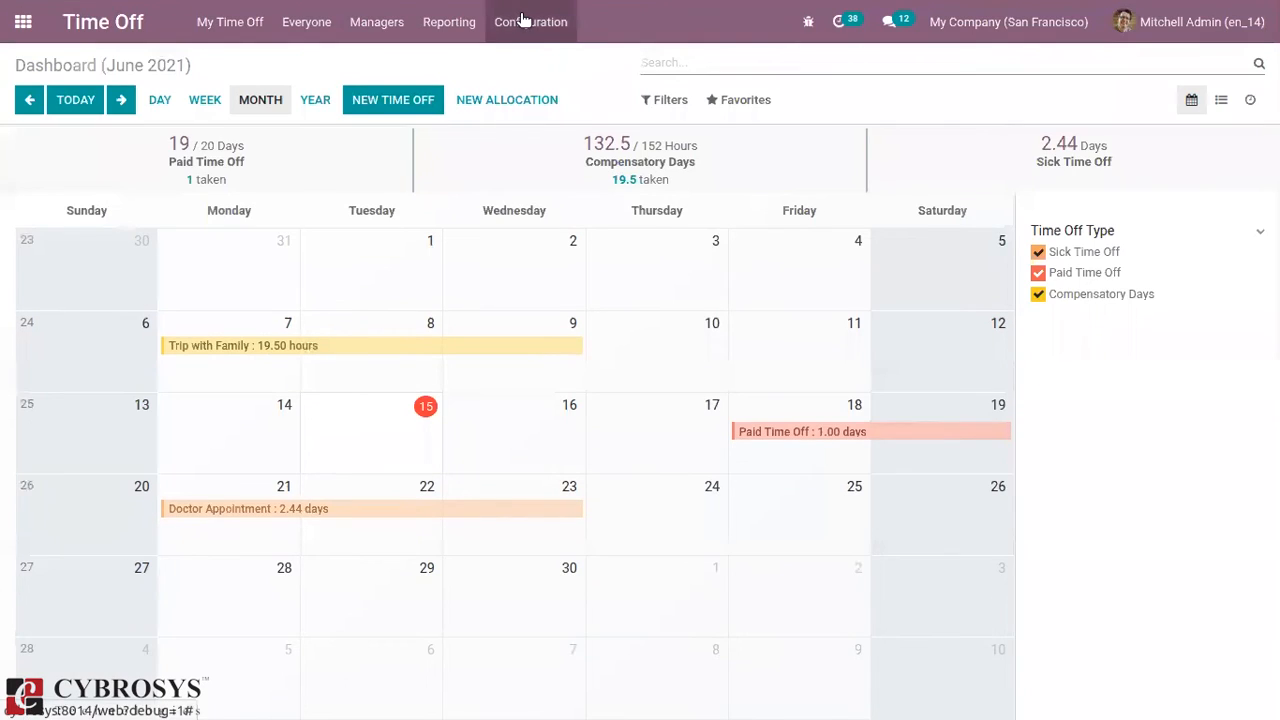
click(530, 22)
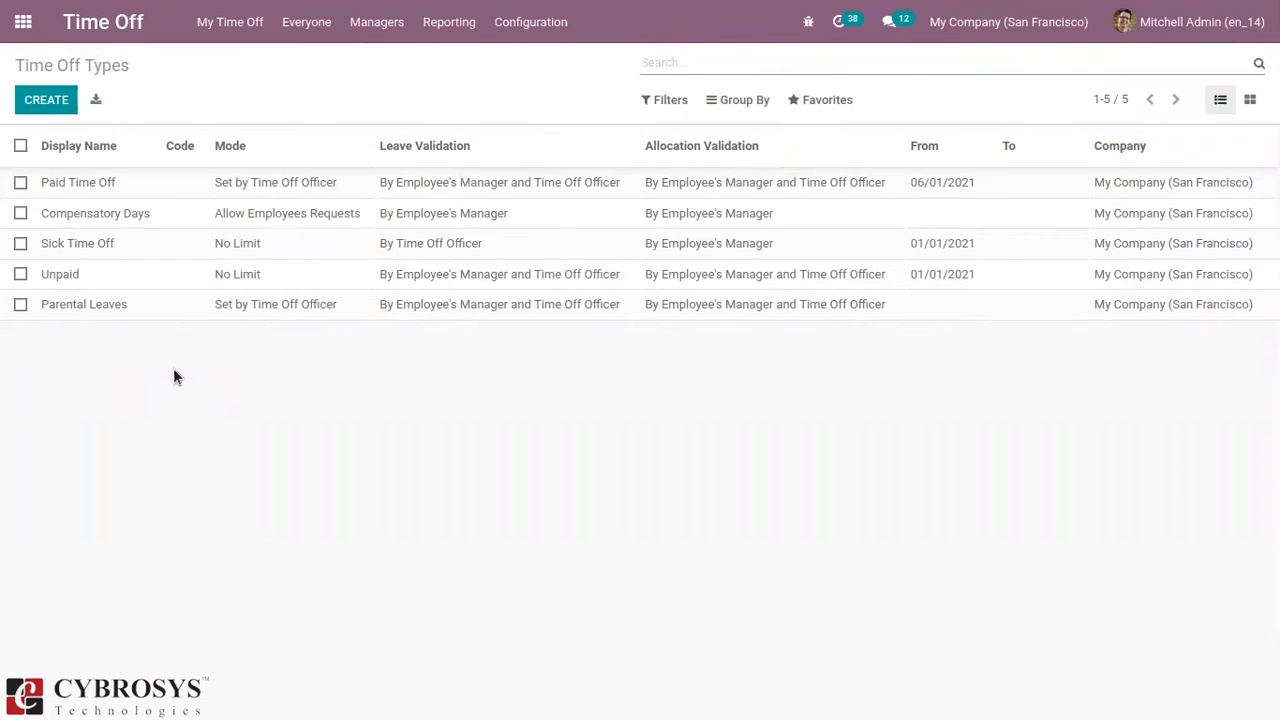
- Display the Paid Time Off type form down to its Timesheet section (Internal / Time Off)
click(78, 182)
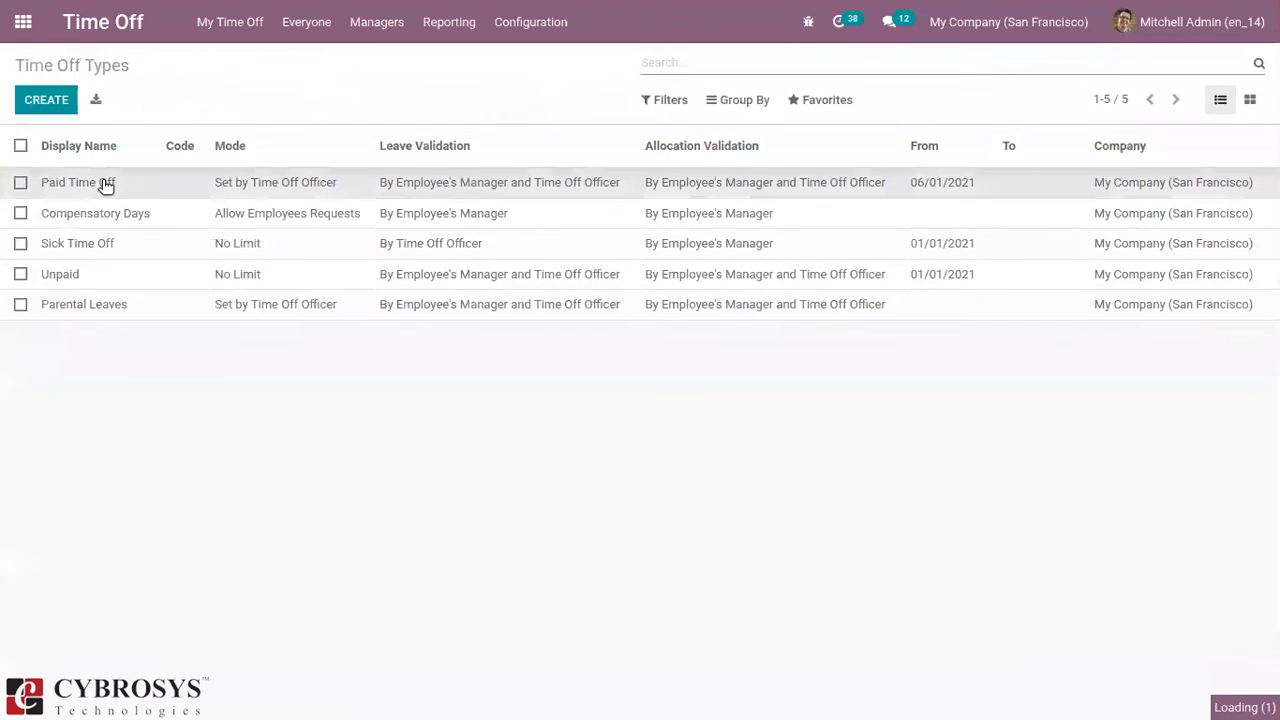
click(76, 182)
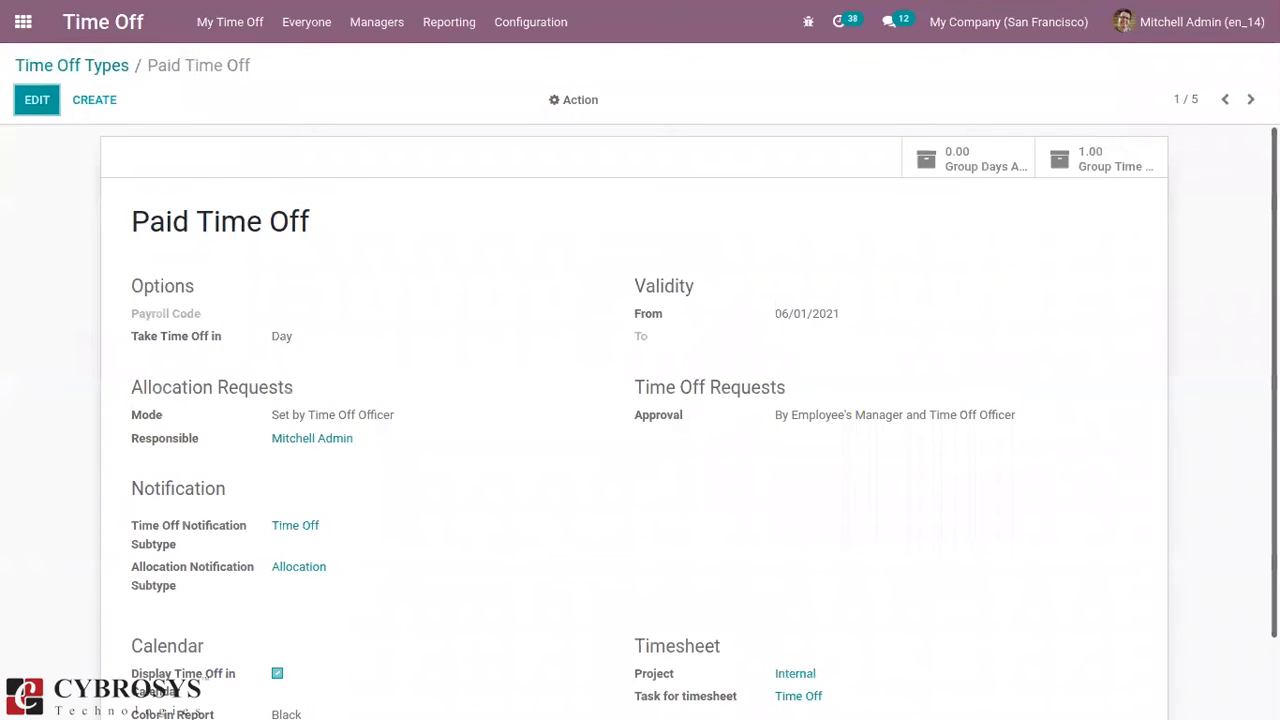
scroll(down, 3)
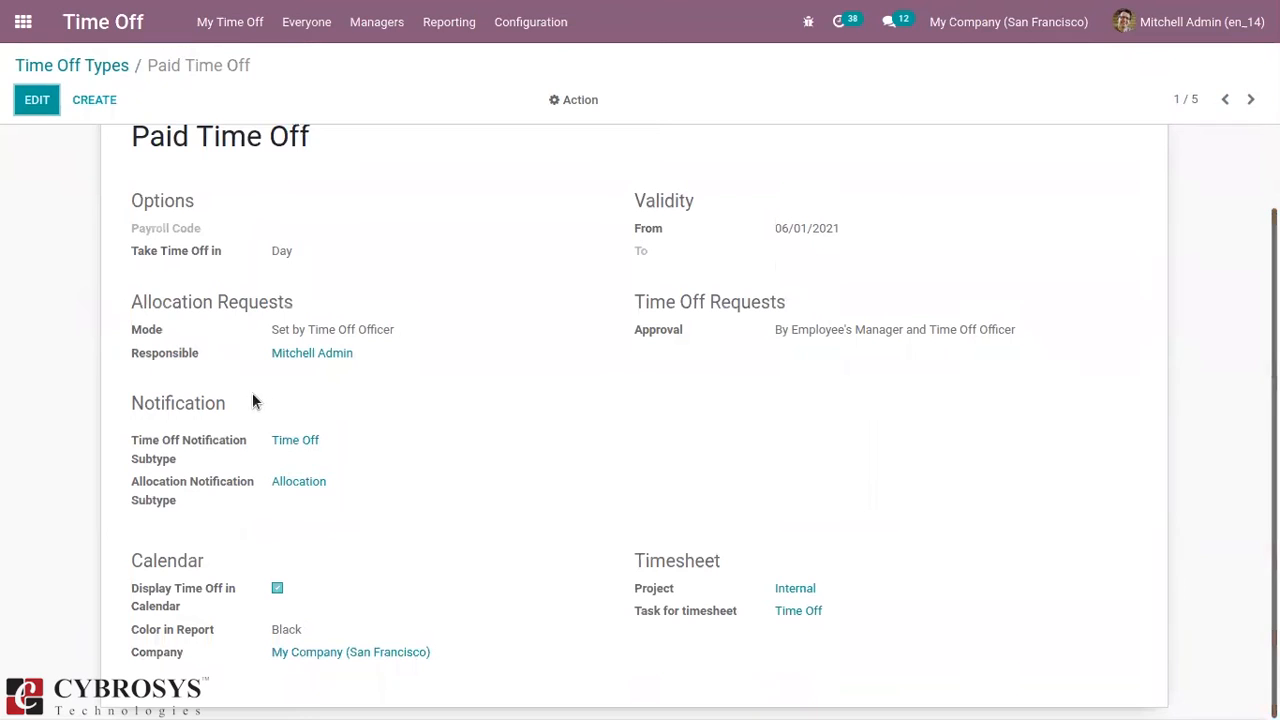
mouse_move(312, 328)
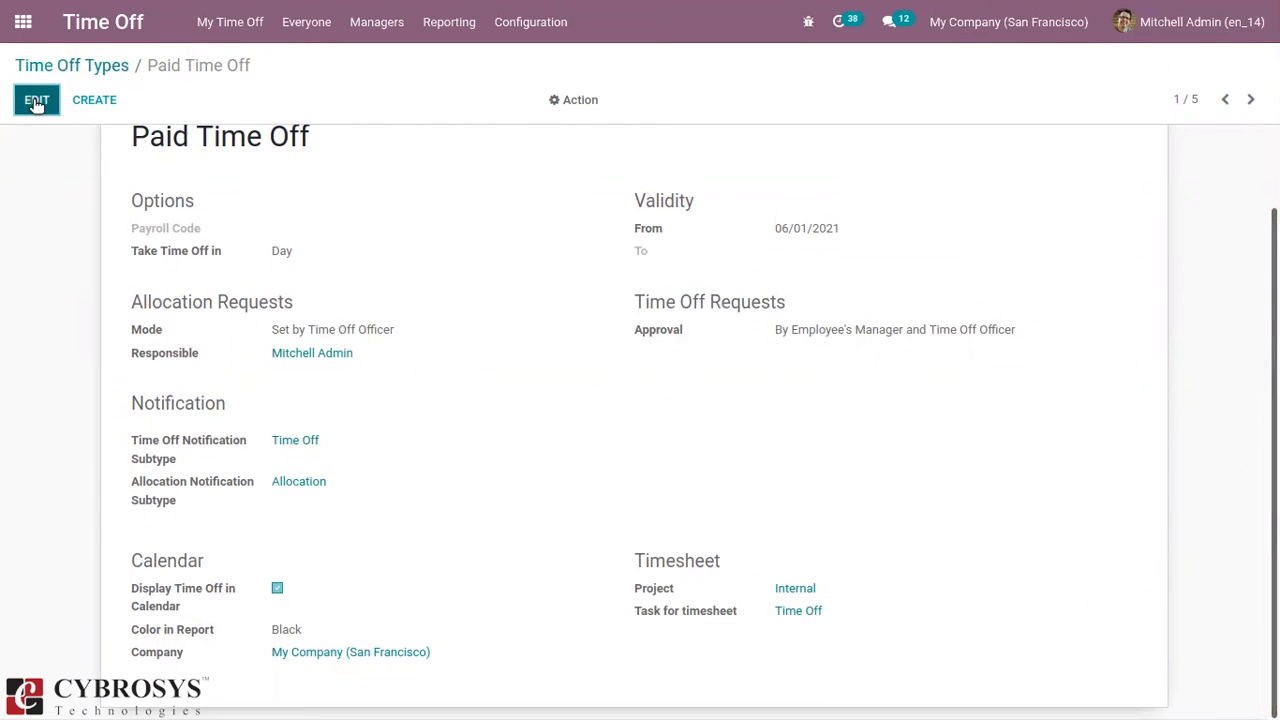
- Review Paid Time Off's timesheet project Internal and task Time Off in edit mode, then return to Time Off Types
click(36, 100)
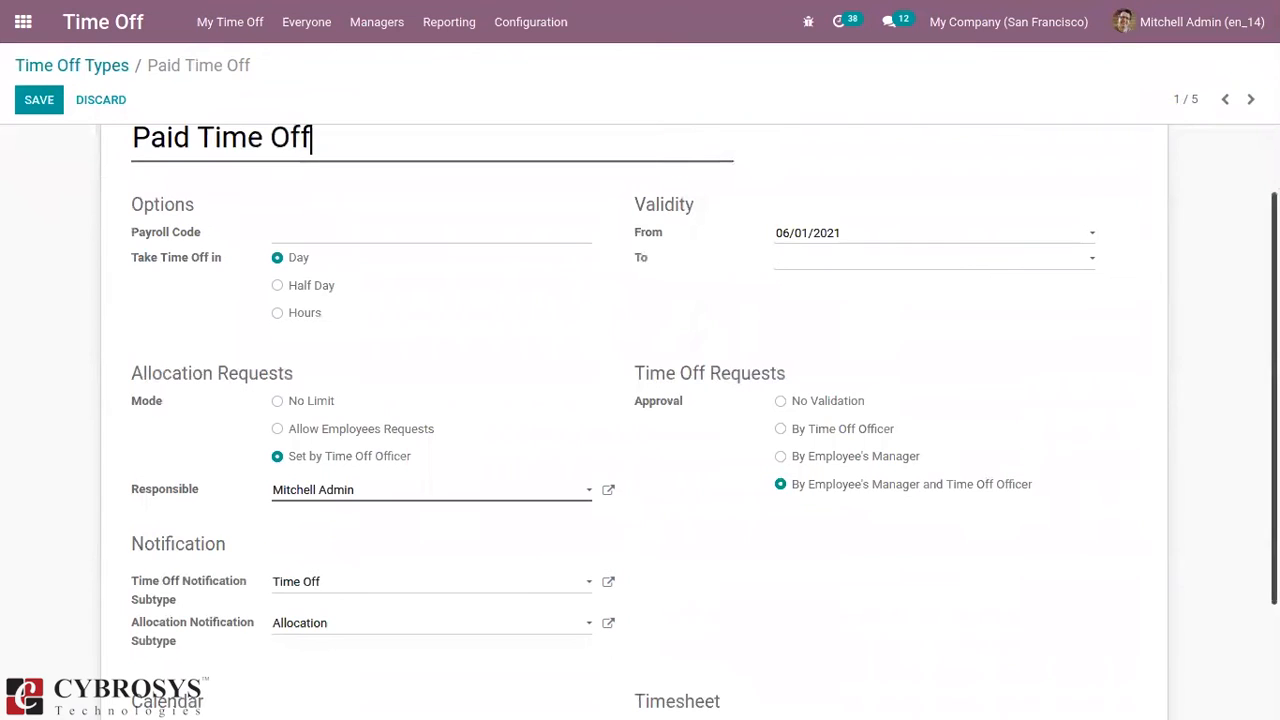
scroll(down, 3)
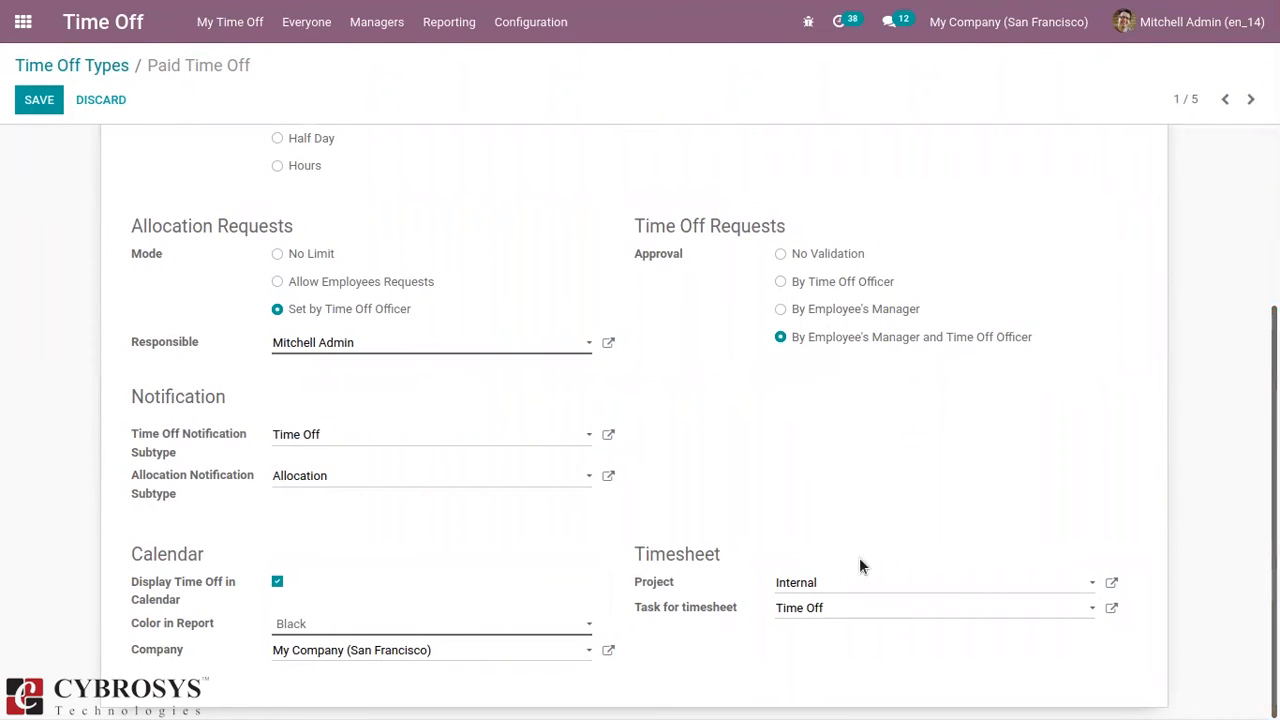
mouse_move(676, 616)
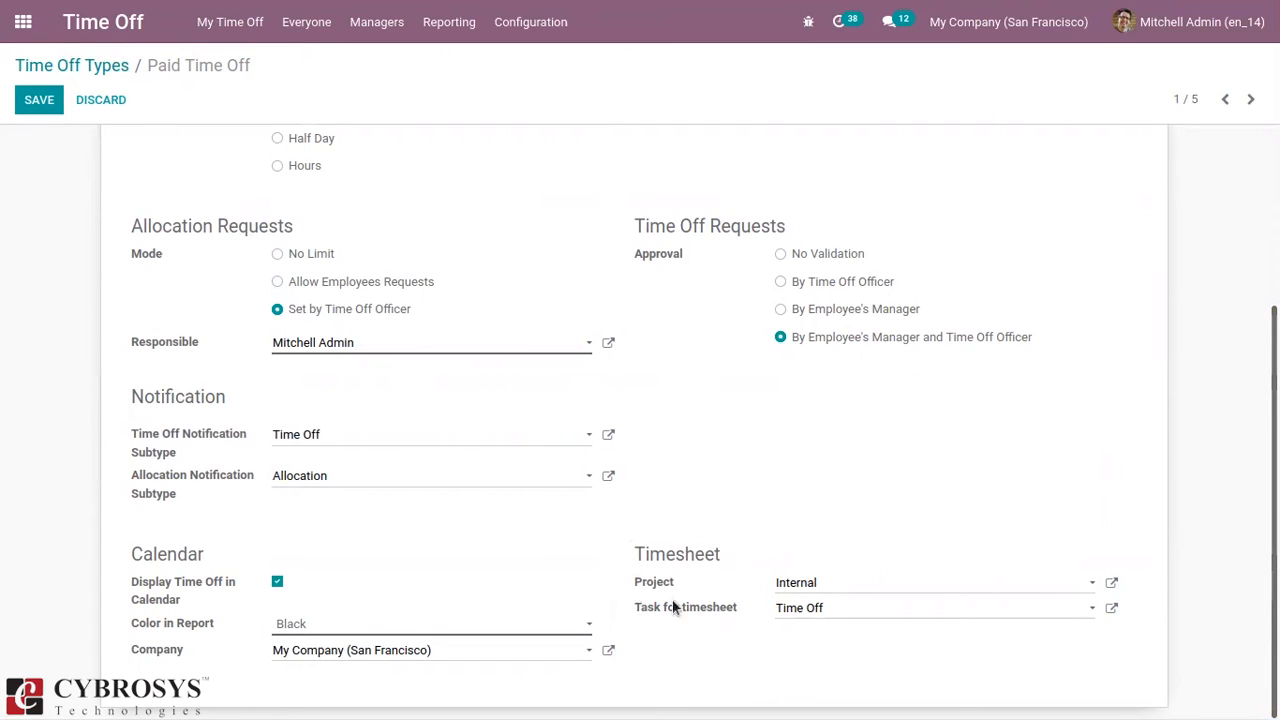
mouse_move(696, 540)
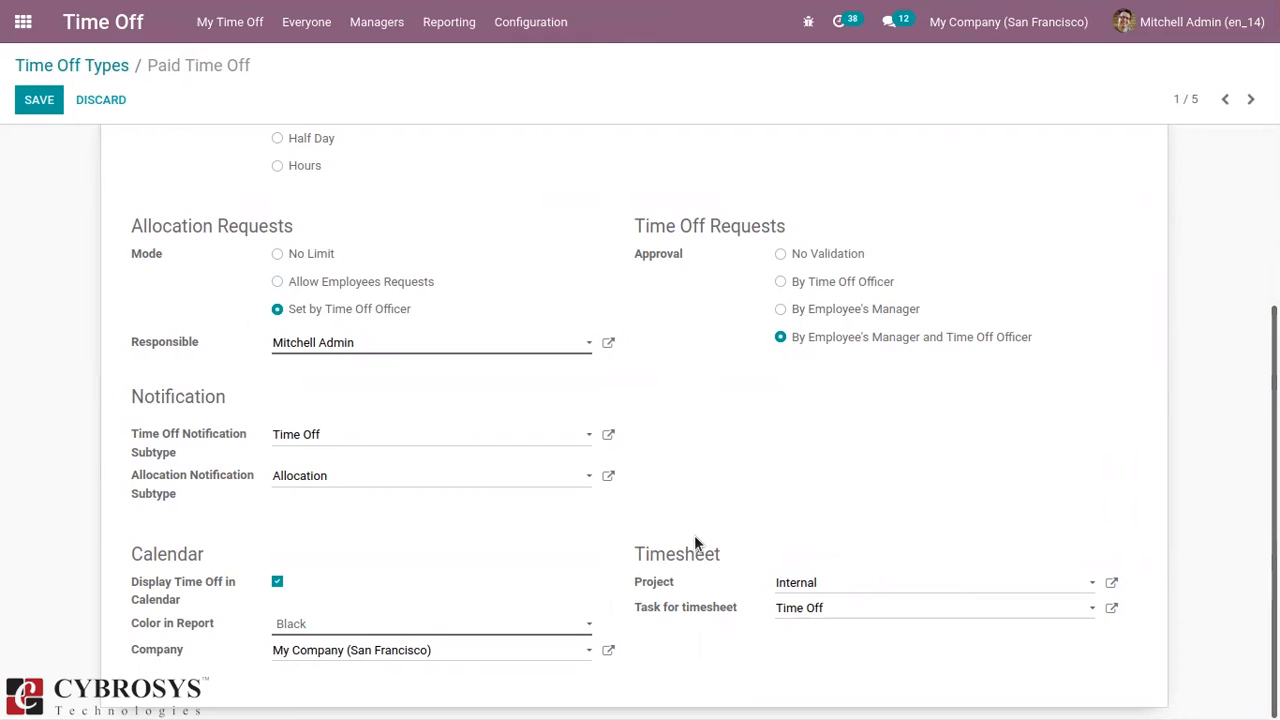
mouse_move(312, 218)
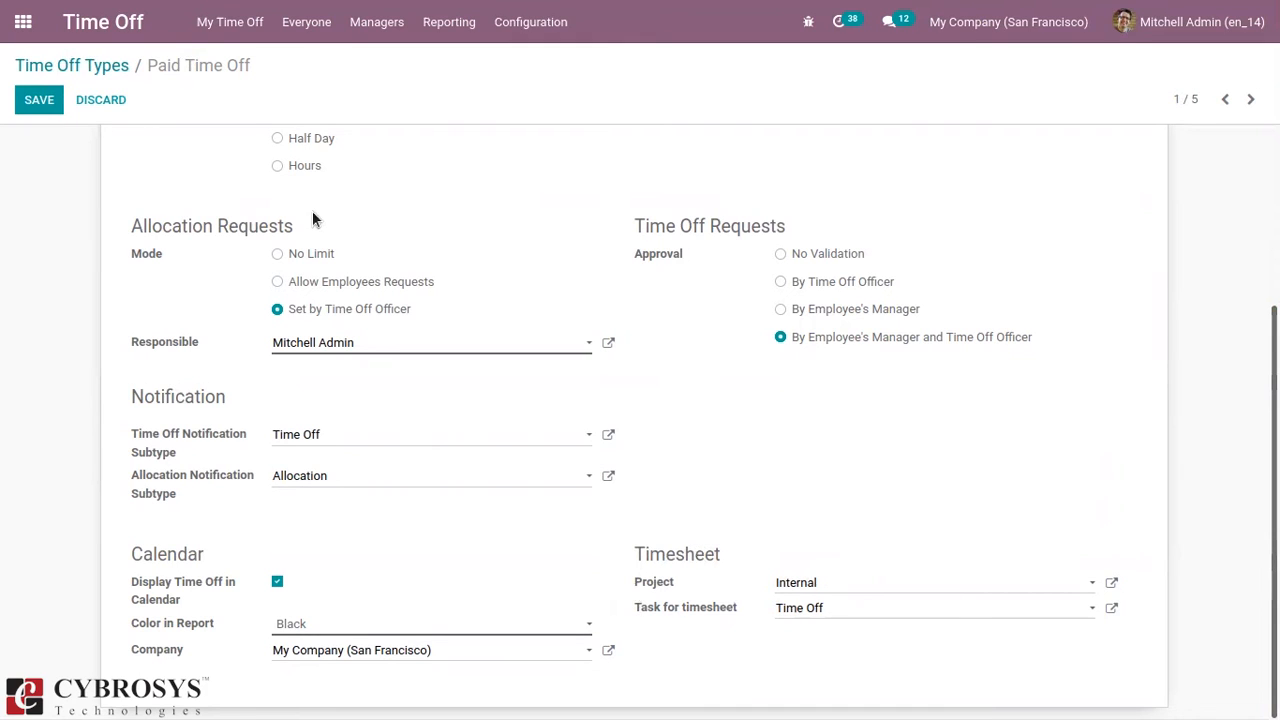
mouse_move(596, 402)
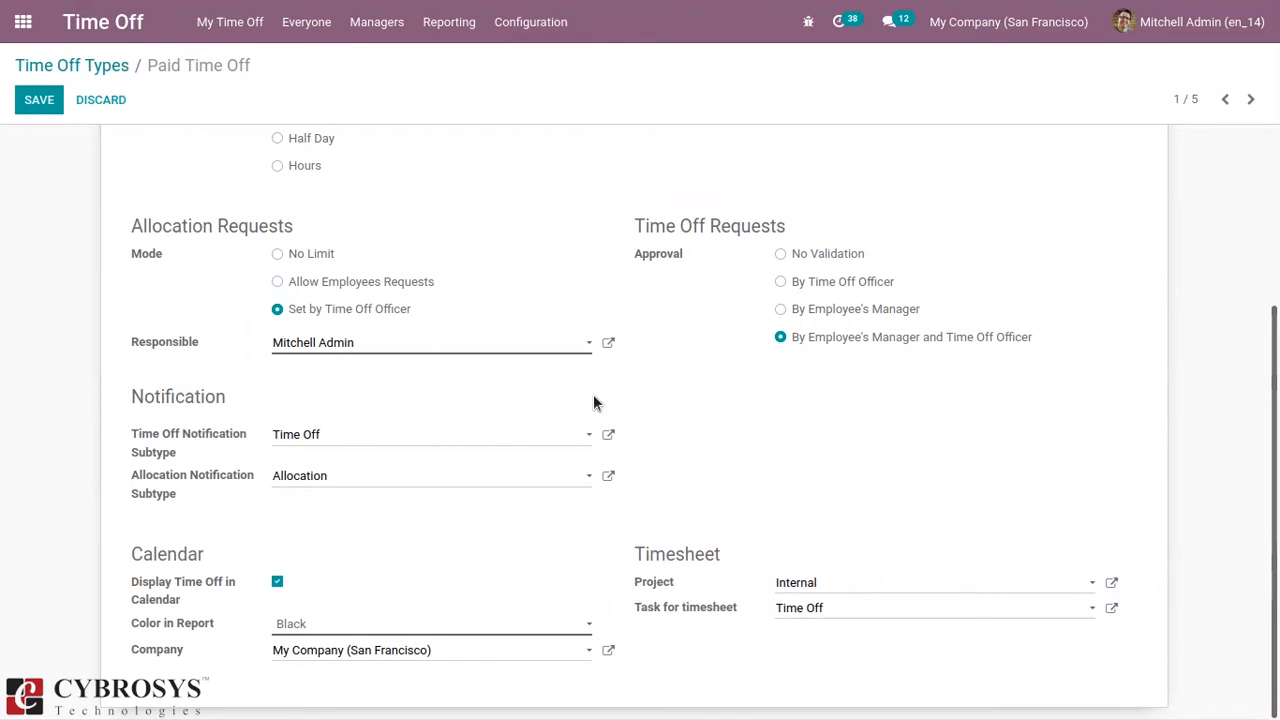
mouse_move(654, 582)
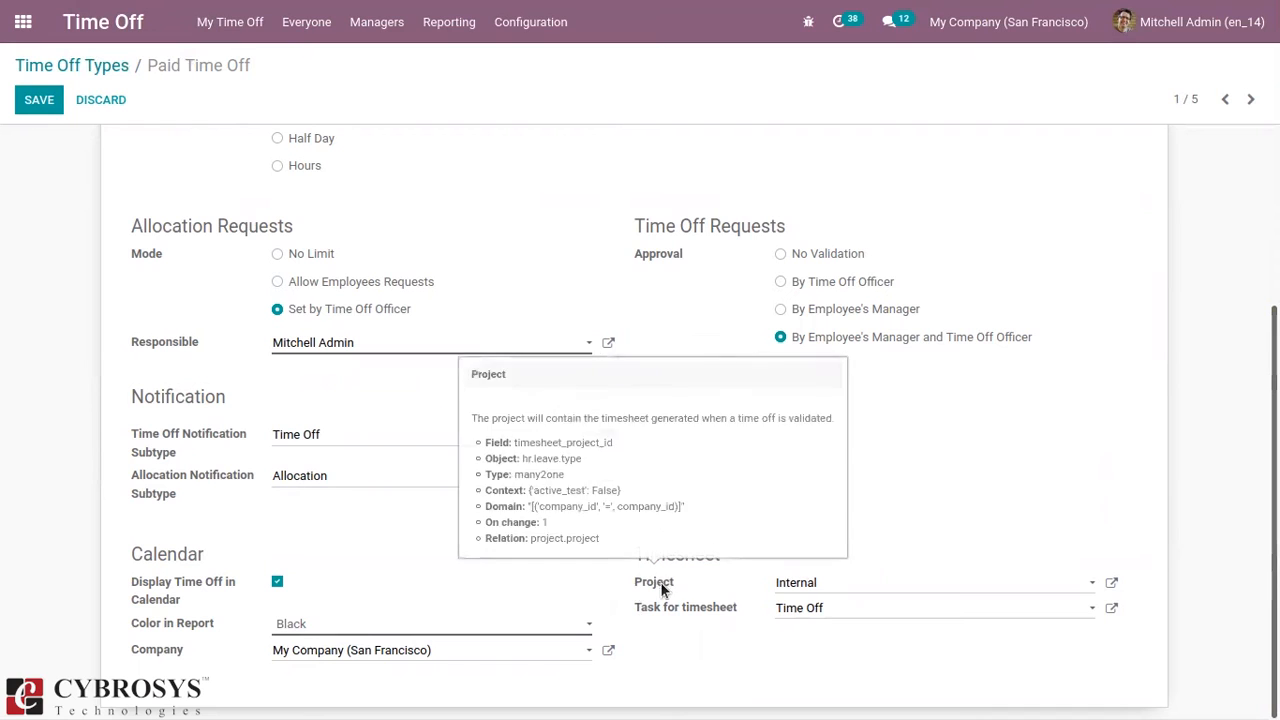
mouse_move(658, 590)
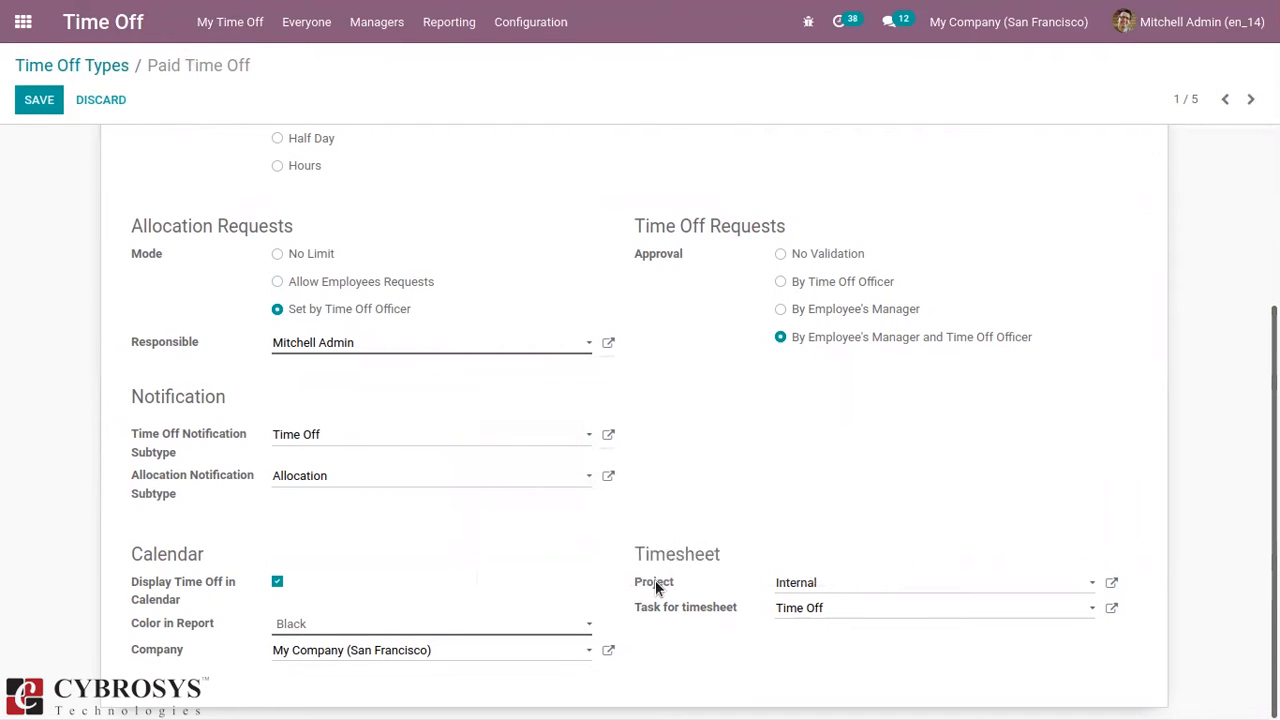
mouse_move(656, 588)
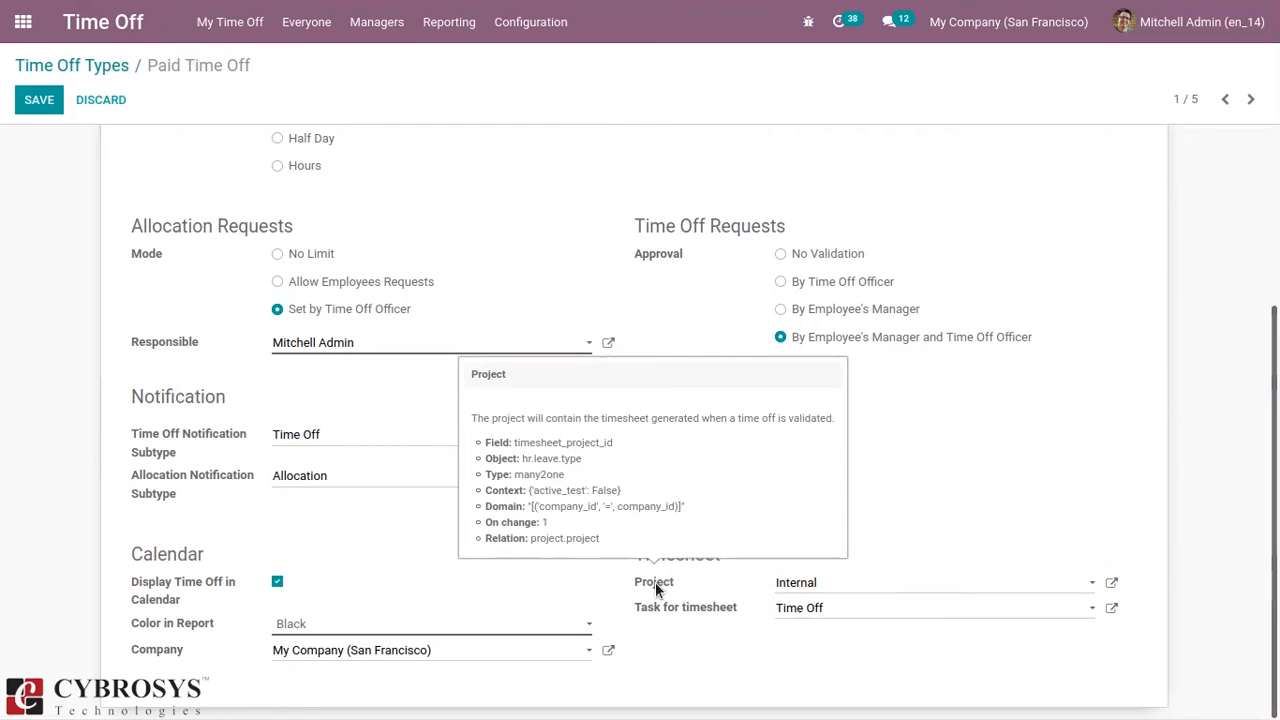
mouse_move(648, 592)
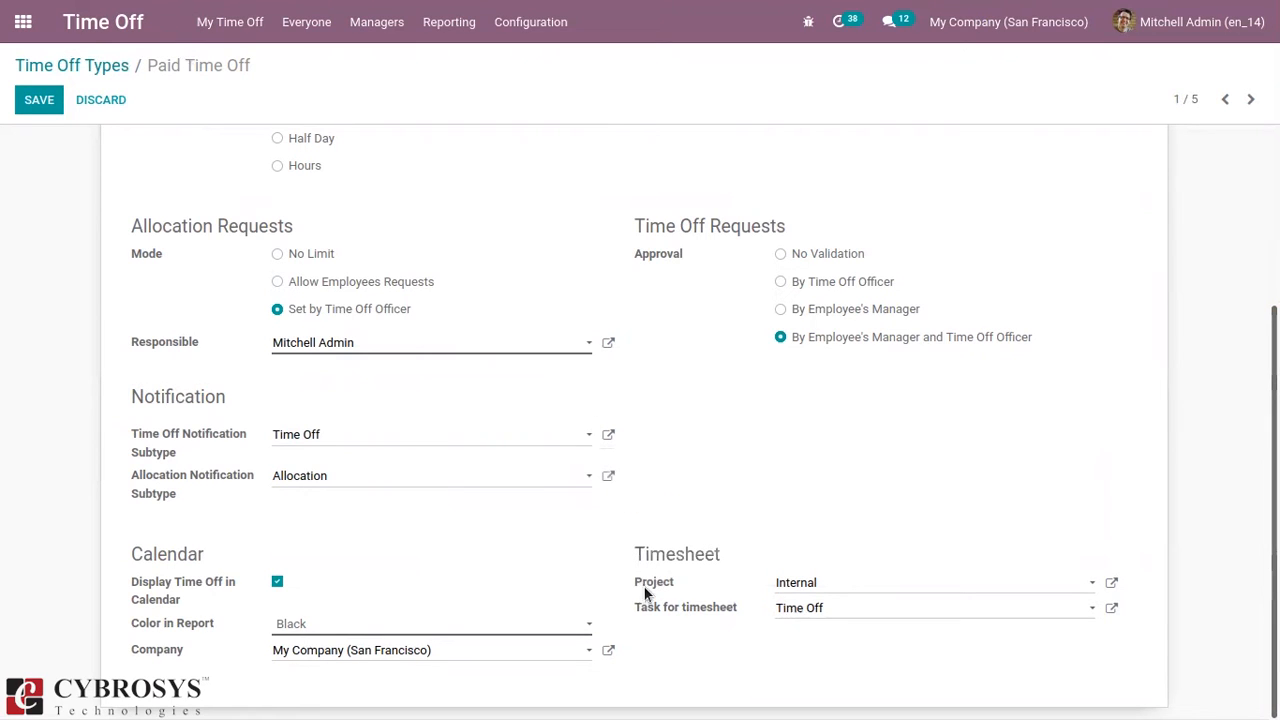
mouse_move(676, 616)
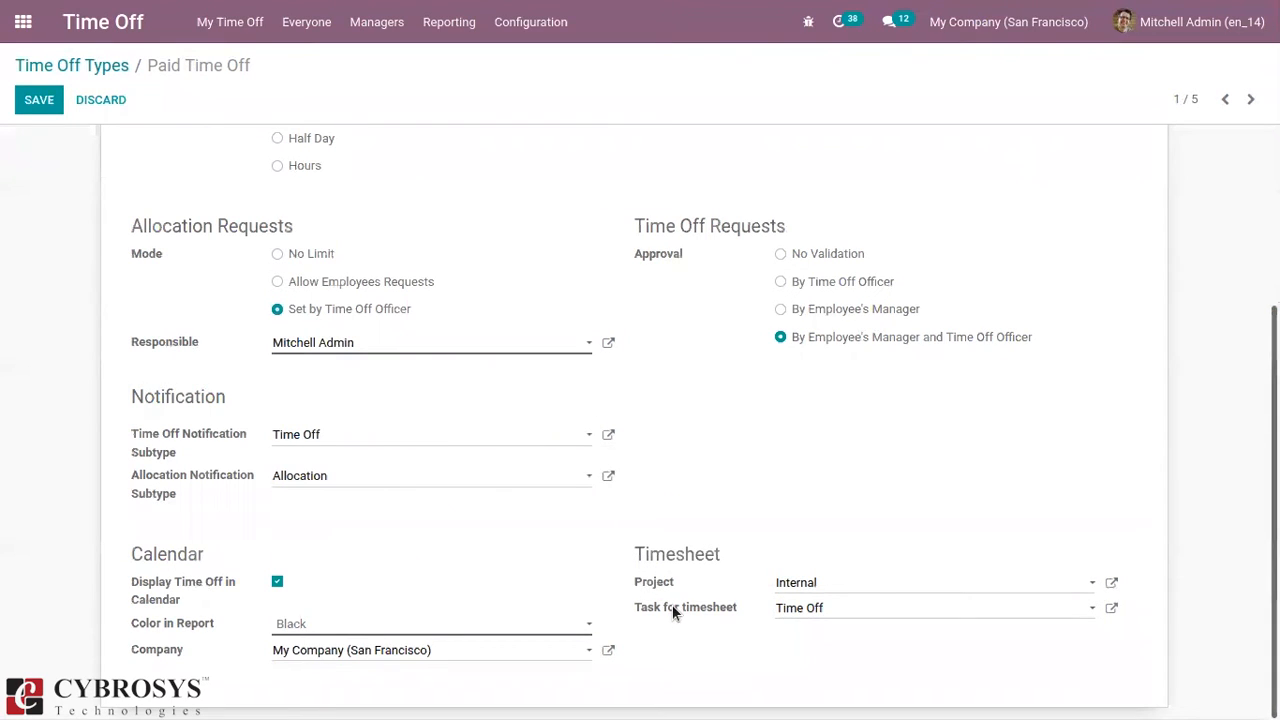
mouse_move(128, 164)
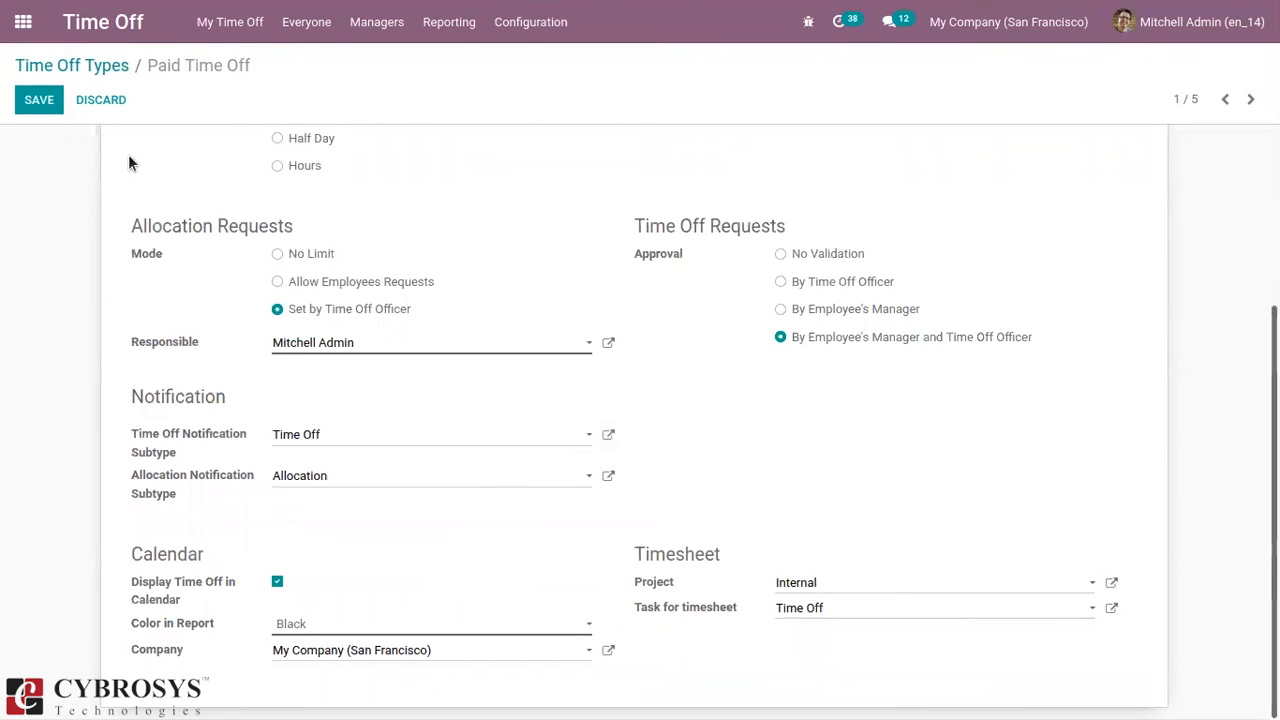
click(72, 64)
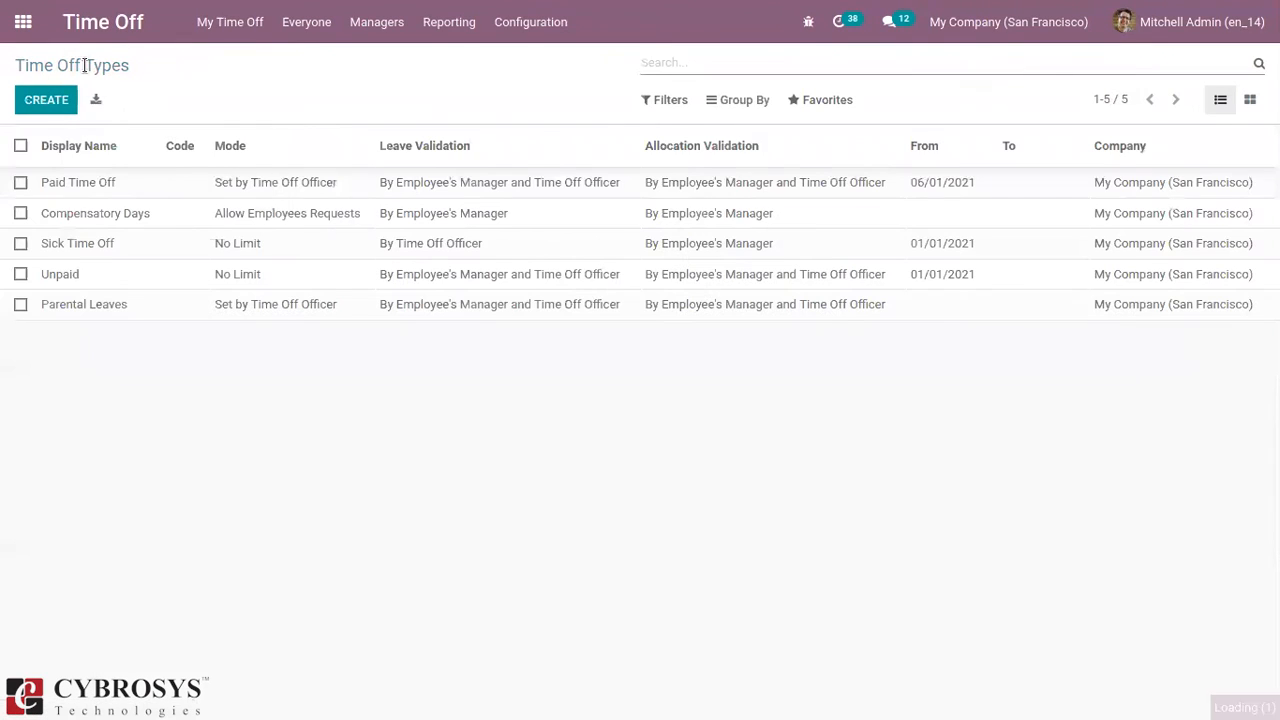
- Start a new request under My Time Off Requests, initially dated June 20–22
click(228, 20)
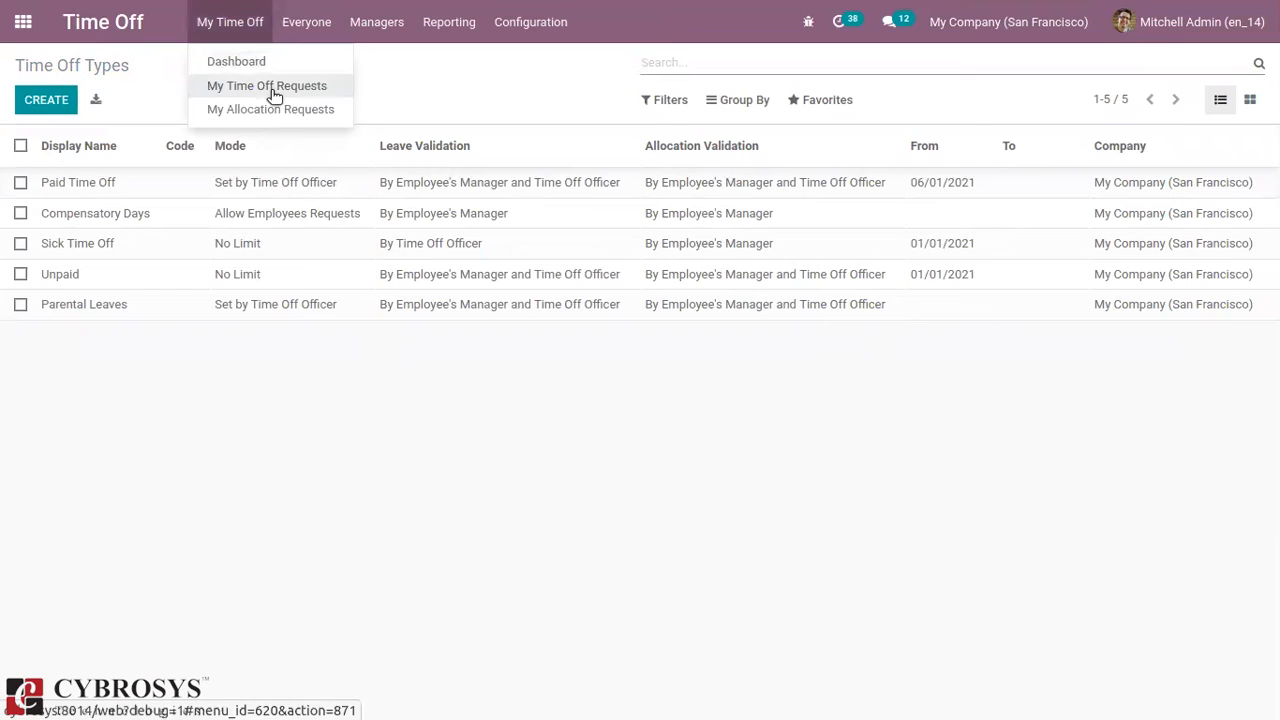
click(266, 84)
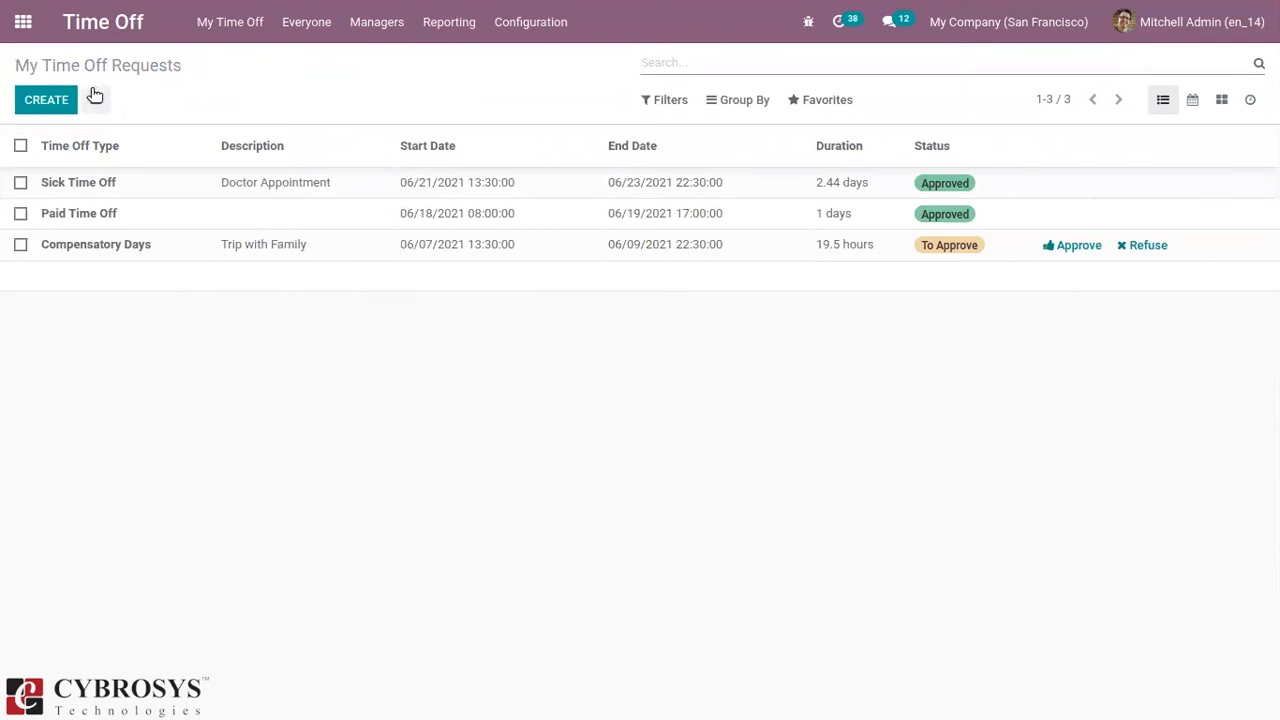
click(44, 100)
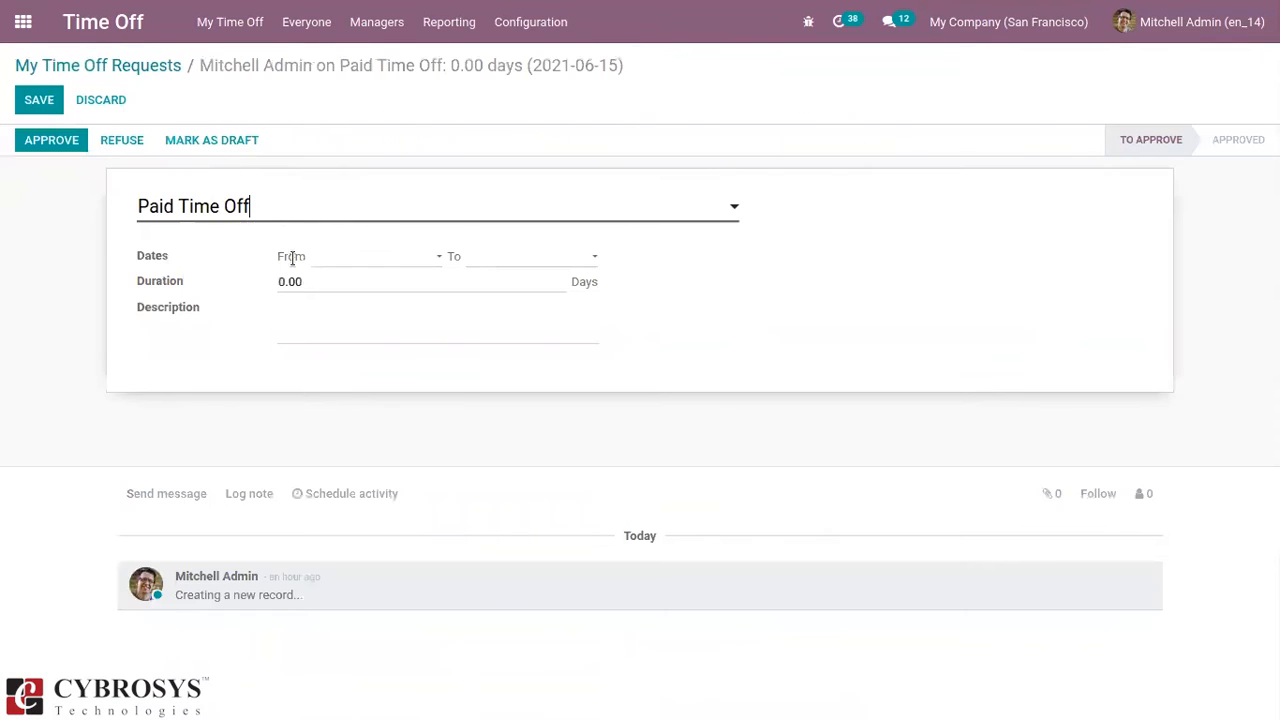
click(360, 256)
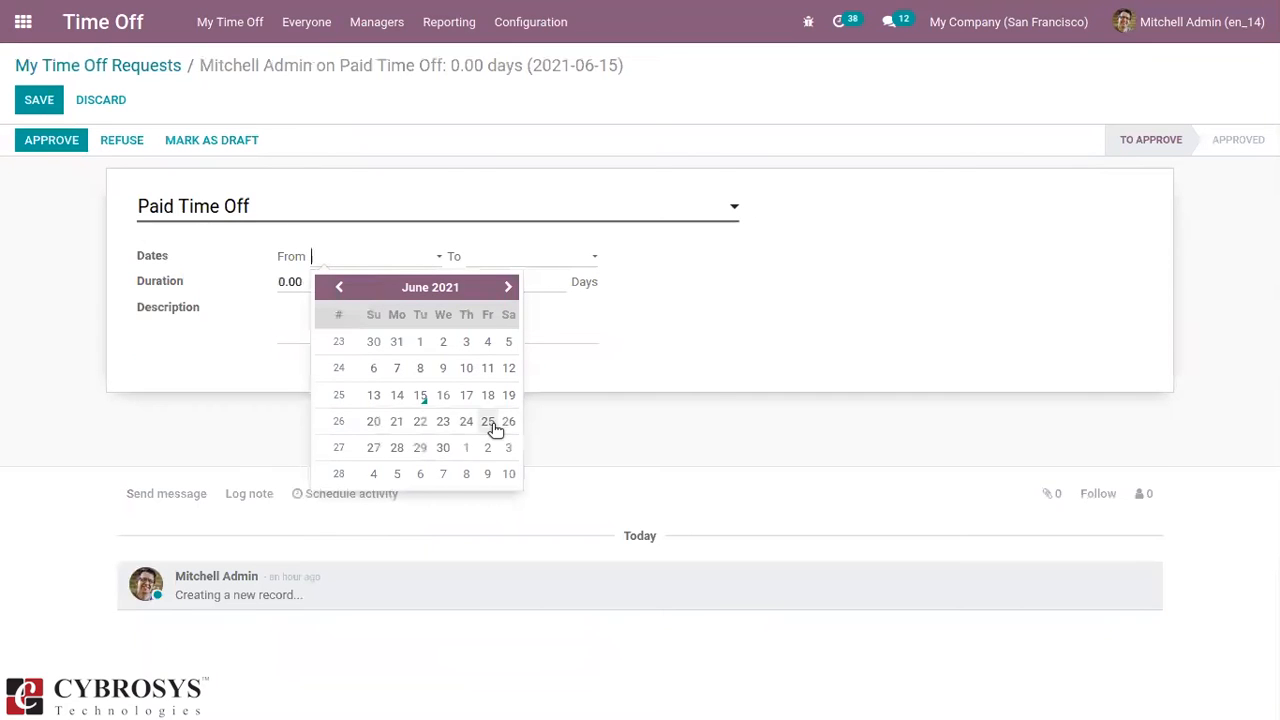
mouse_move(372, 420)
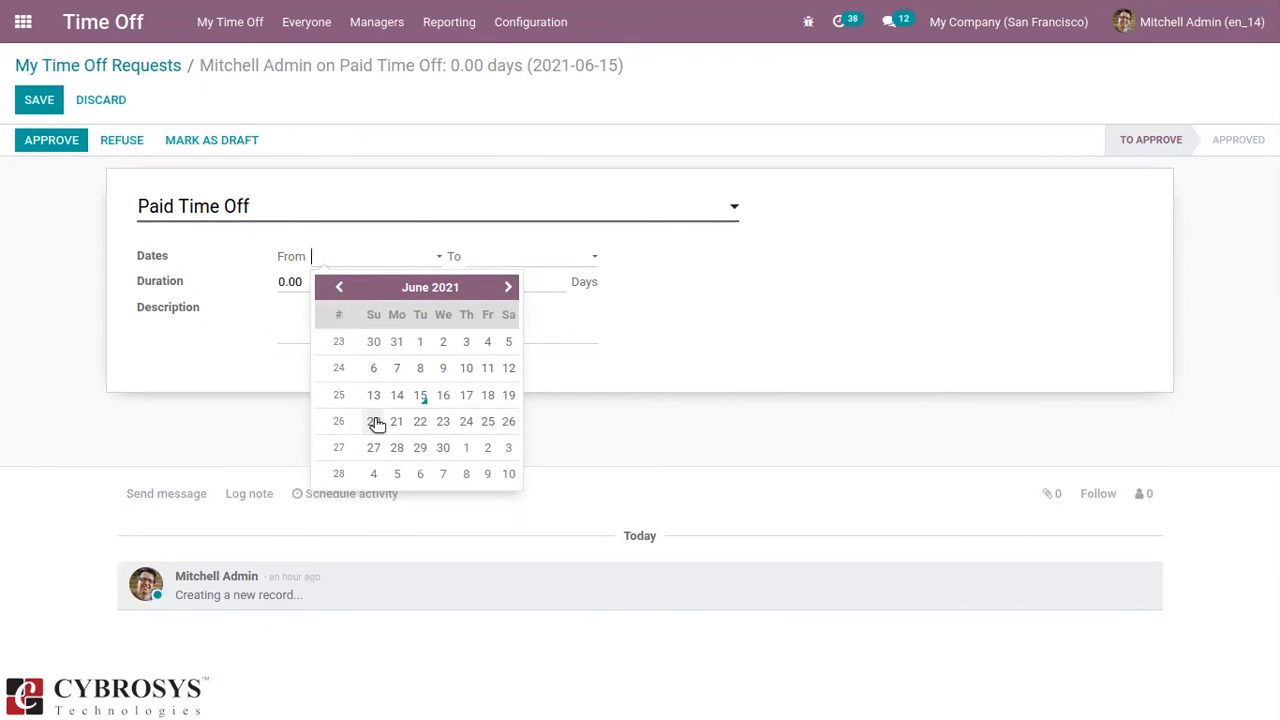
click(372, 420)
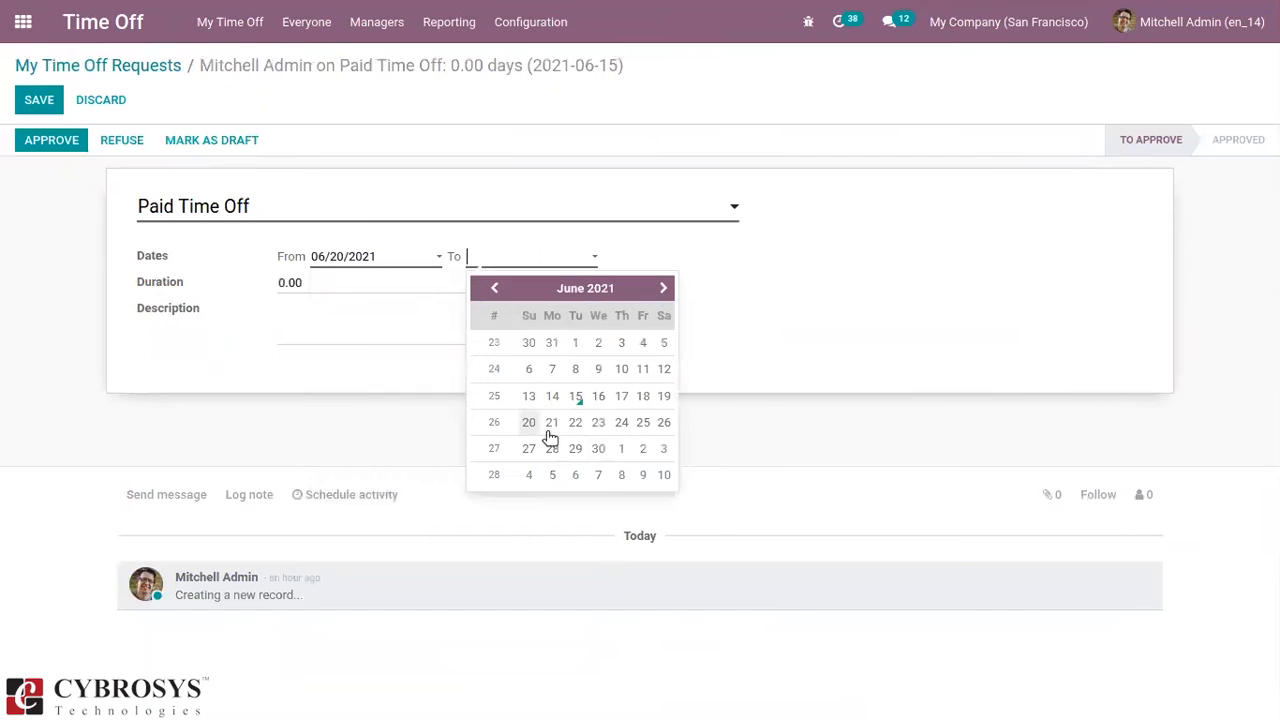
mouse_move(552, 424)
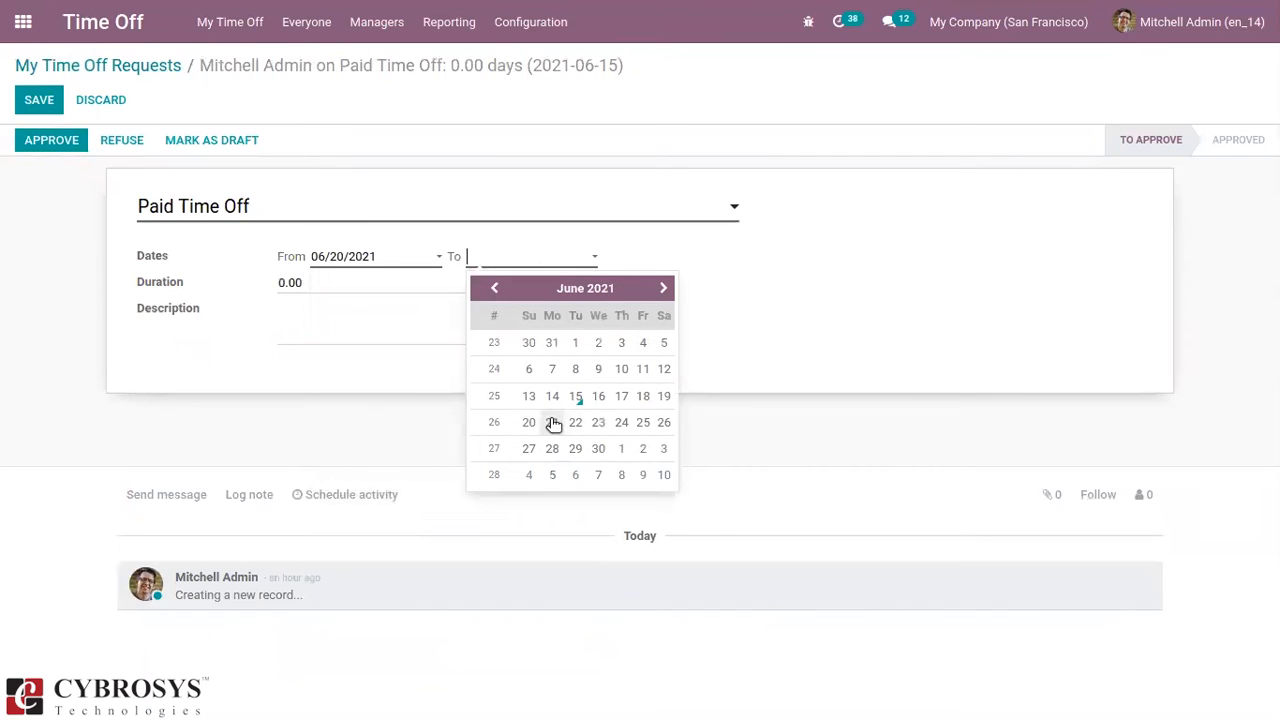
click(576, 422)
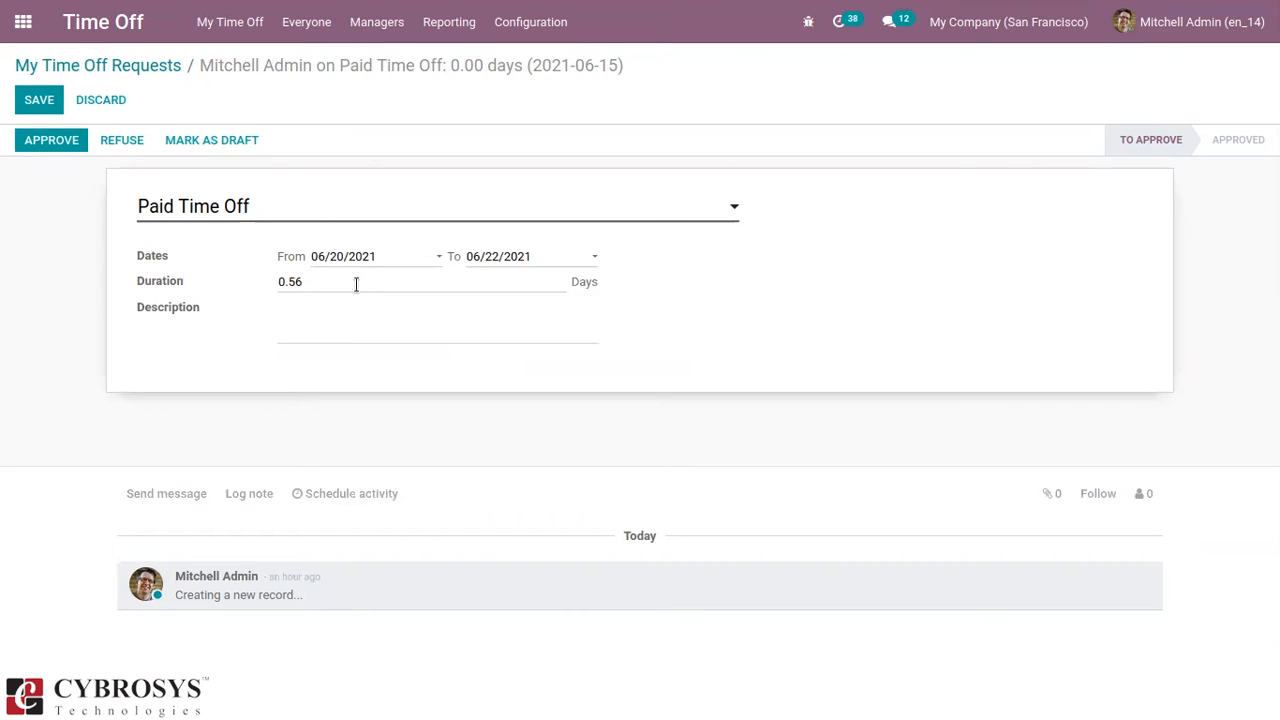
double_click(288, 280)
text(2)
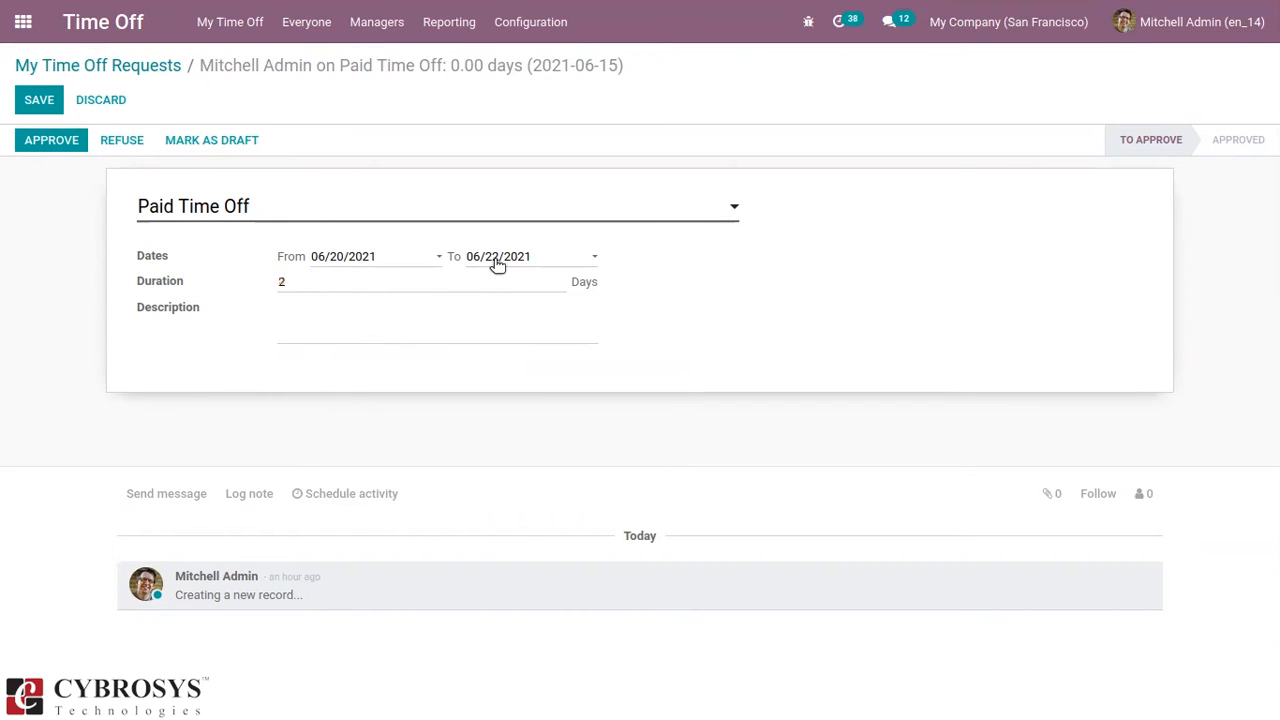
mouse_move(352, 402)
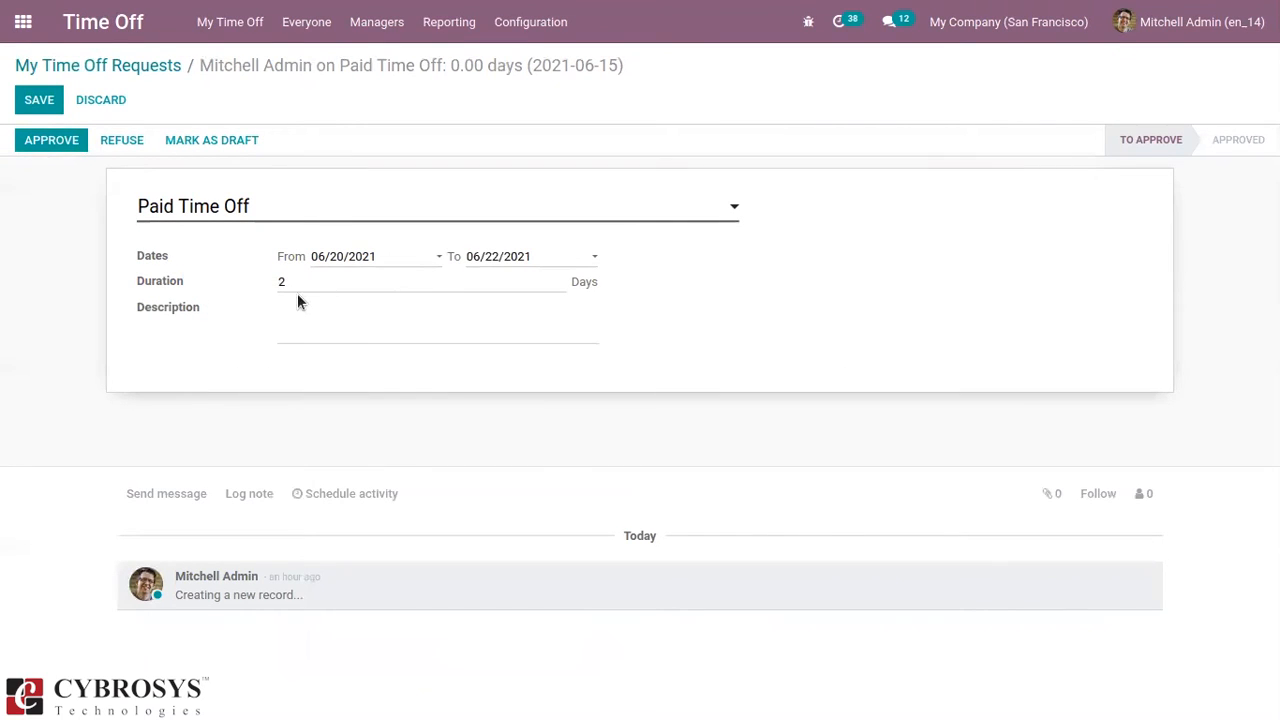
mouse_move(80, 100)
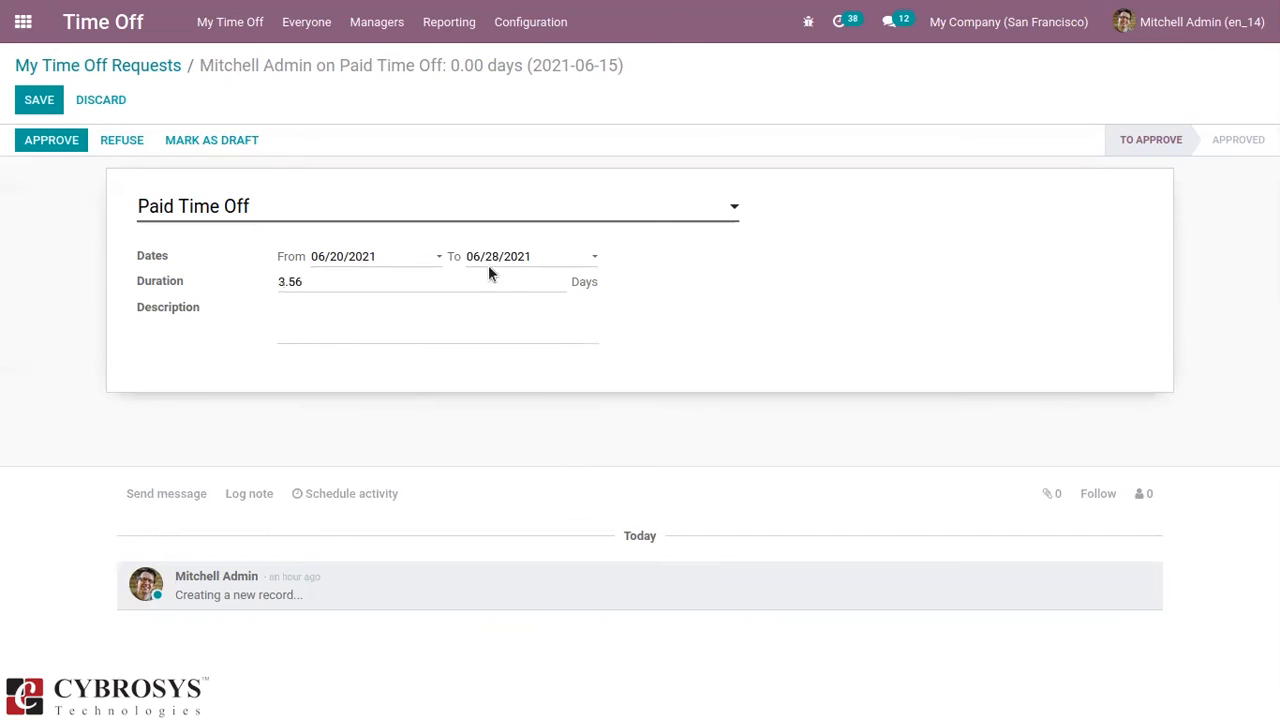
- Set the Paid Time Off request to 06/27/2021–06/30/2021 (3.00 days) and save it
click(356, 256)
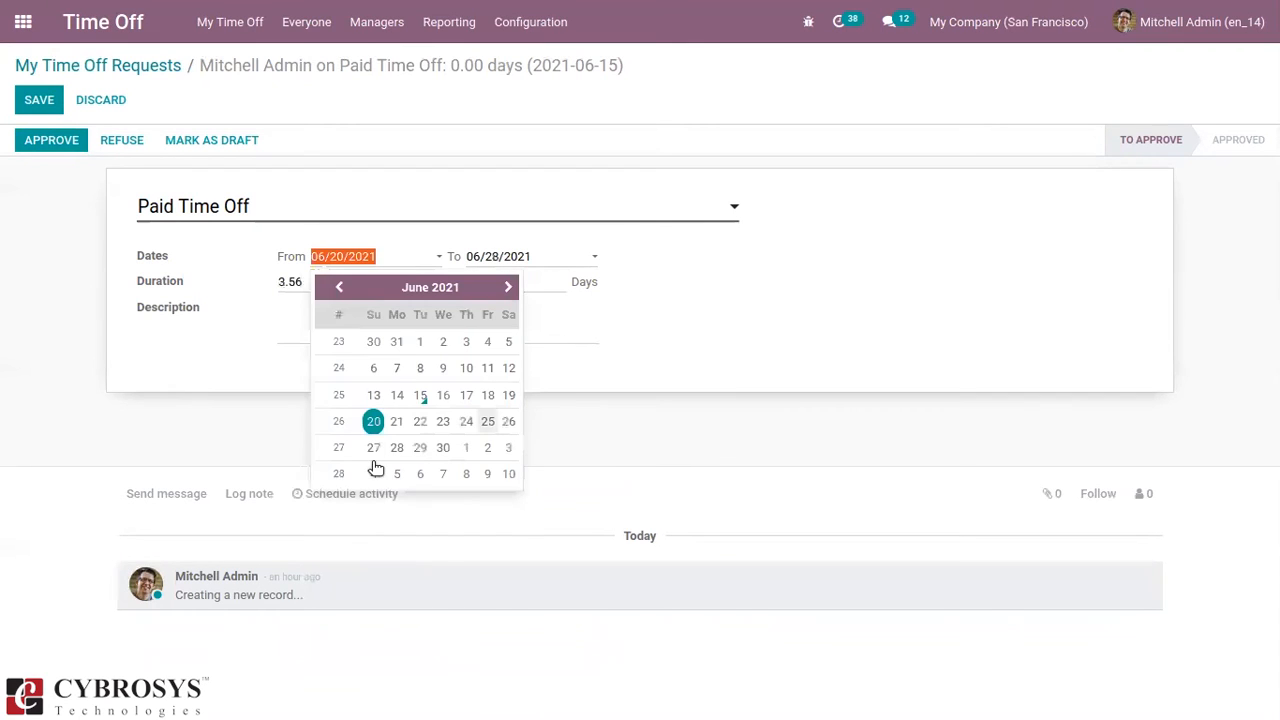
click(372, 448)
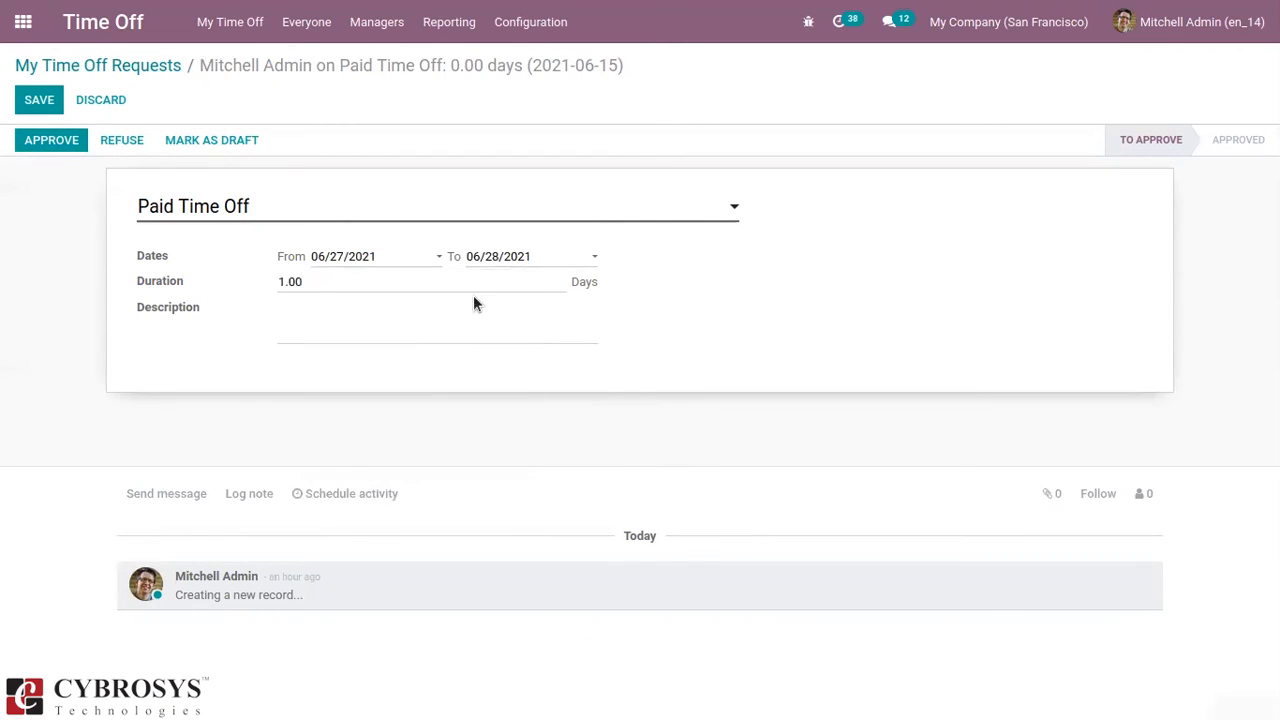
click(500, 256)
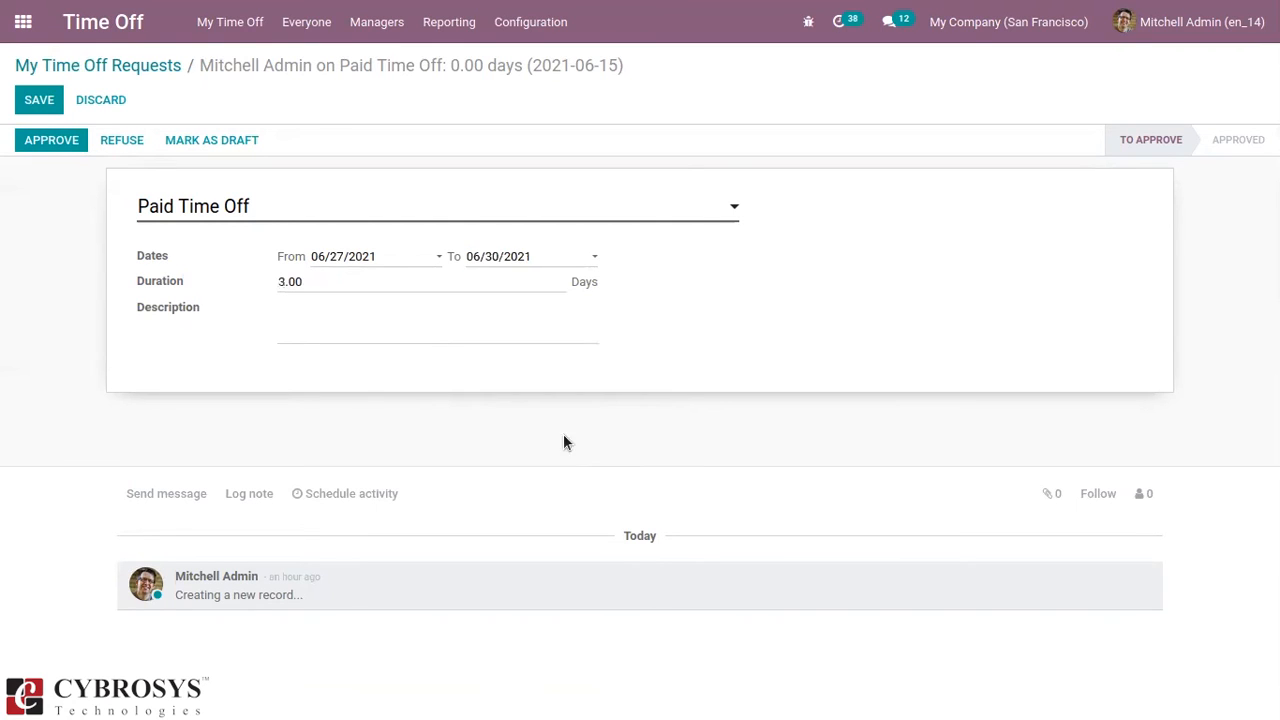
mouse_move(336, 262)
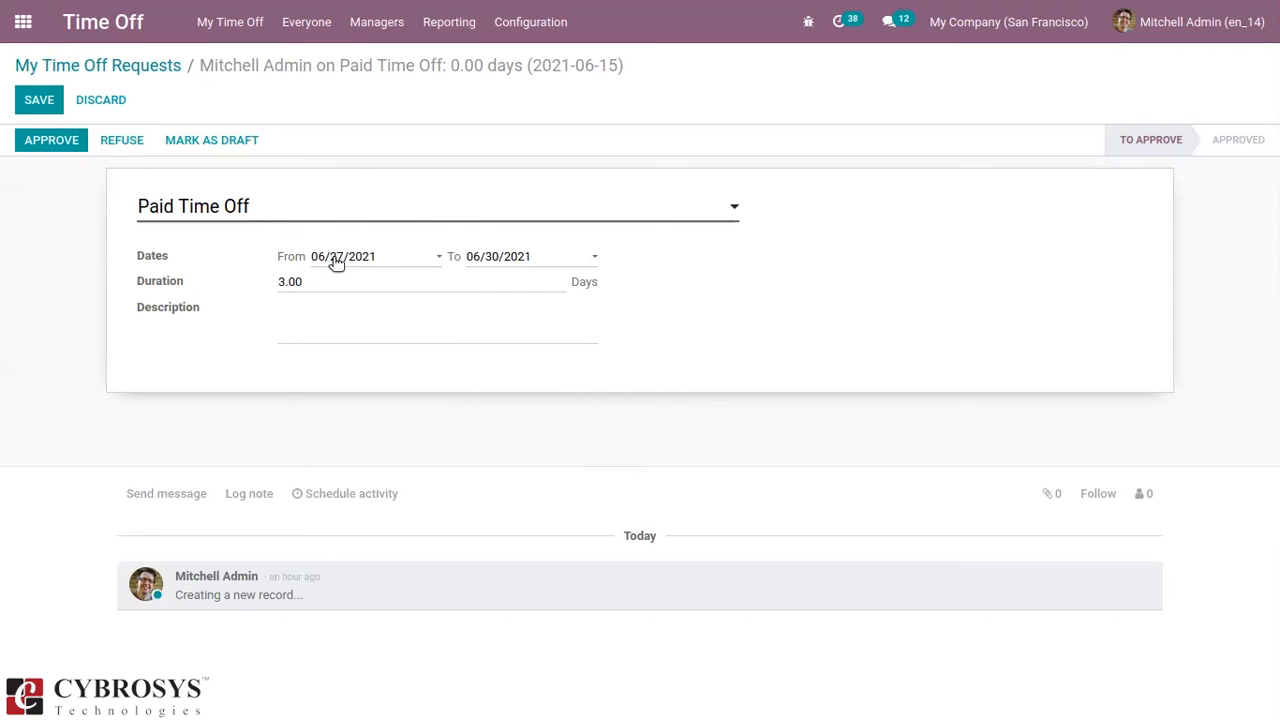
mouse_move(30, 120)
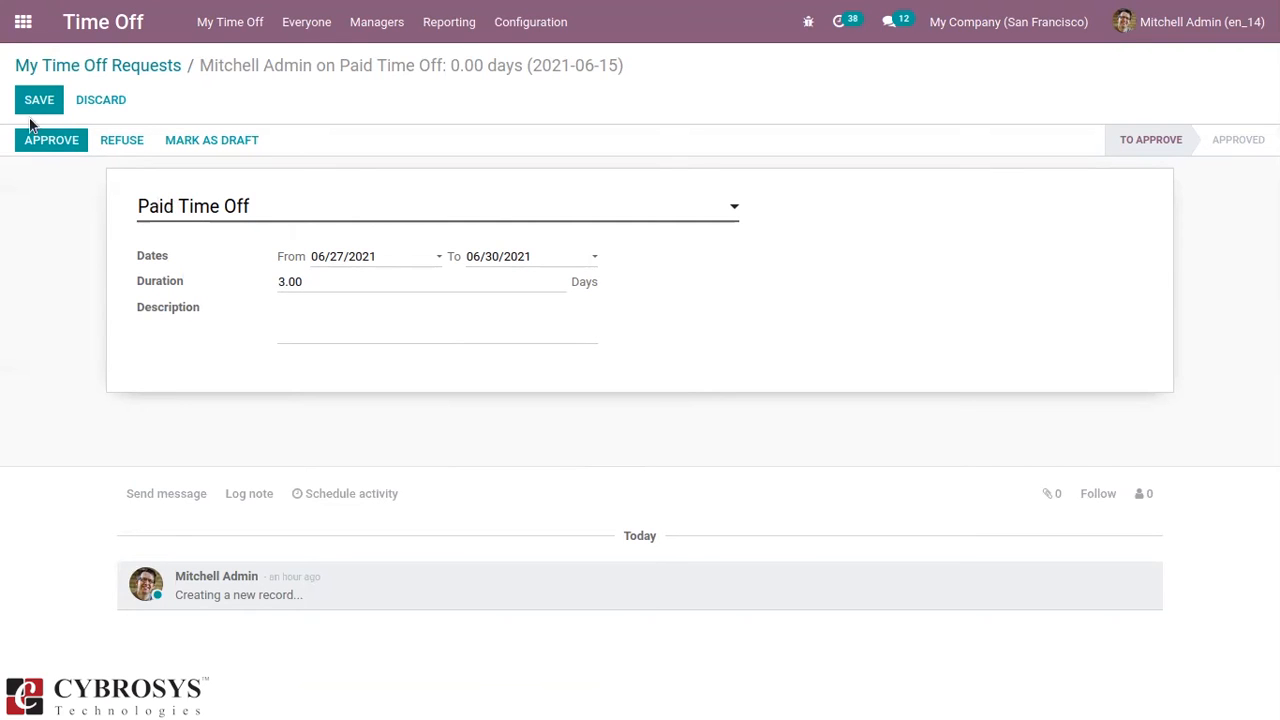
click(40, 100)
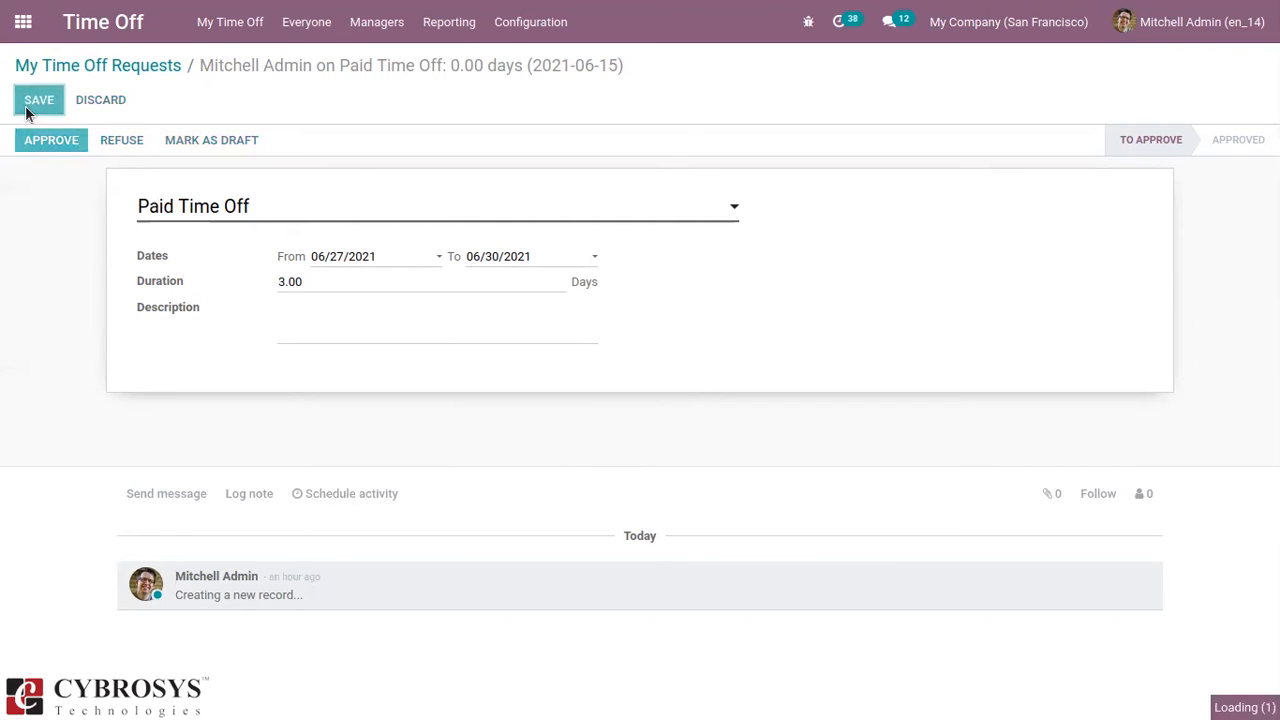
- Approve then validate the 06/27–06/30/2021 request so it becomes Approved, and return to the app overview
click(40, 100)
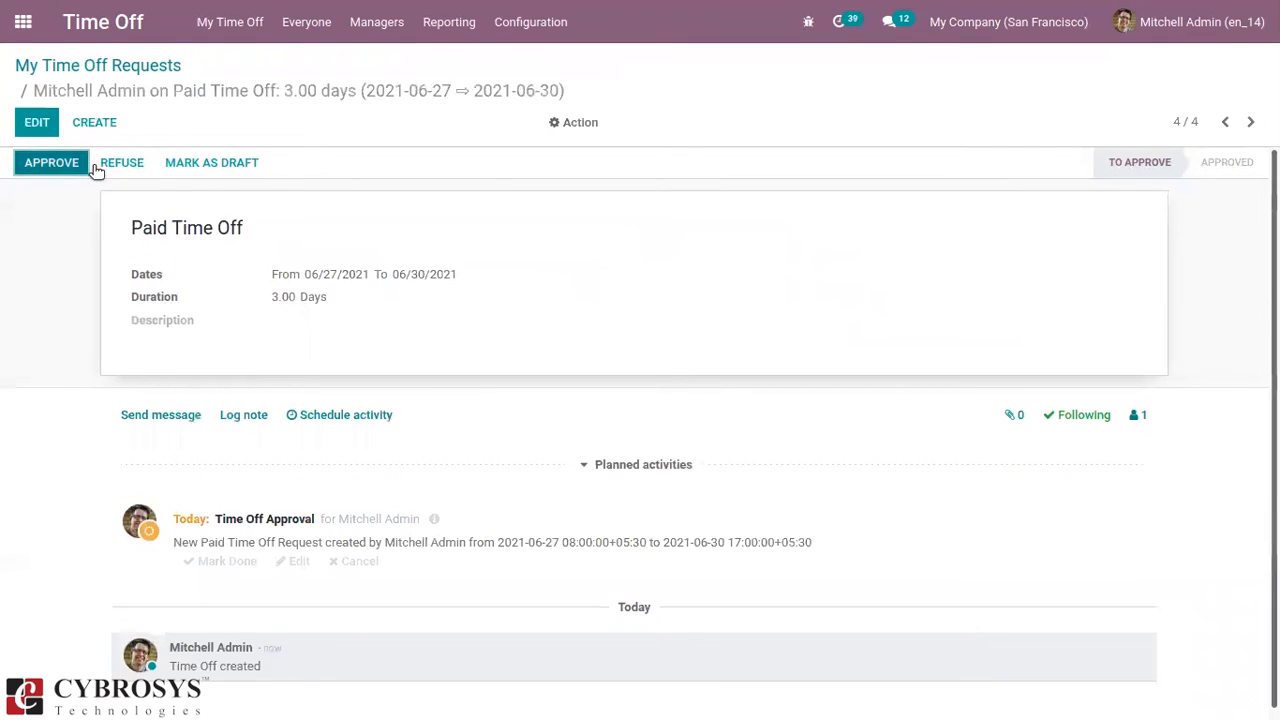
mouse_move(52, 162)
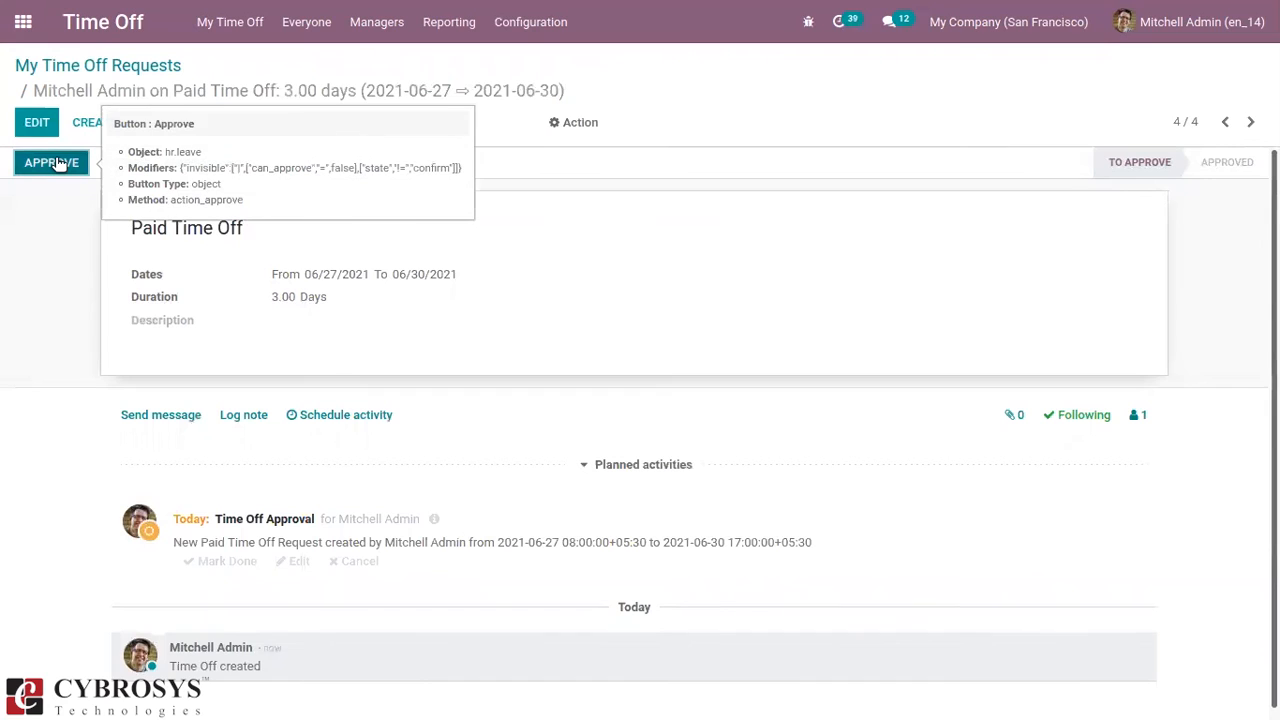
click(52, 162)
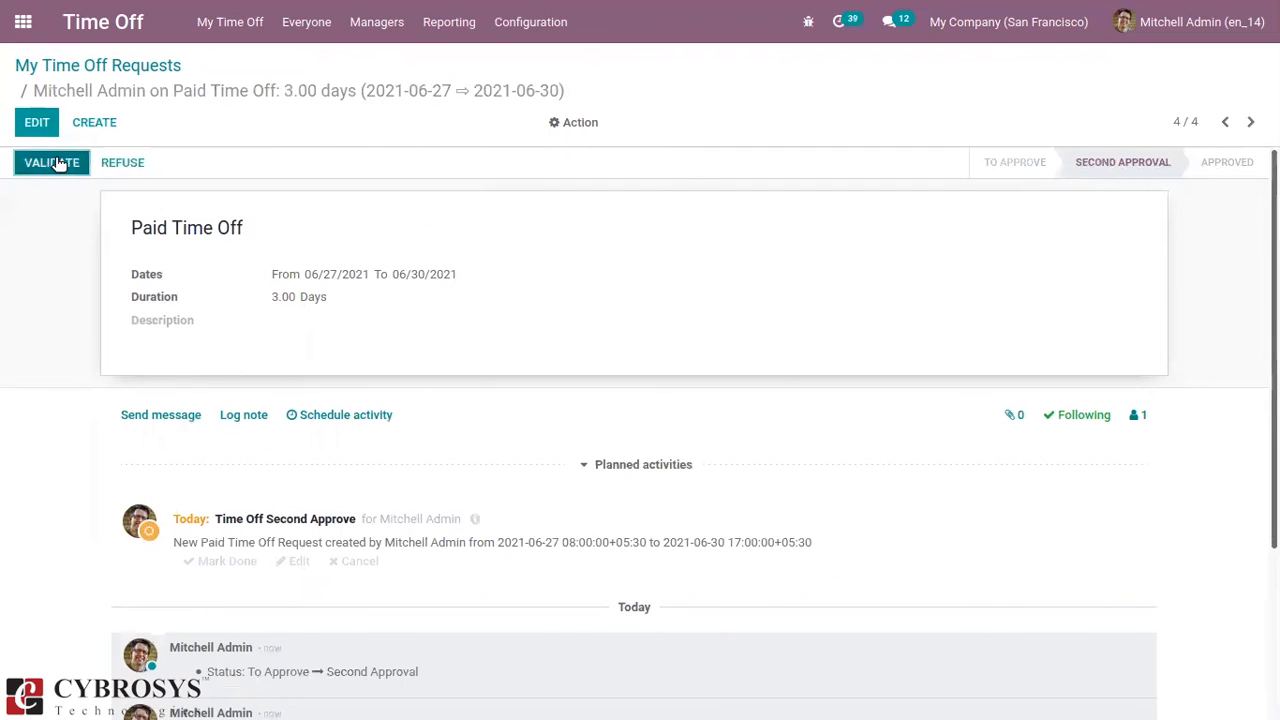
mouse_move(180, 188)
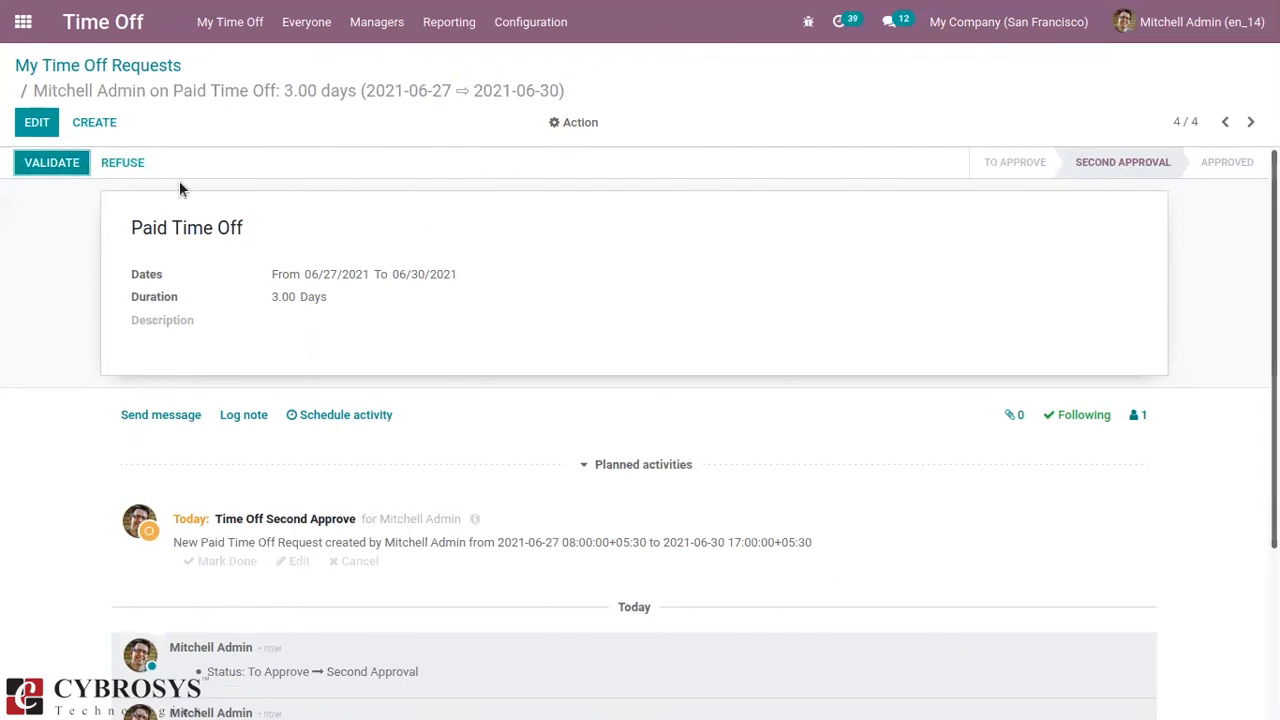
mouse_move(52, 162)
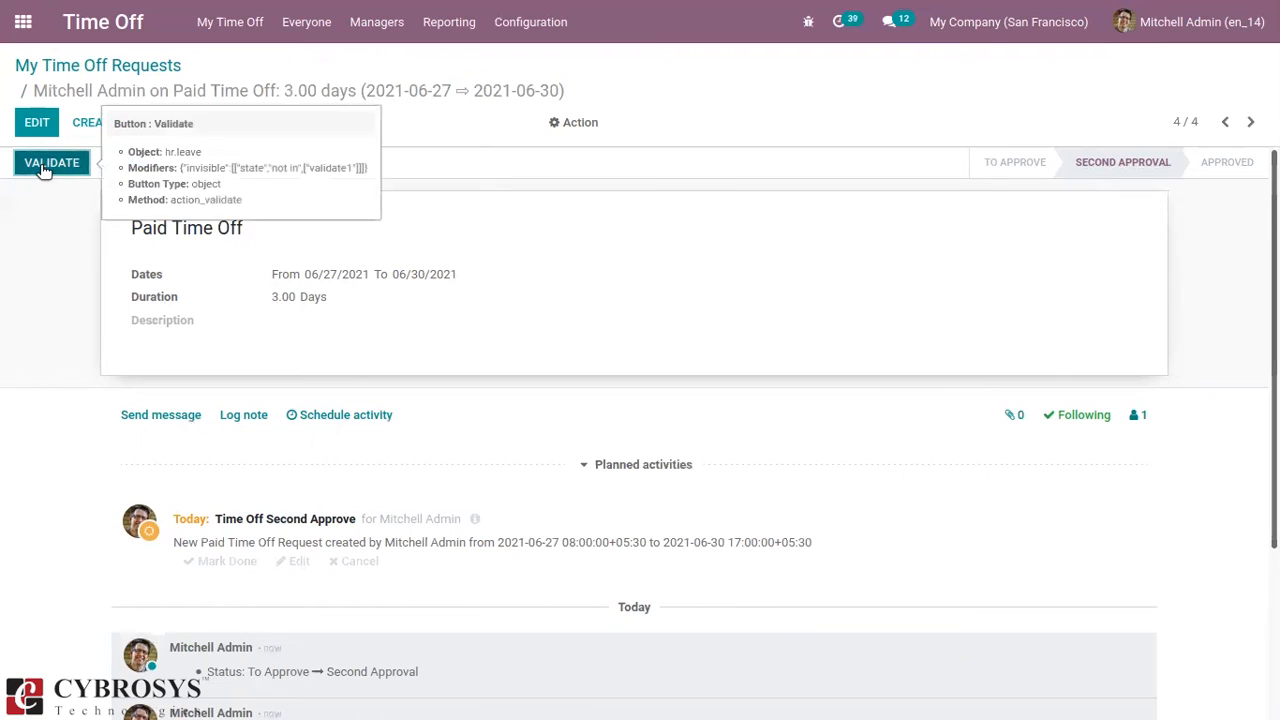
click(52, 162)
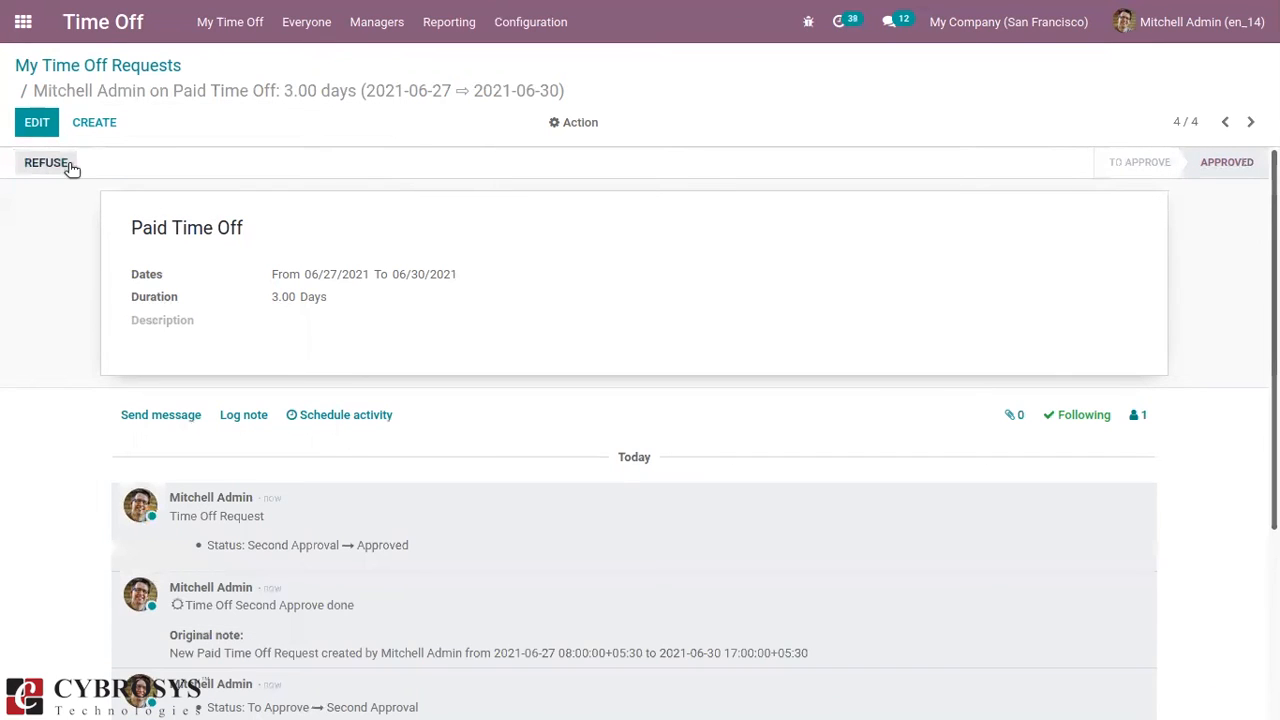
mouse_move(1254, 192)
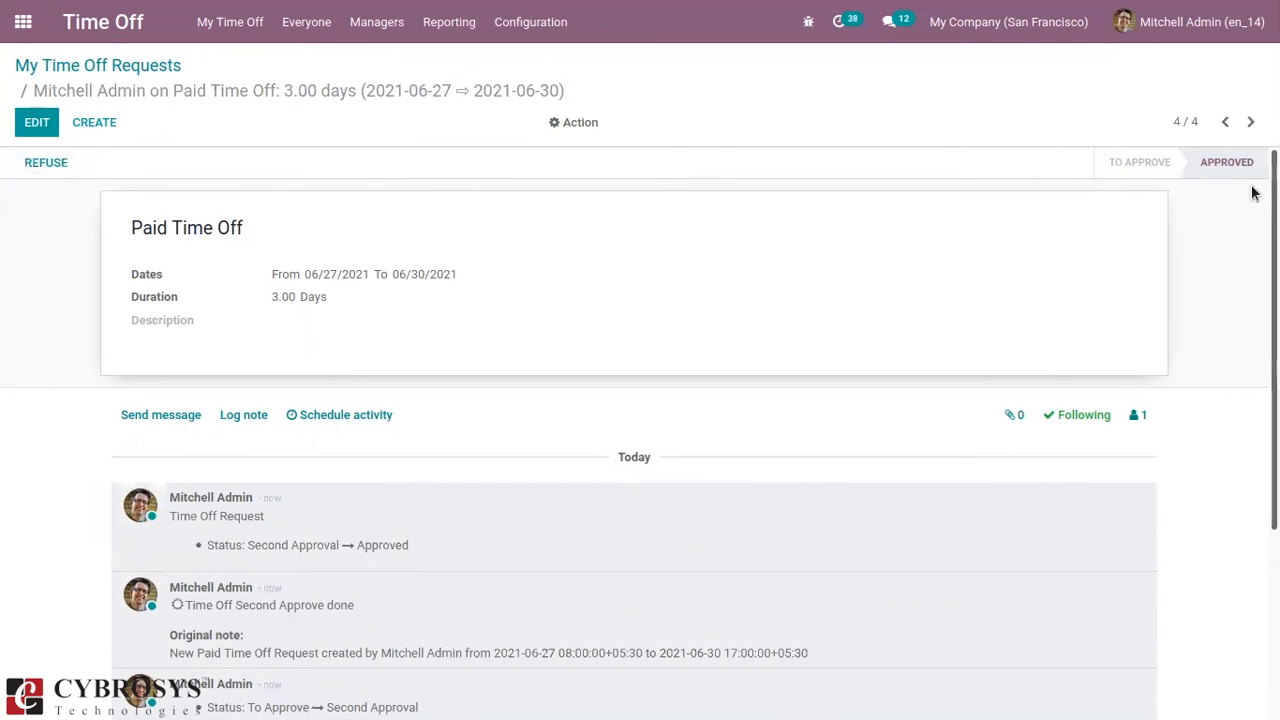
mouse_move(1012, 128)
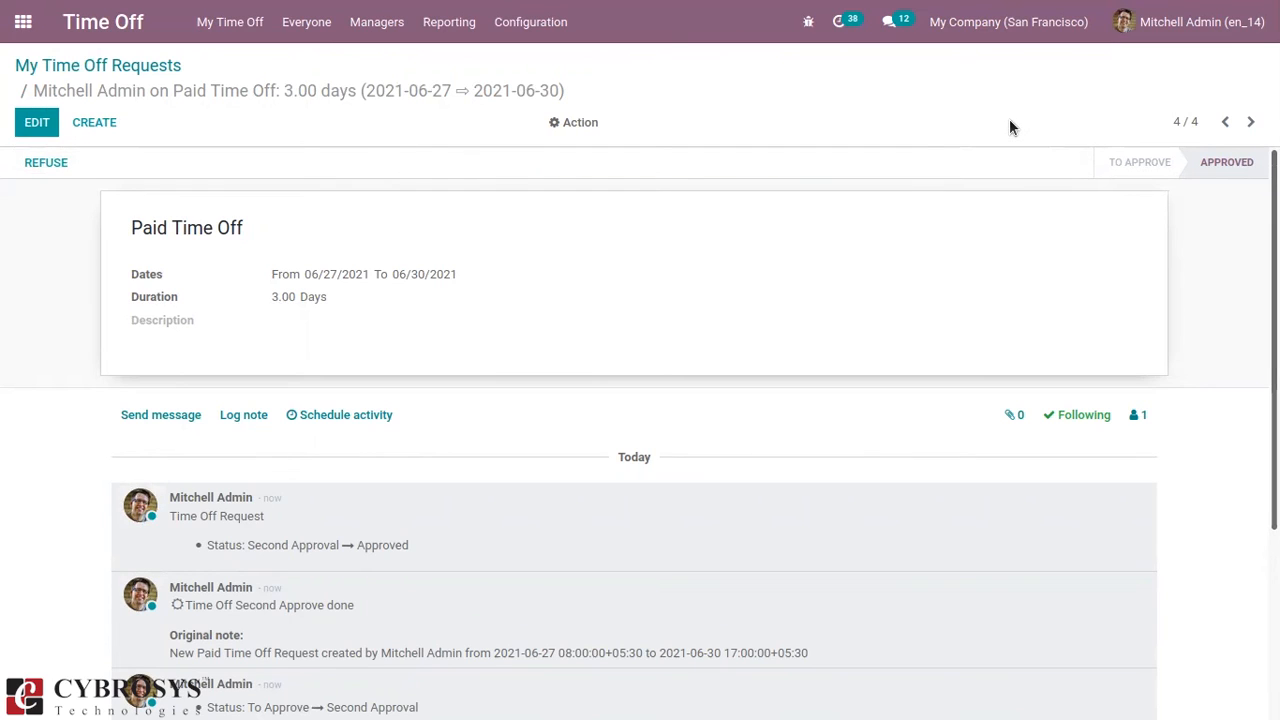
mouse_move(752, 110)
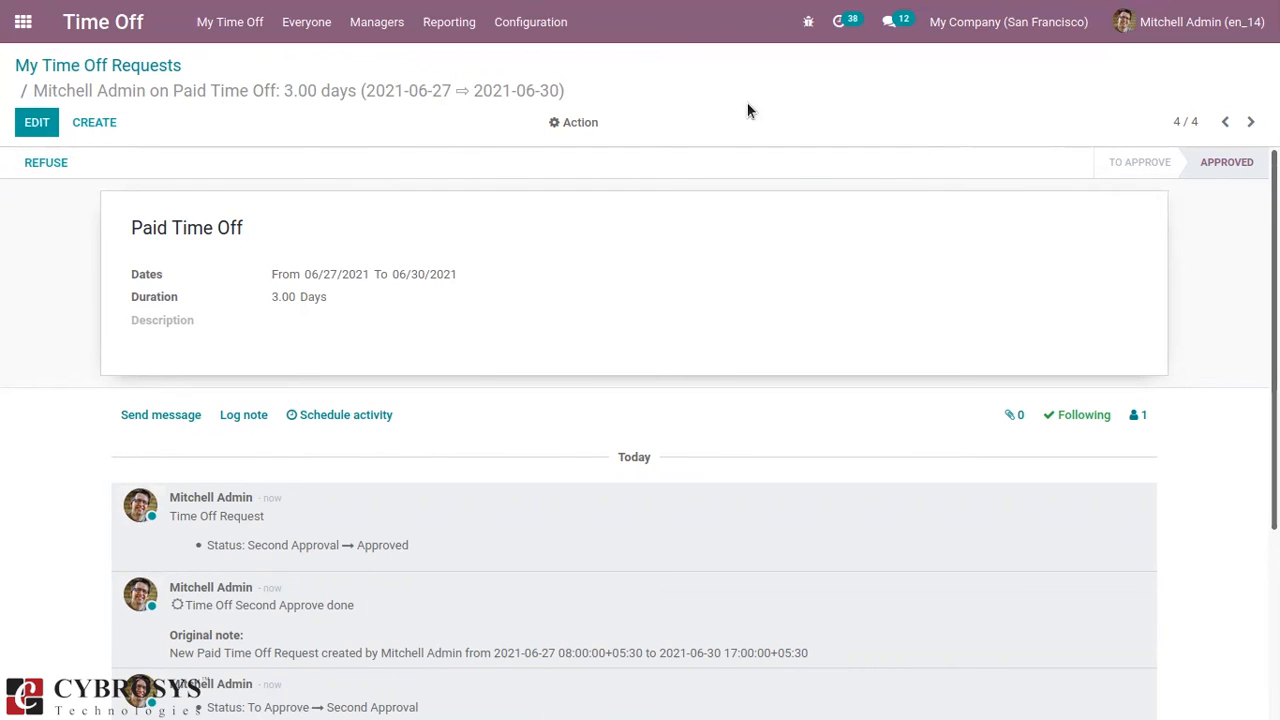
mouse_move(20, 122)
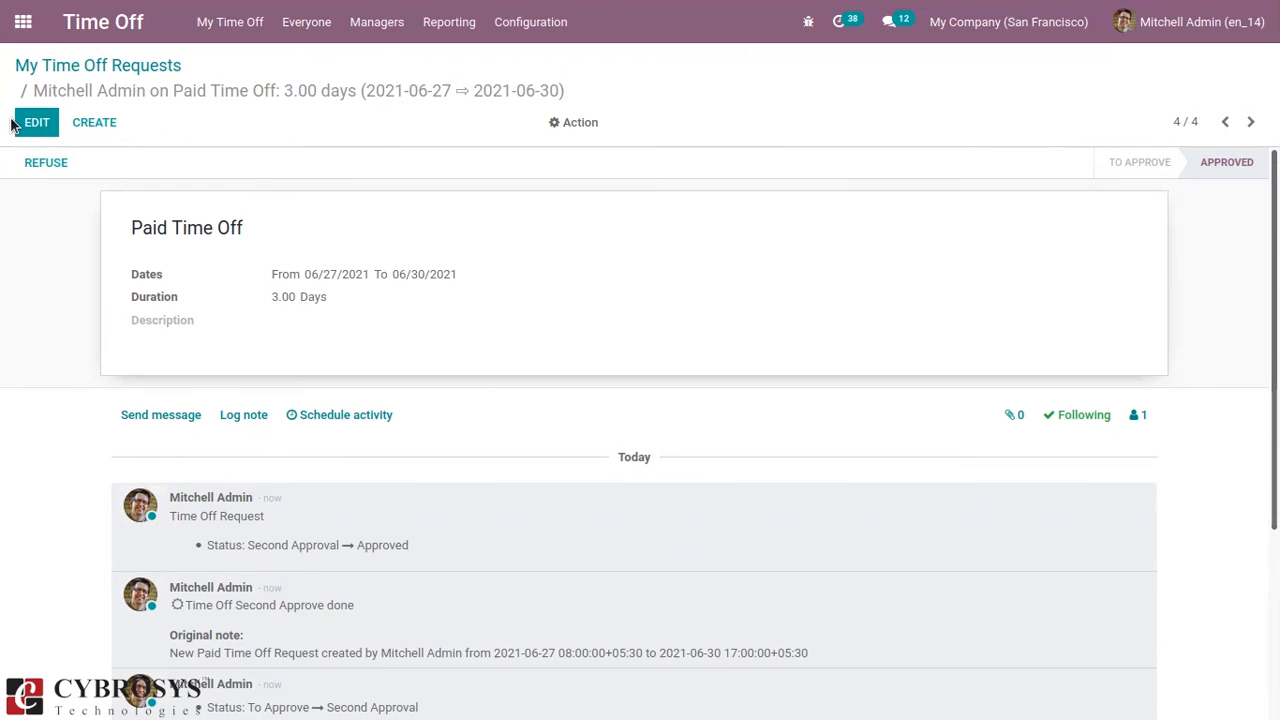
click(96, 64)
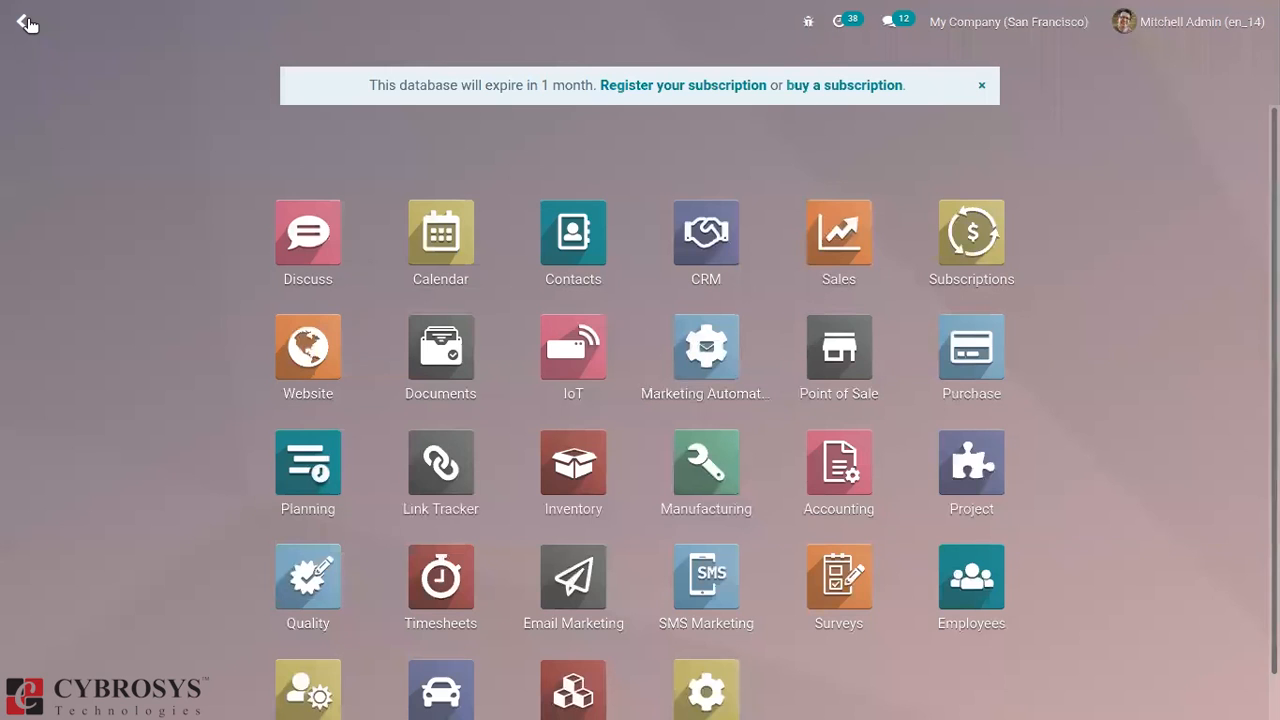
- Reopen Timesheets via the 'tim' search and advance the grid to the week of June 20–26
text(tim)
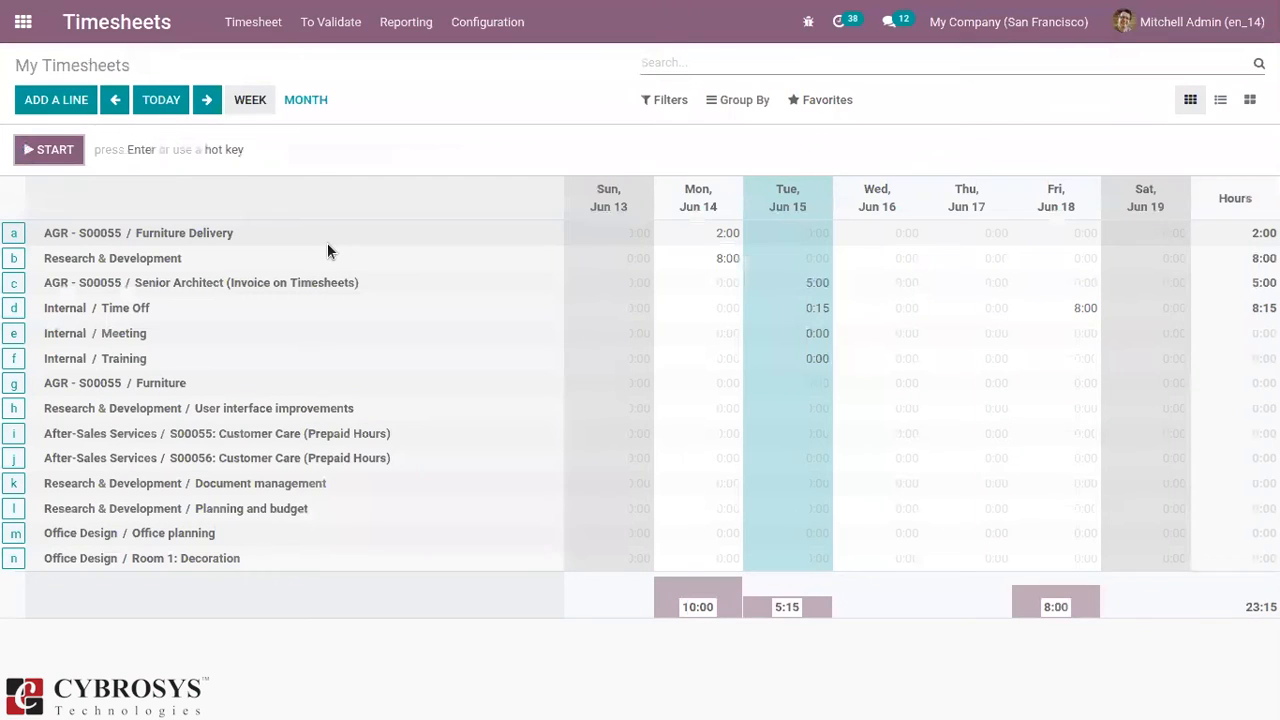
mouse_move(100, 384)
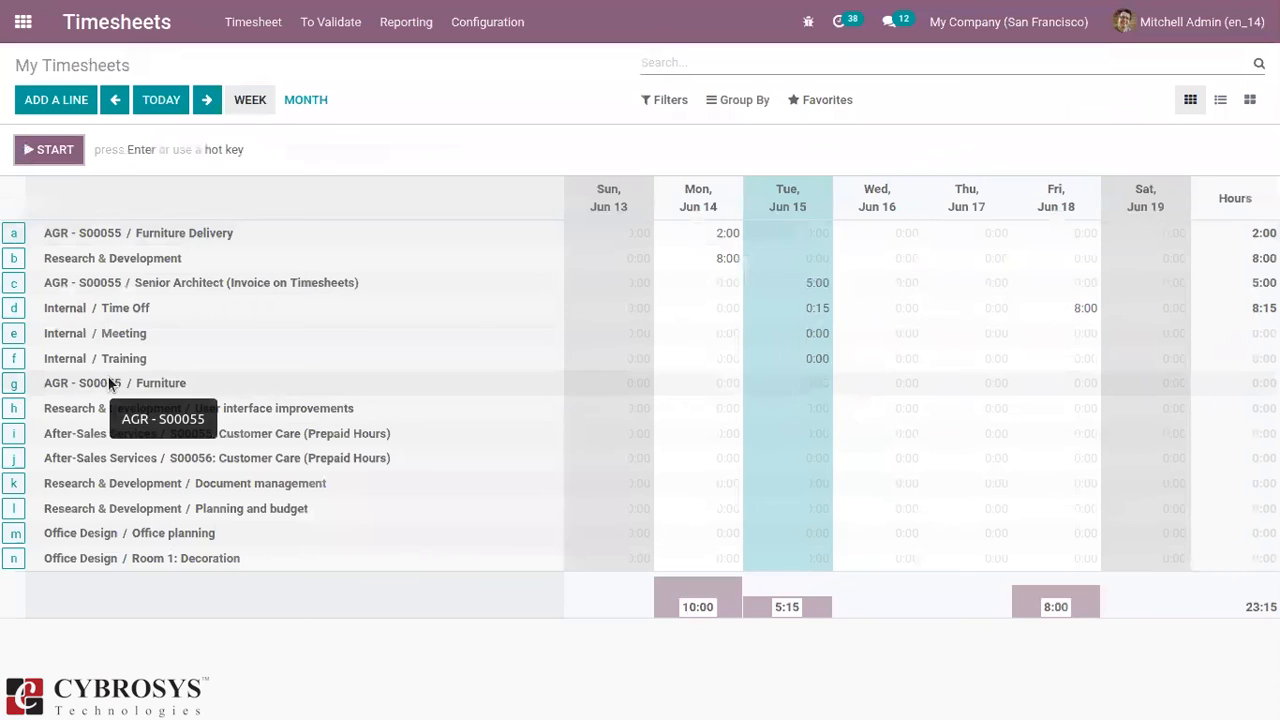
click(208, 100)
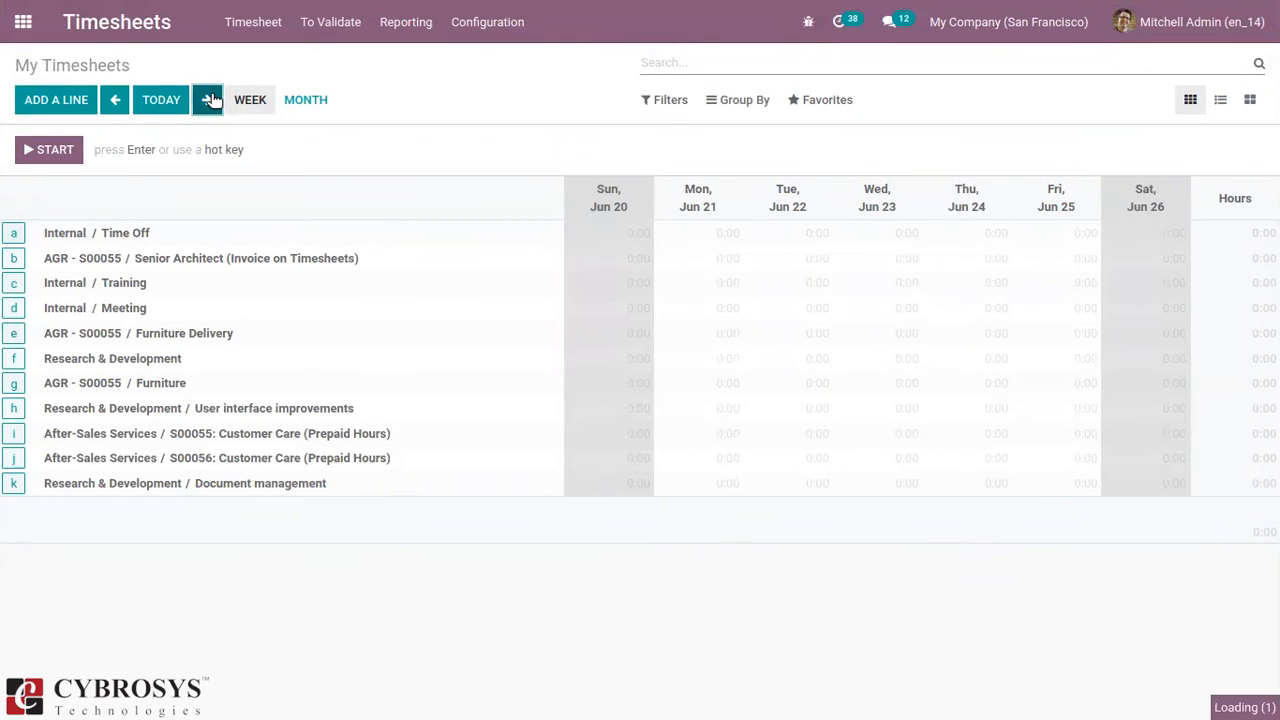
- Show week Jun 27–Jul 3 and inspect the 8:00 Internal / Time Off cells on June 28, 29, 30, listing June 28's record
click(210, 100)
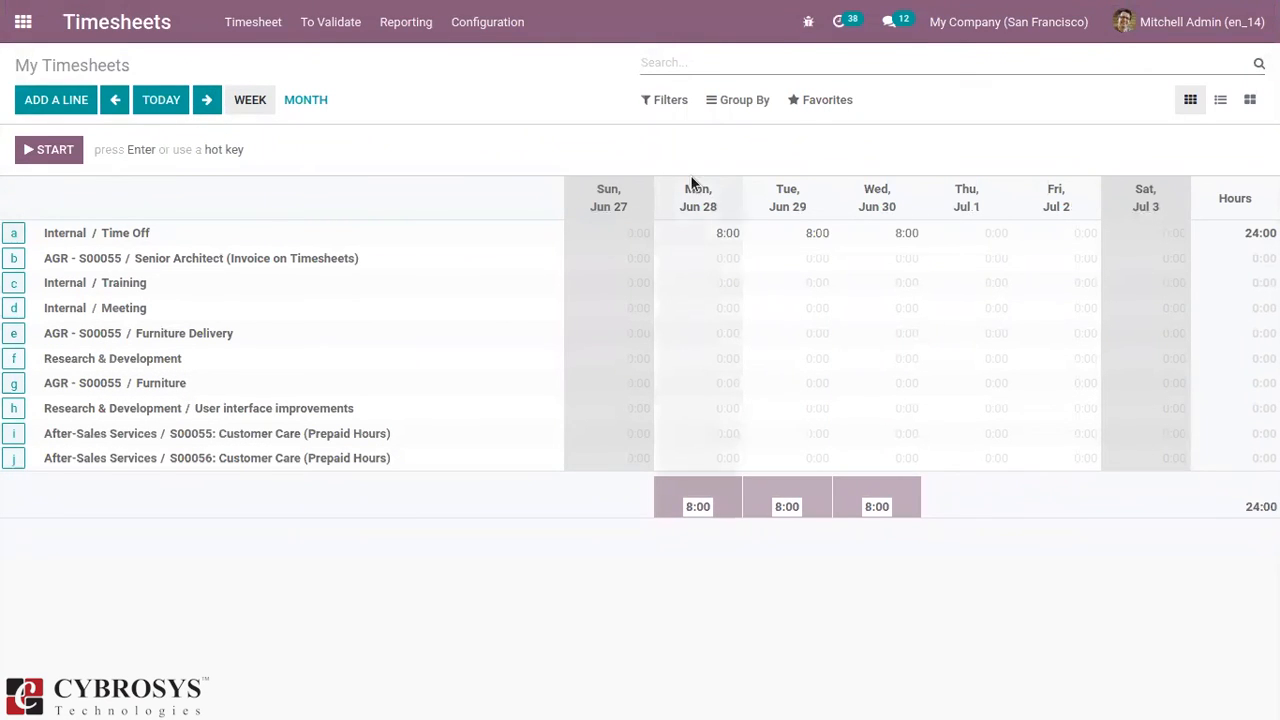
mouse_move(904, 208)
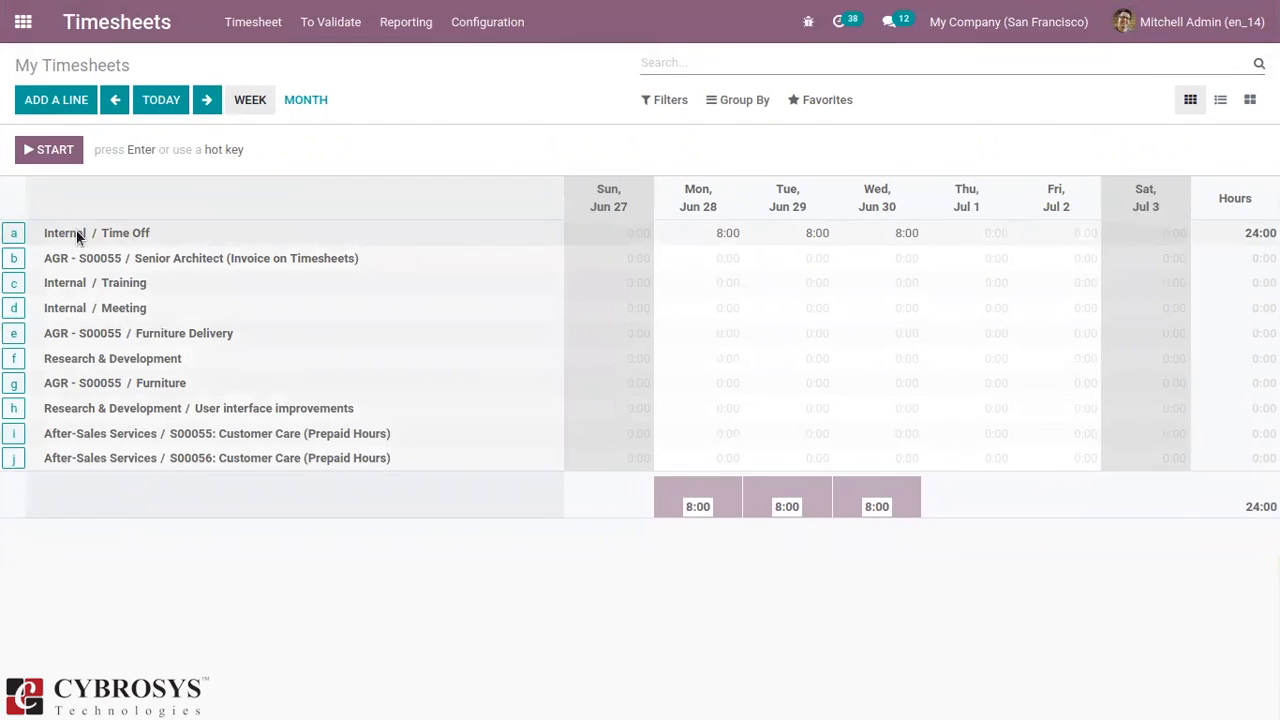
mouse_move(124, 236)
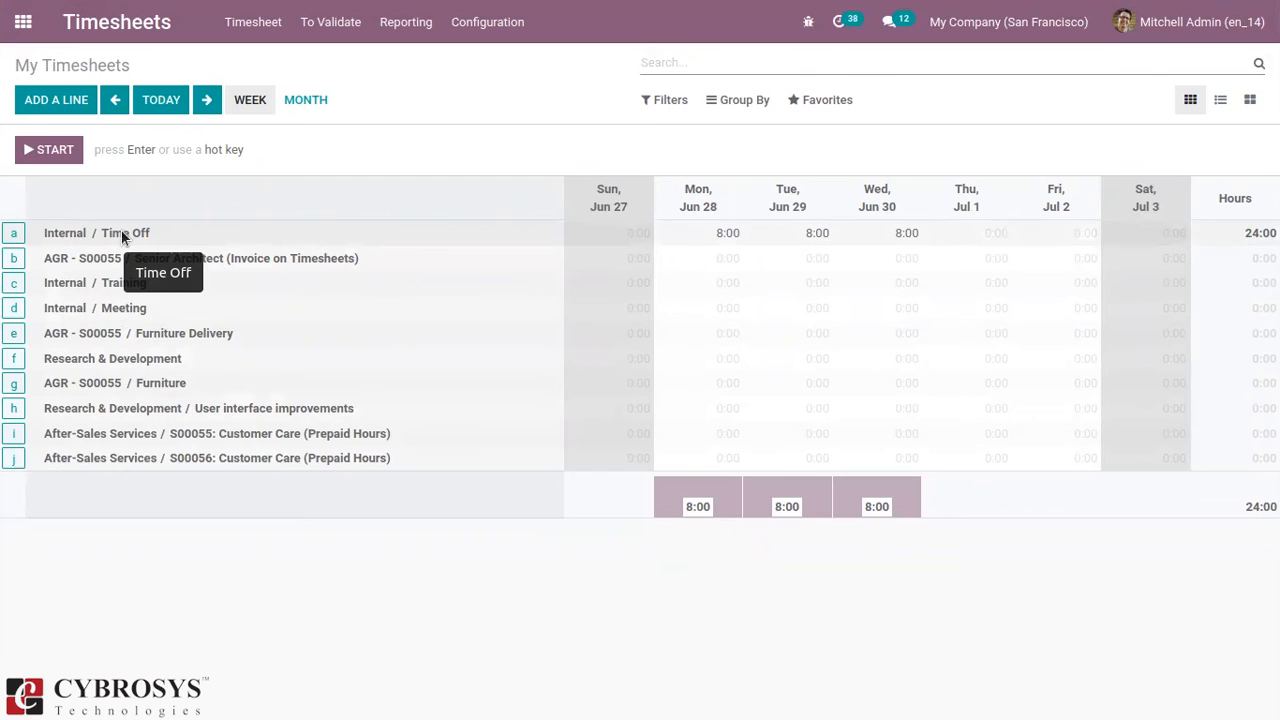
click(696, 232)
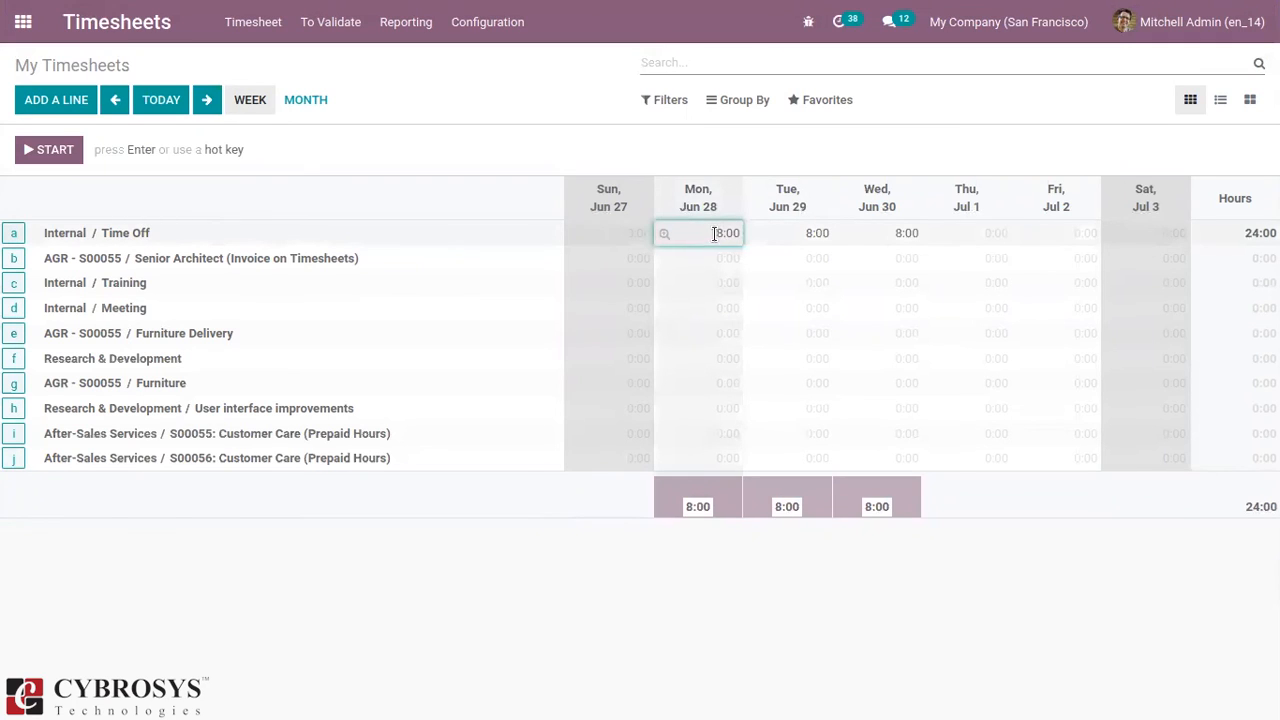
click(788, 232)
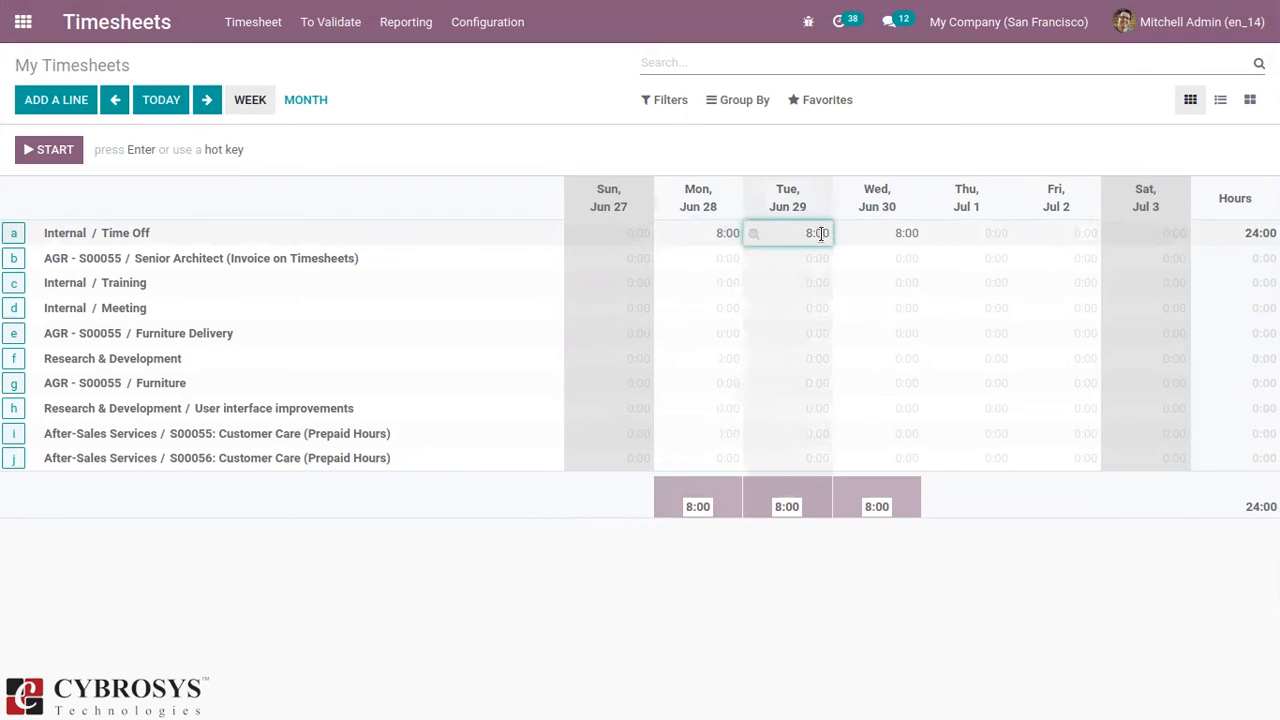
click(698, 232)
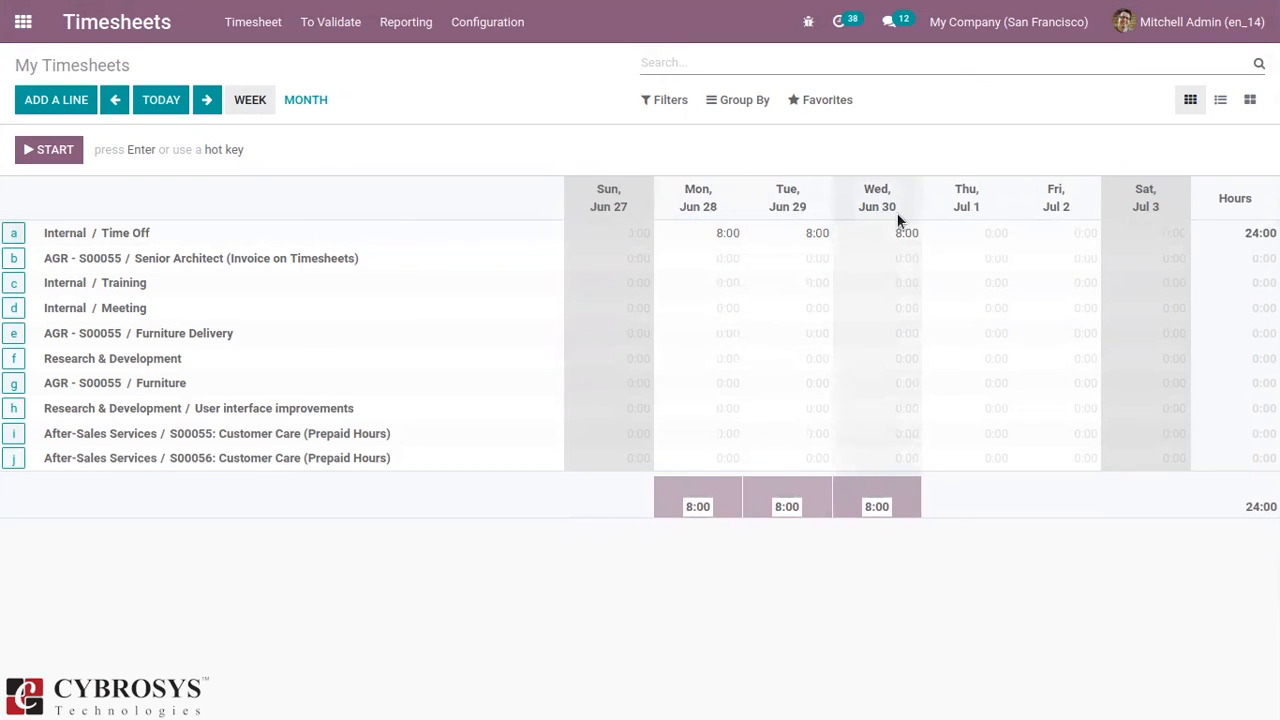
click(802, 232)
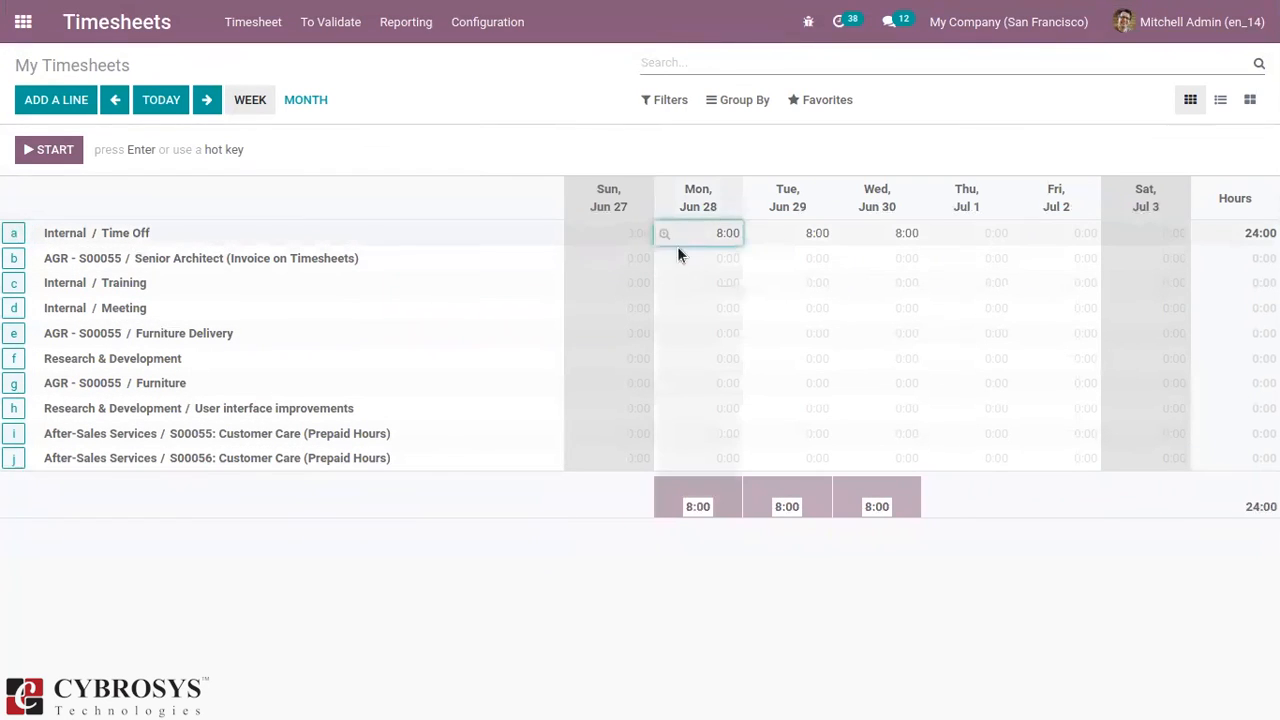
mouse_move(664, 232)
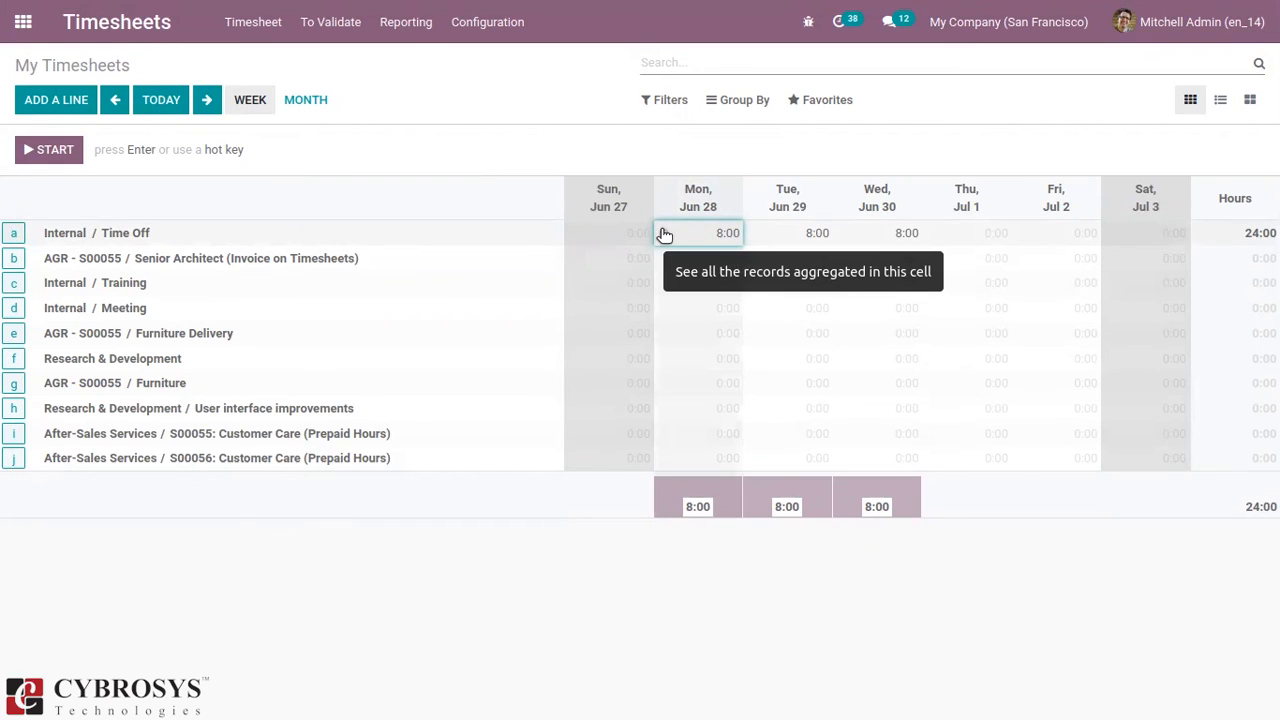
click(664, 232)
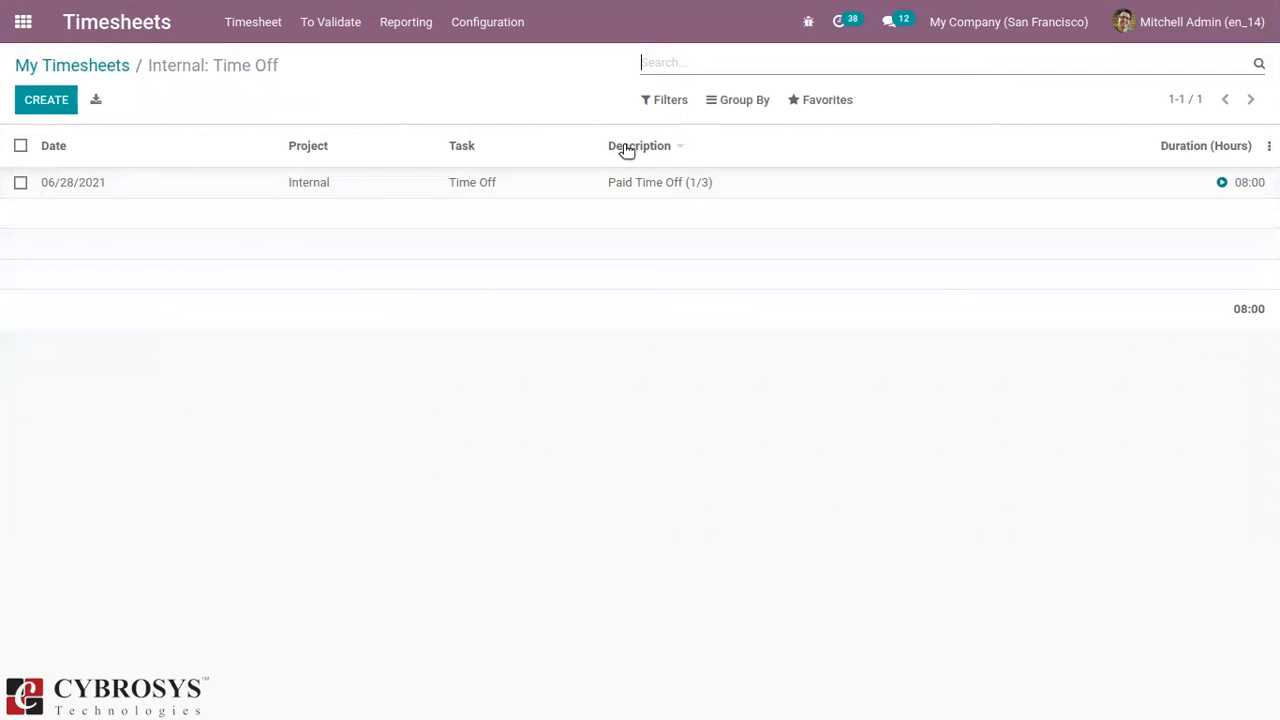
mouse_move(636, 152)
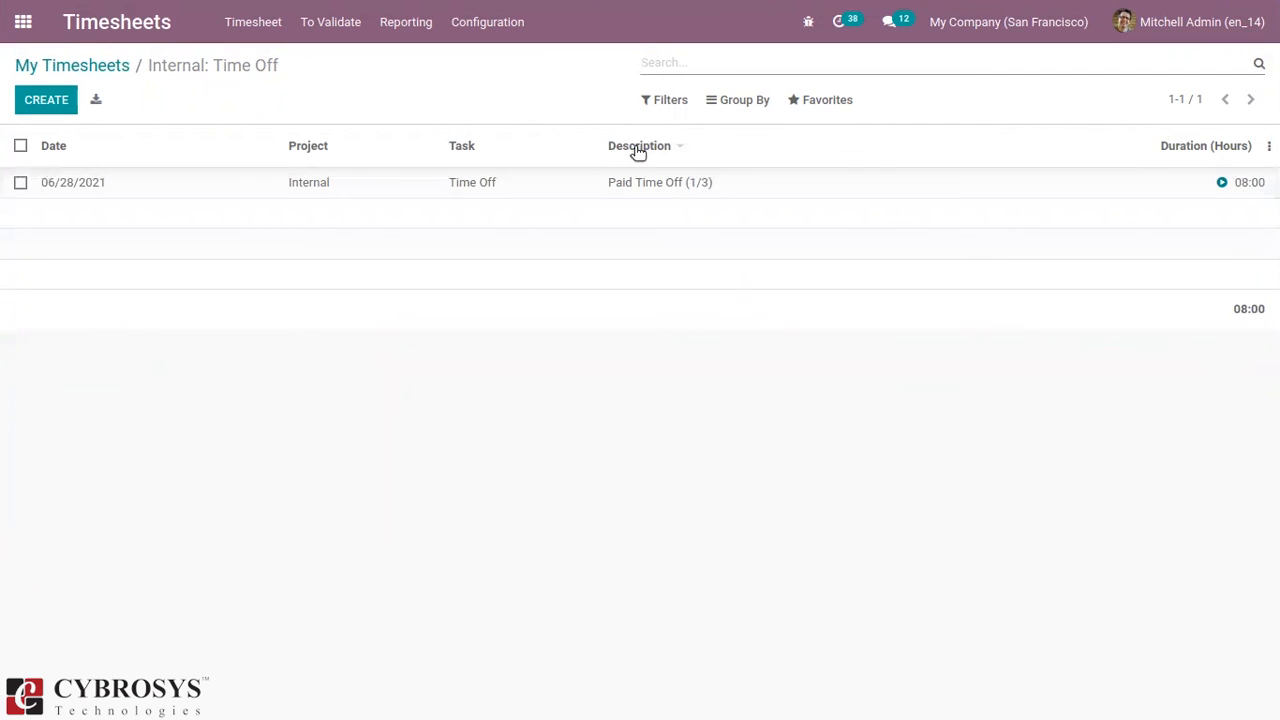
click(660, 182)
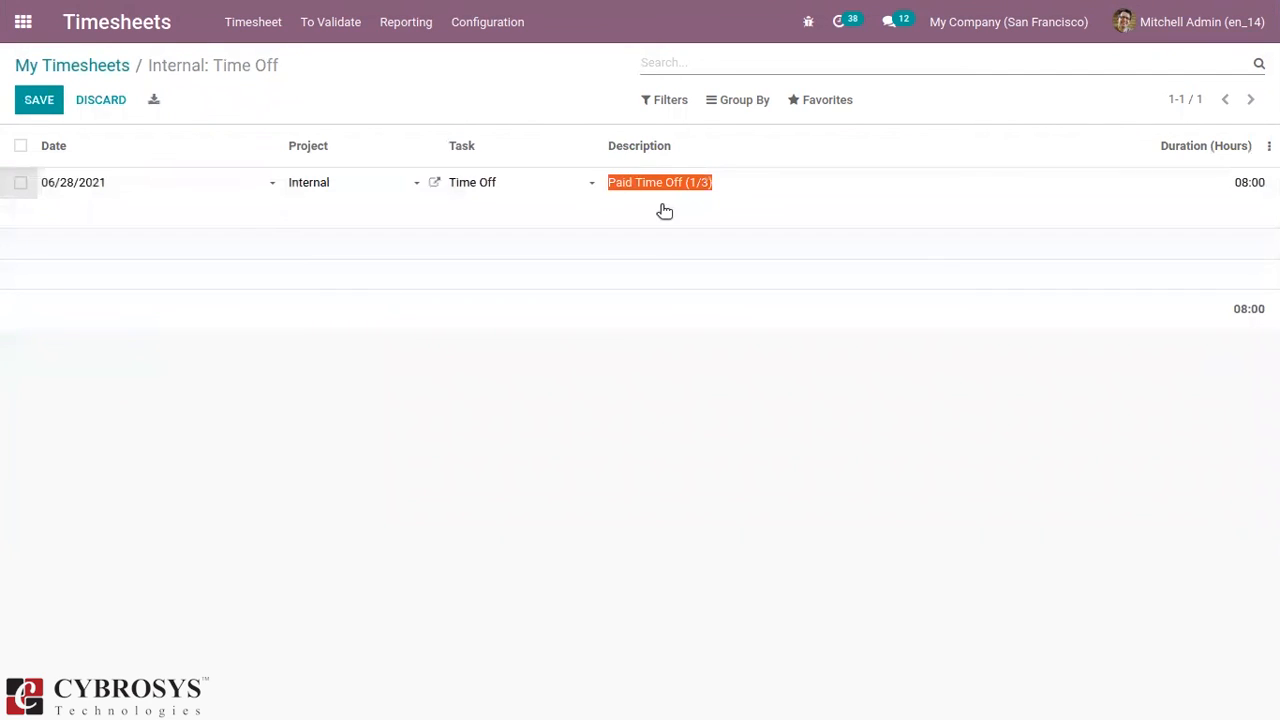
click(38, 100)
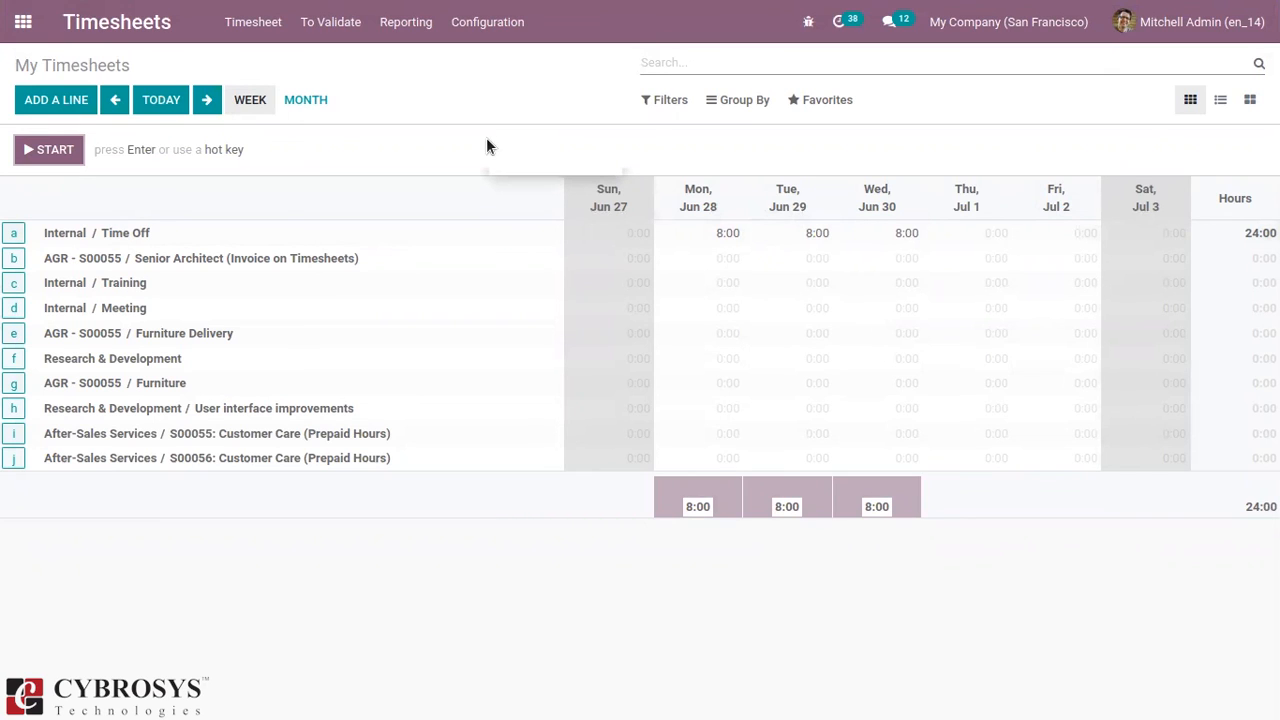
mouse_move(1008, 138)
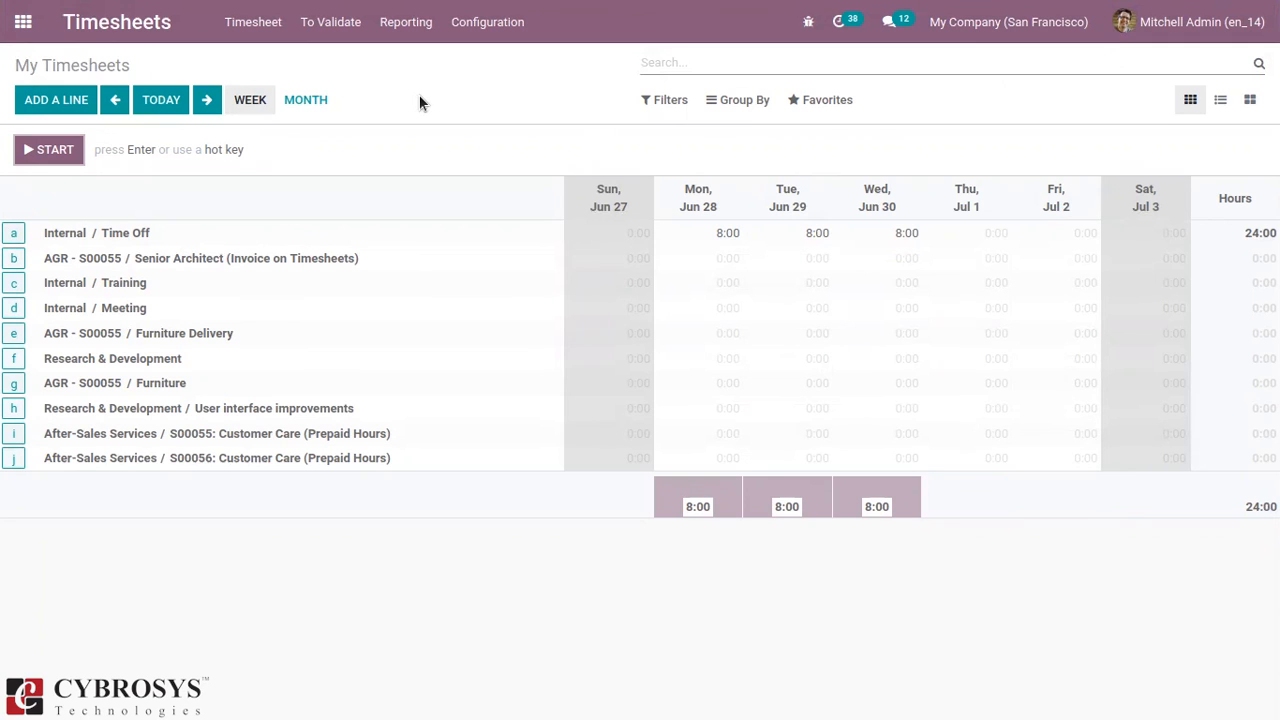
mouse_move(1012, 132)
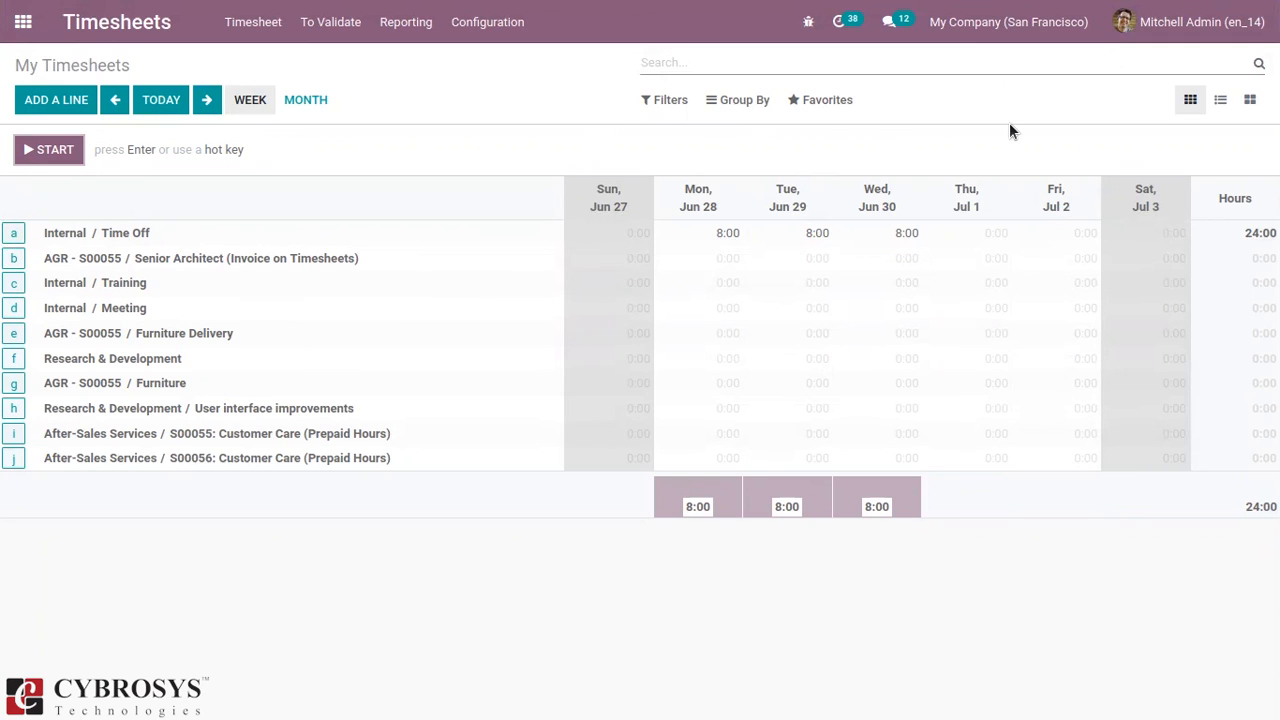